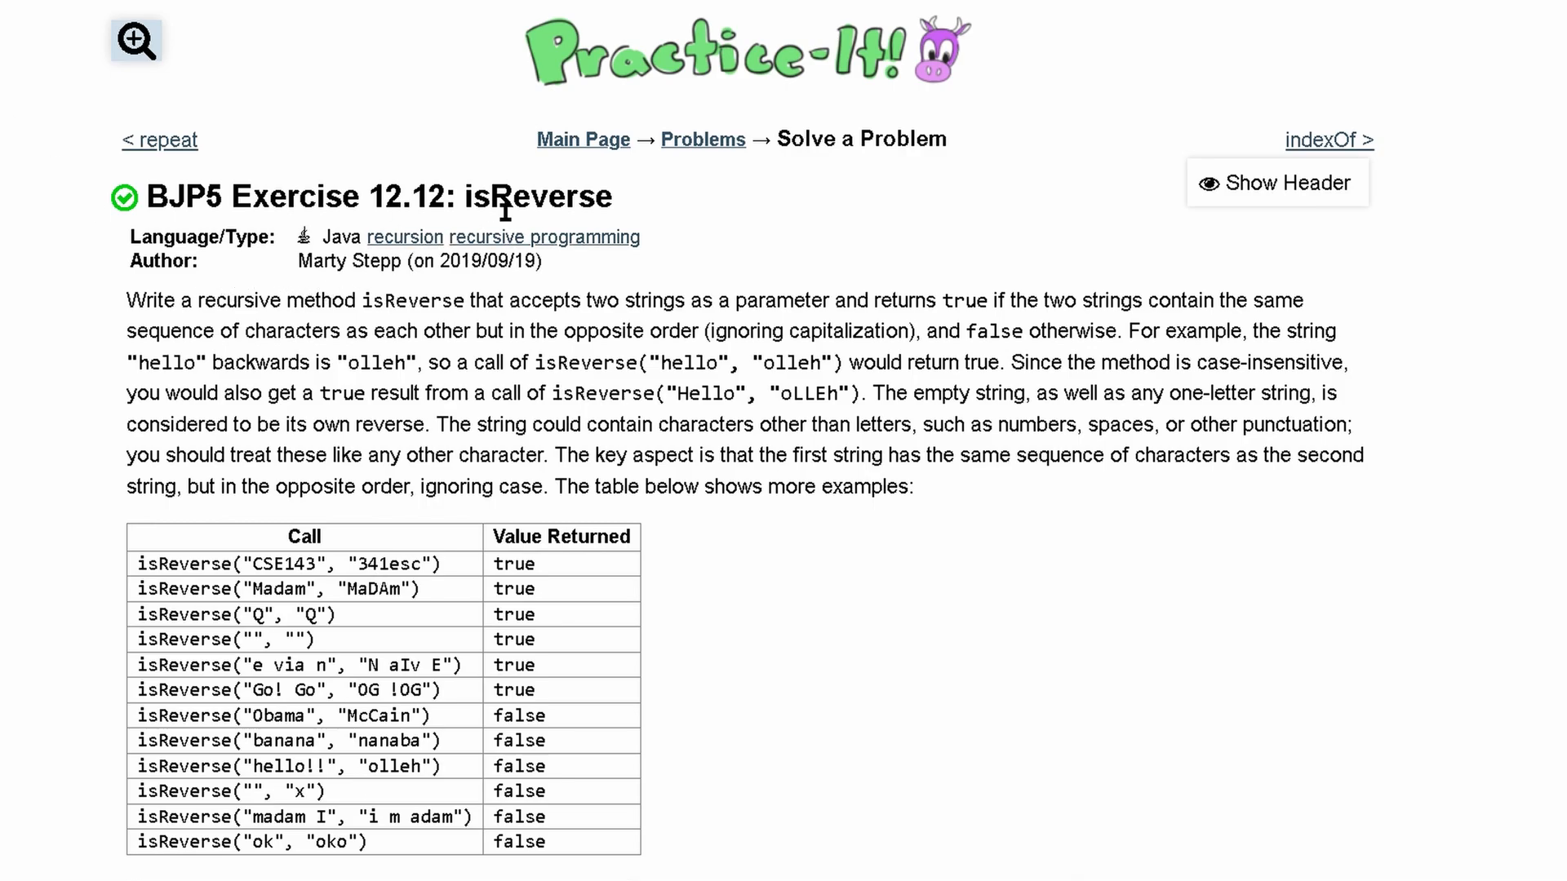
{"action": "mouse_move", "coordinate": [303, 289]}
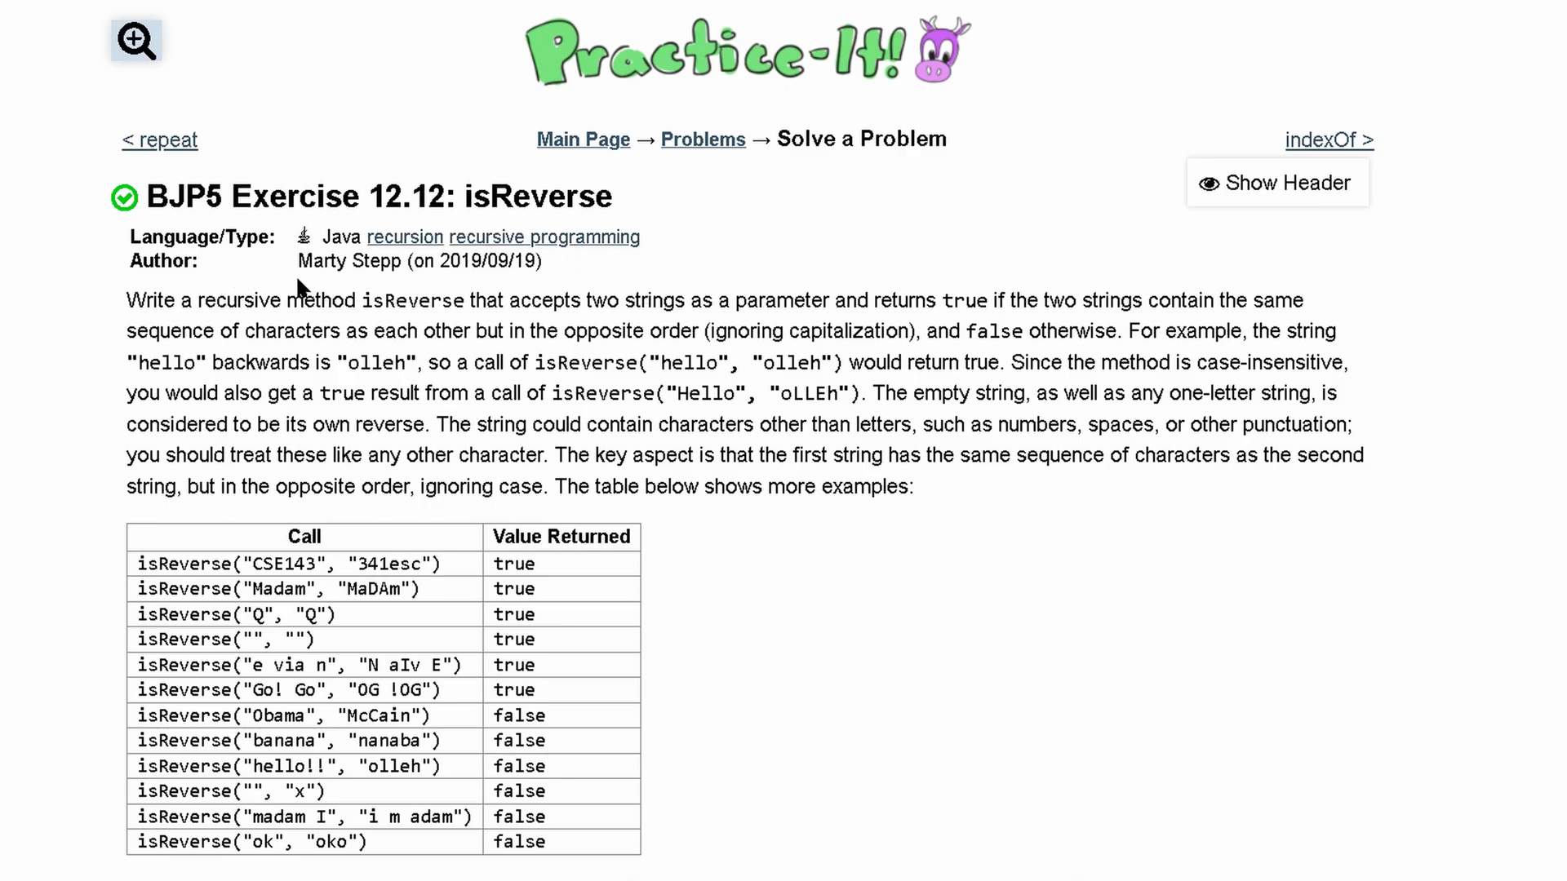
Read through the isReverse description and scroll down to the empty solution editor
{"action": "double_click", "coordinate": [413, 300]}
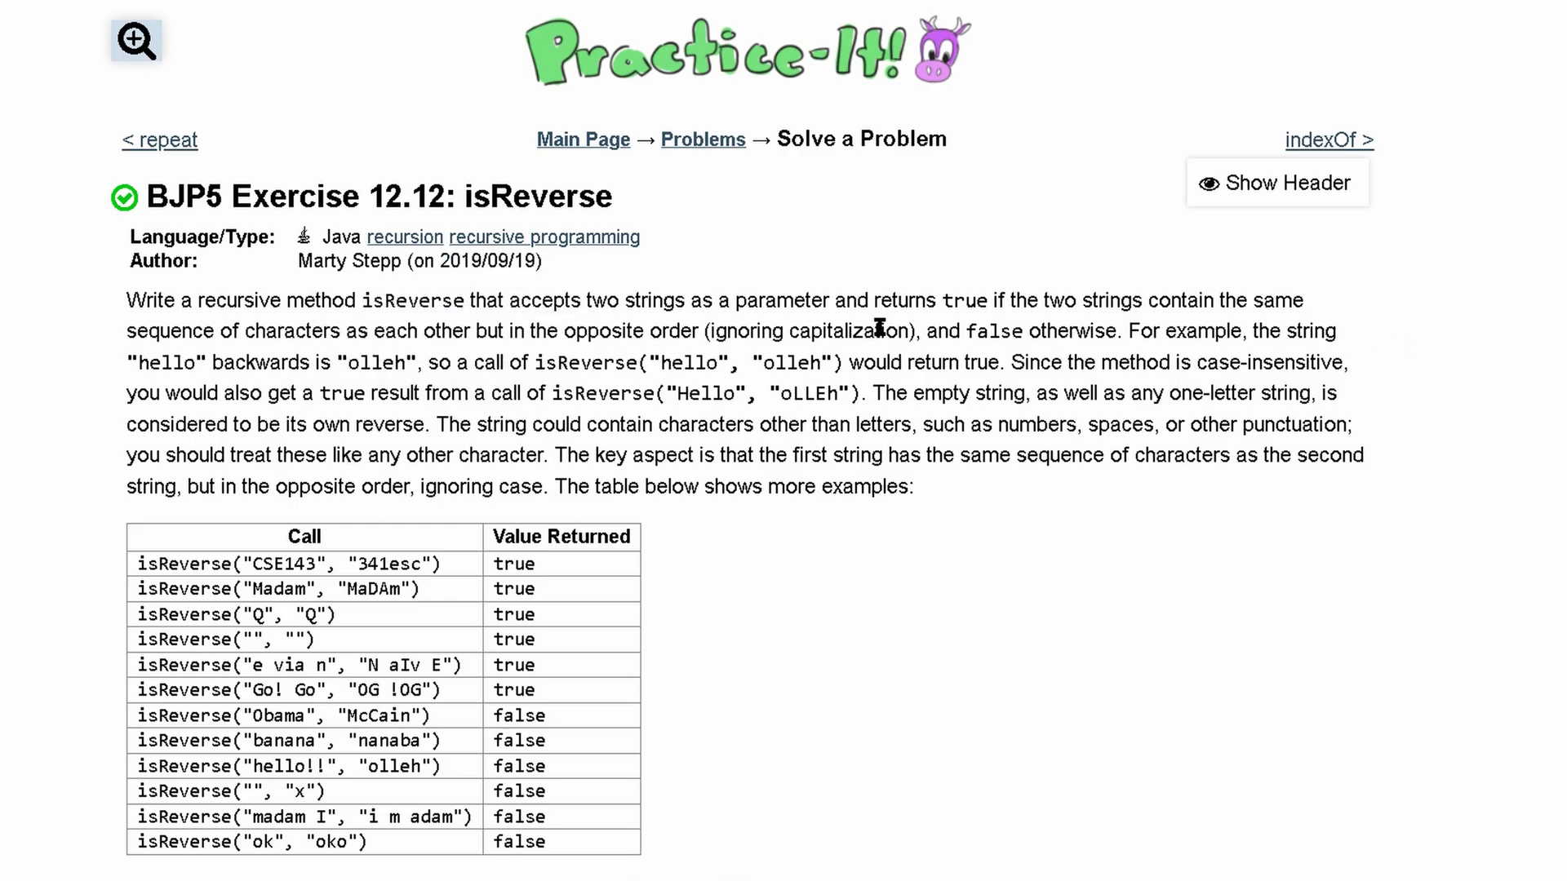
{"action": "scroll", "scroll_direction": "down", "scroll_amount": 3}
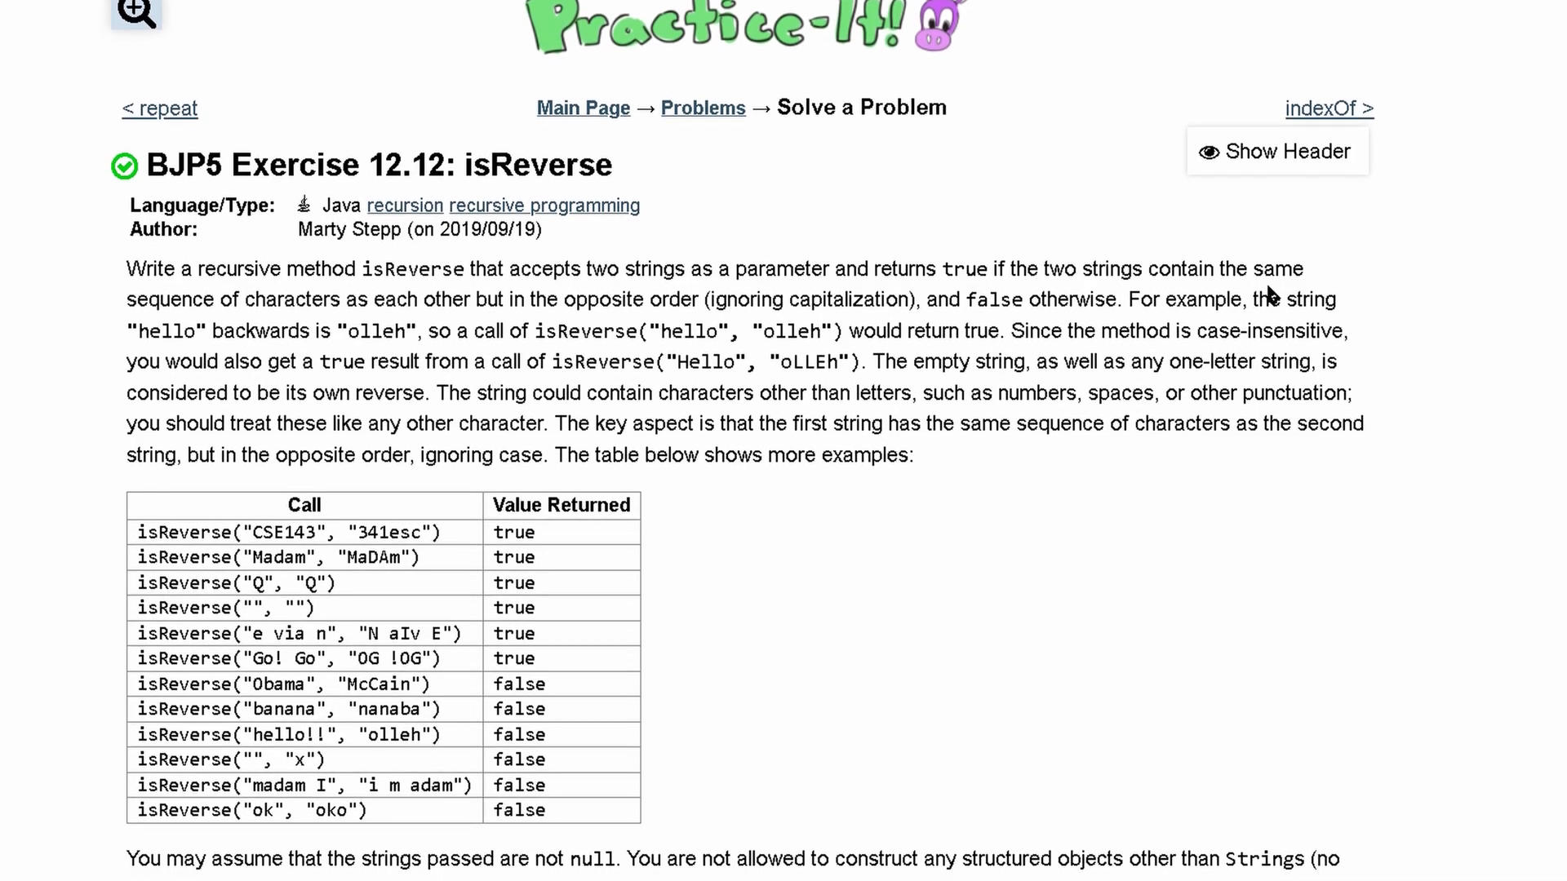
{"action": "scroll", "scroll_direction": "down", "scroll_amount": 3}
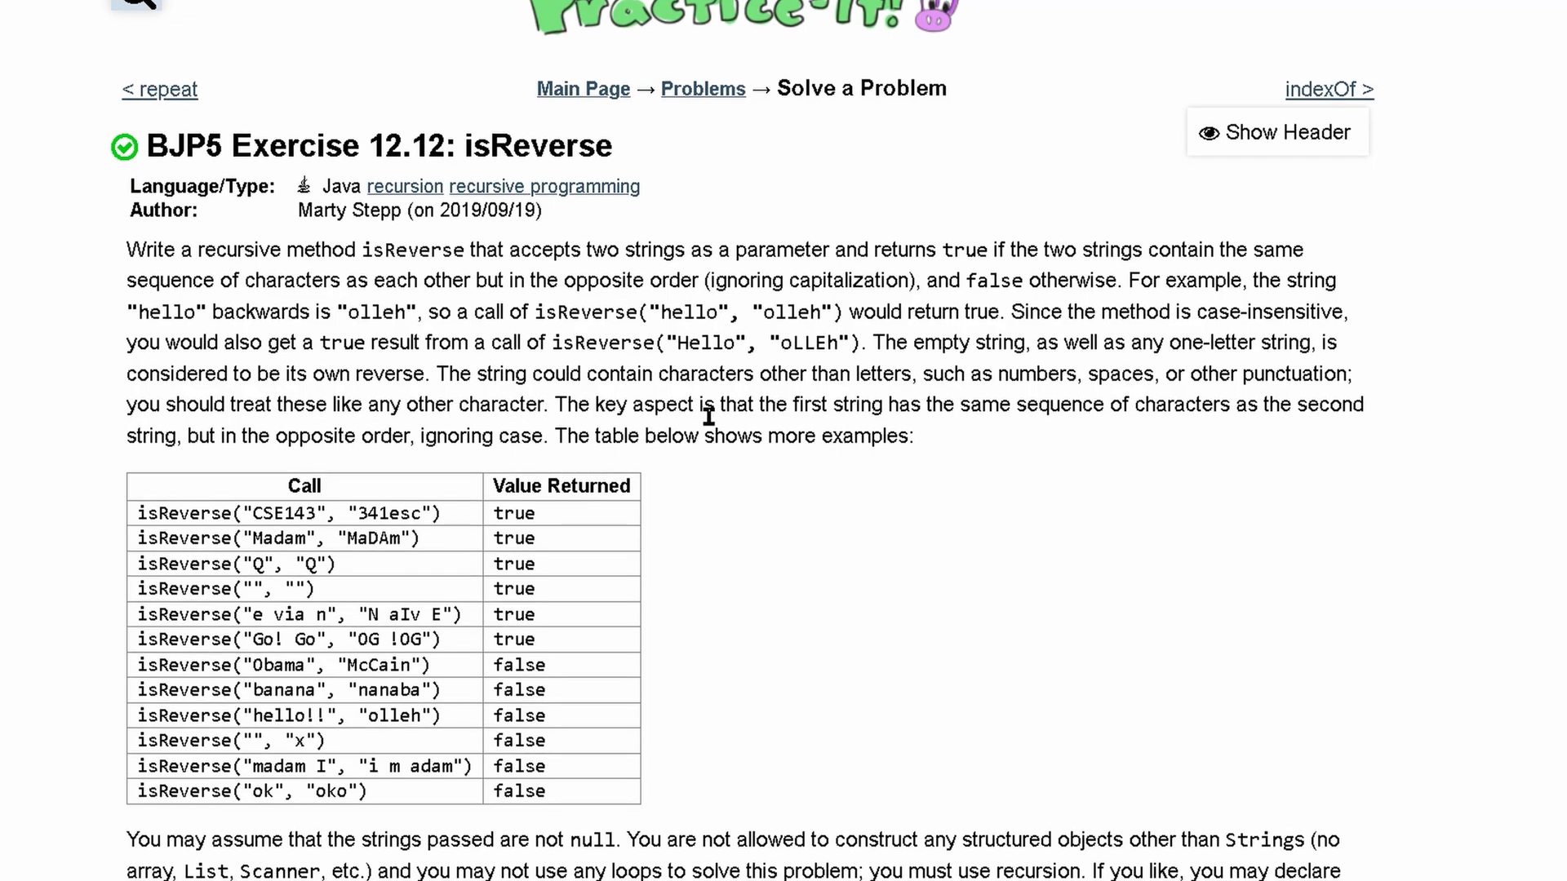
{"action": "scroll", "scroll_direction": "down", "scroll_amount": 3}
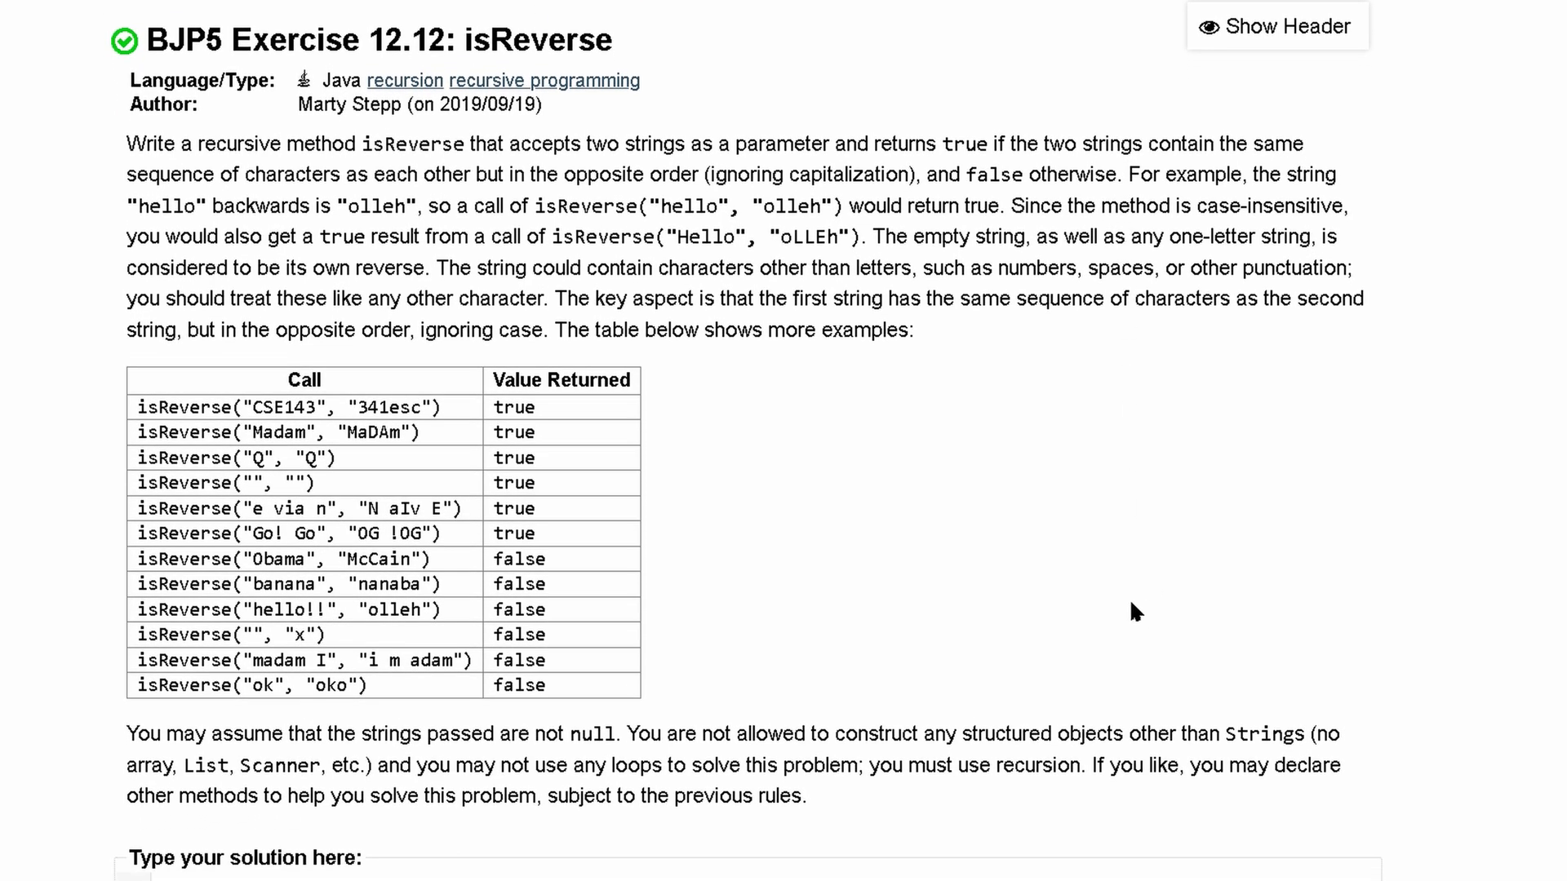
{"action": "scroll", "scroll_direction": "down", "scroll_amount": 3}
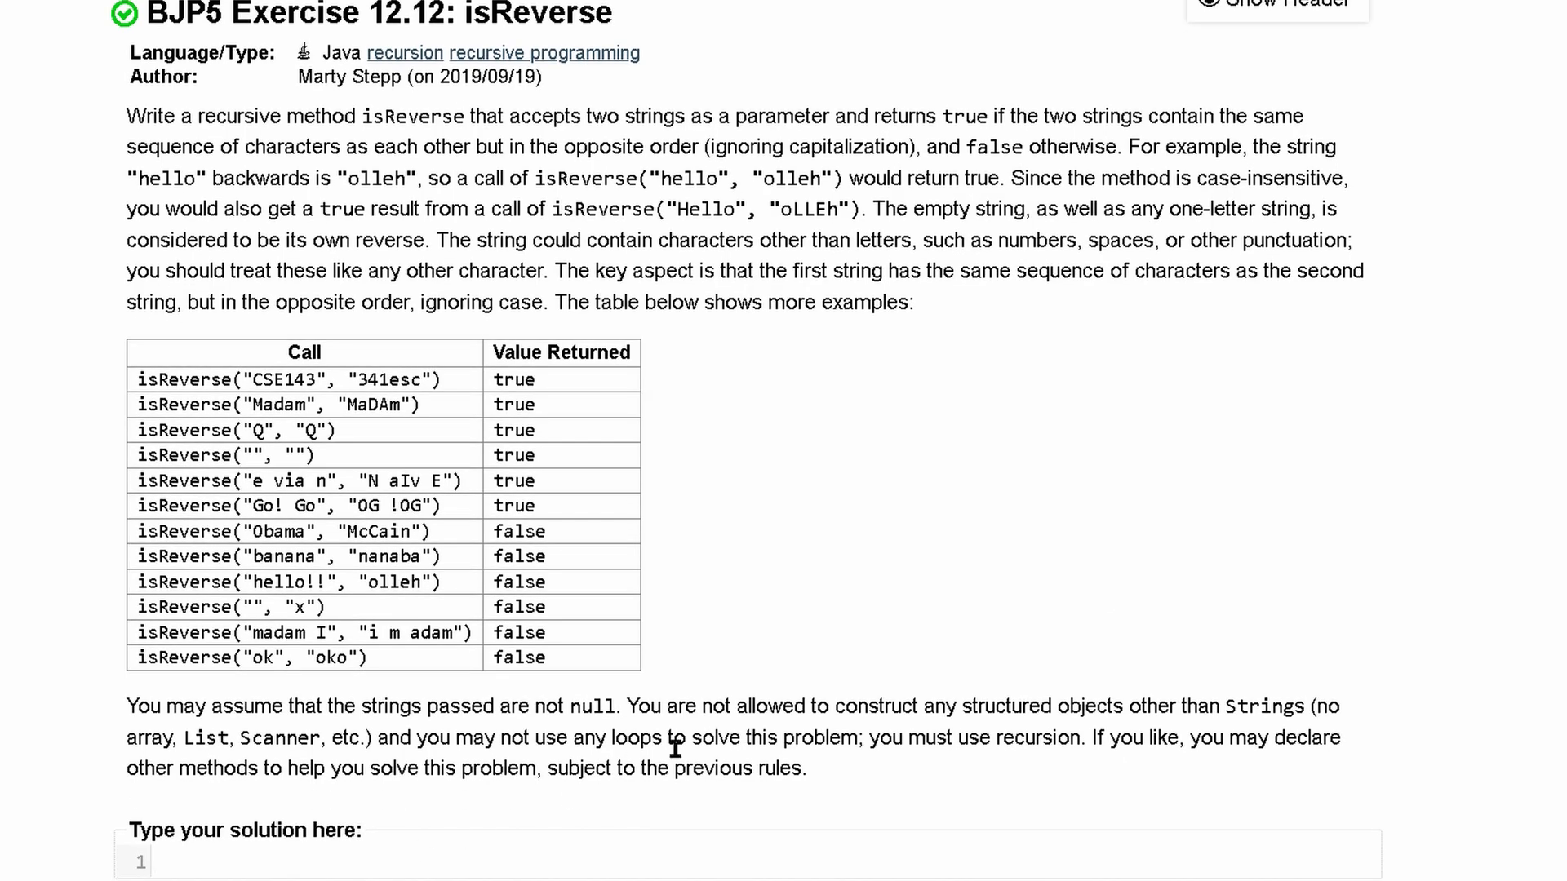
Write the method header public boolean isReverse(String s1, String s2){ to start the solution
{"action": "type", "text": "public"}
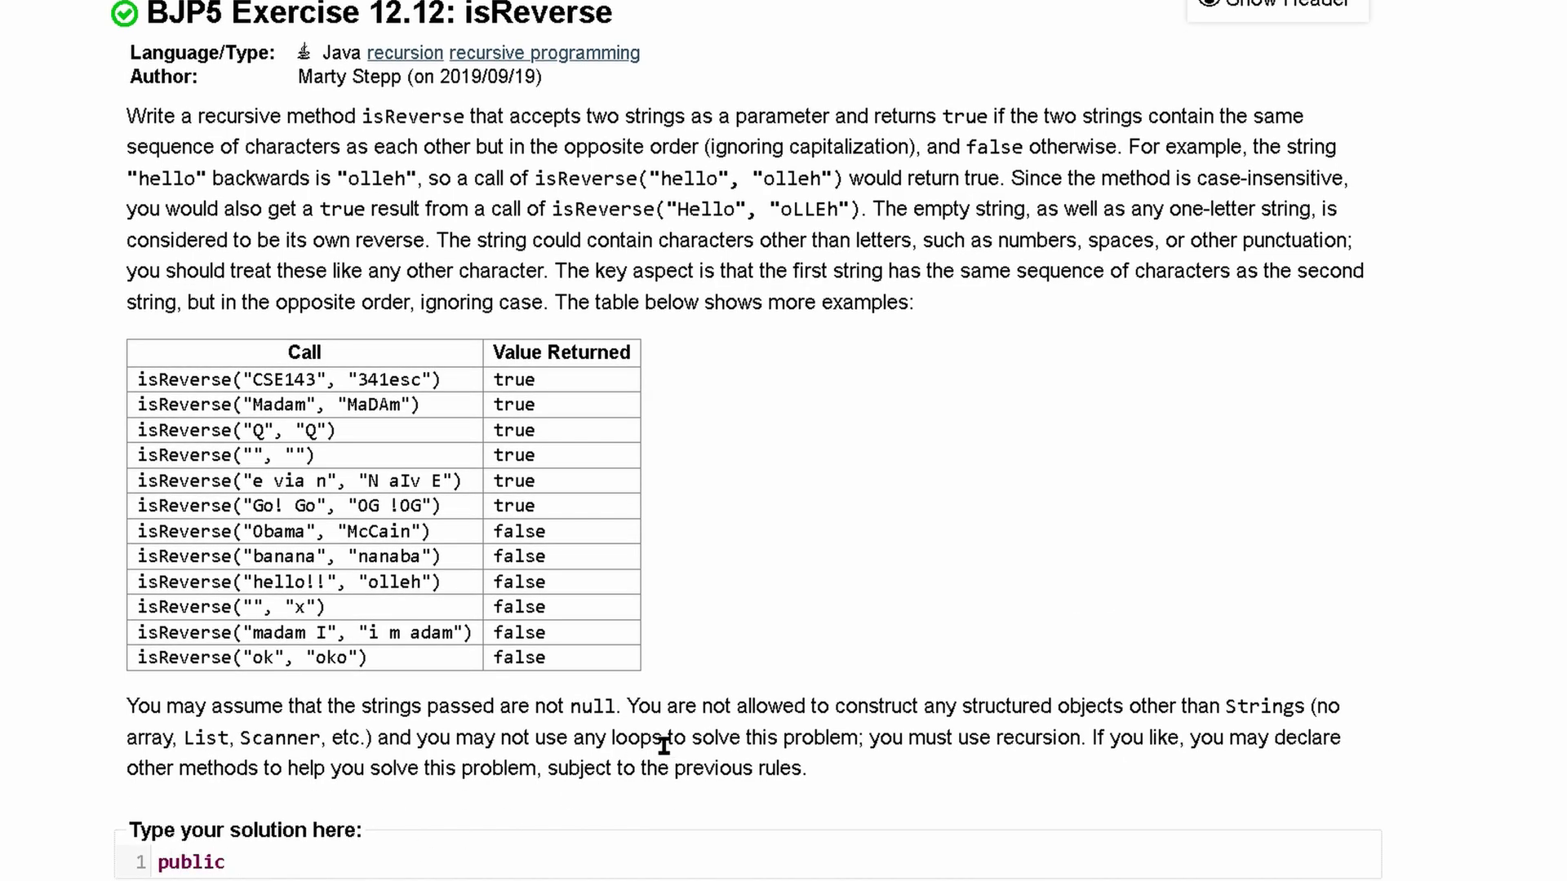
{"action": "type", "text": "boolean"}
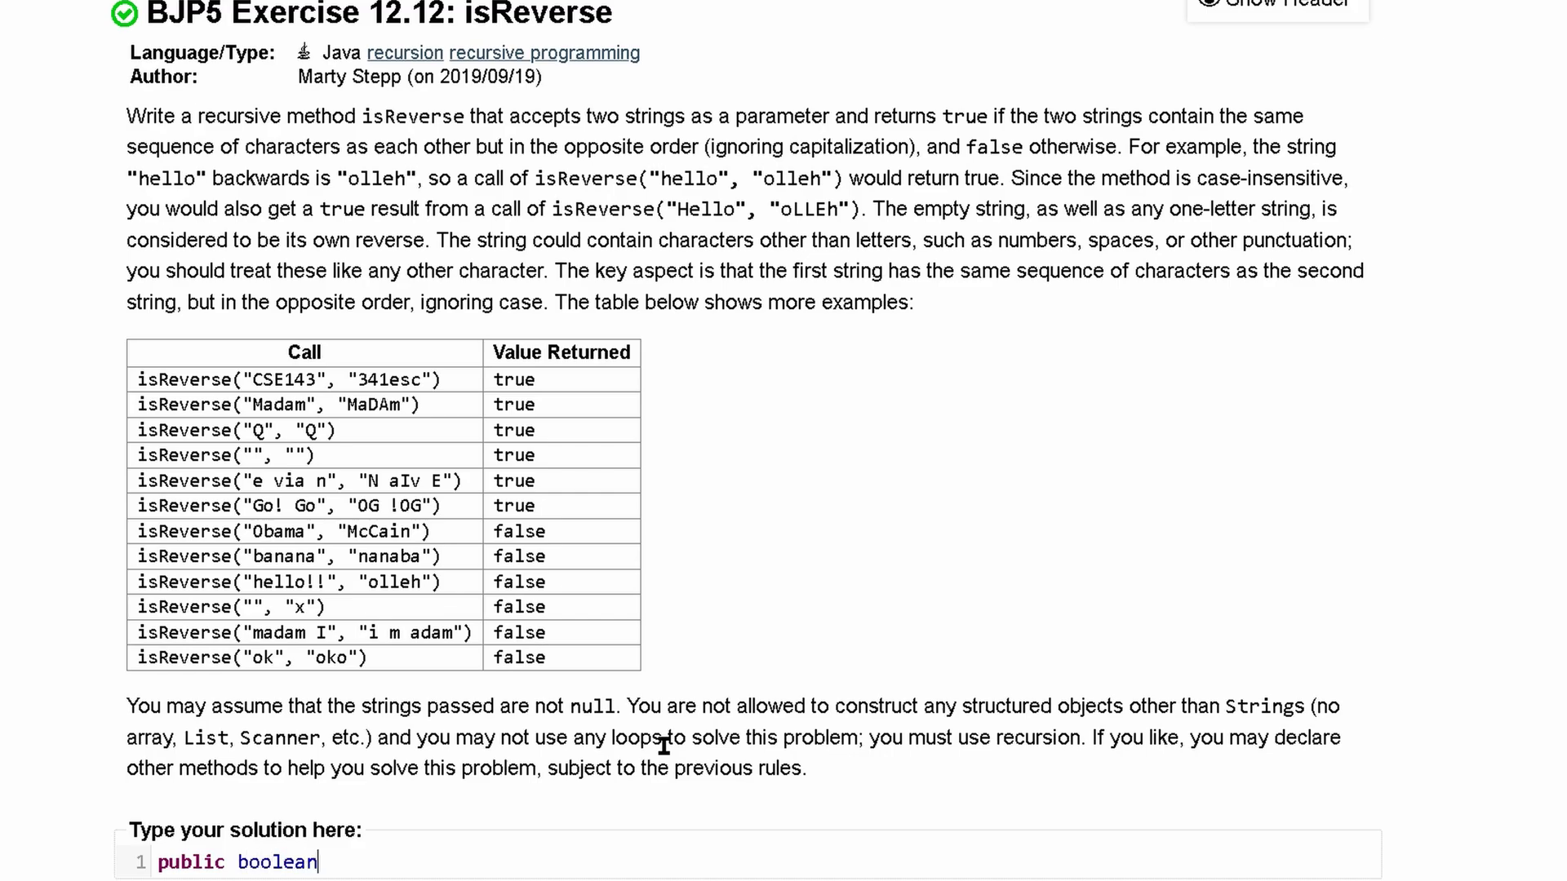
{"action": "type", "text": "isReverse("}
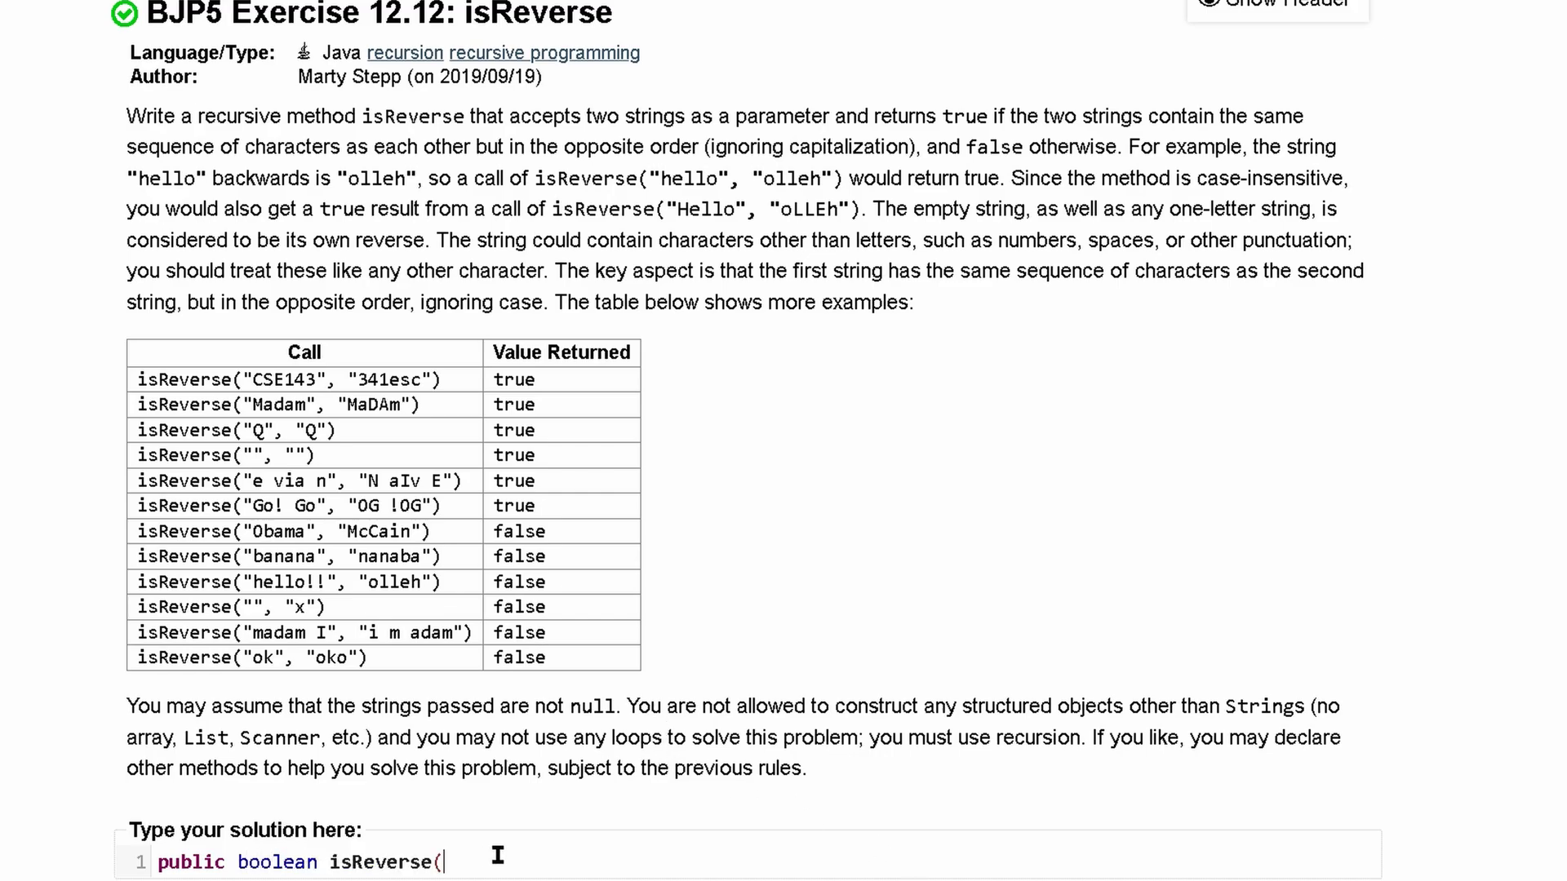
{"action": "type", "text": "String"}
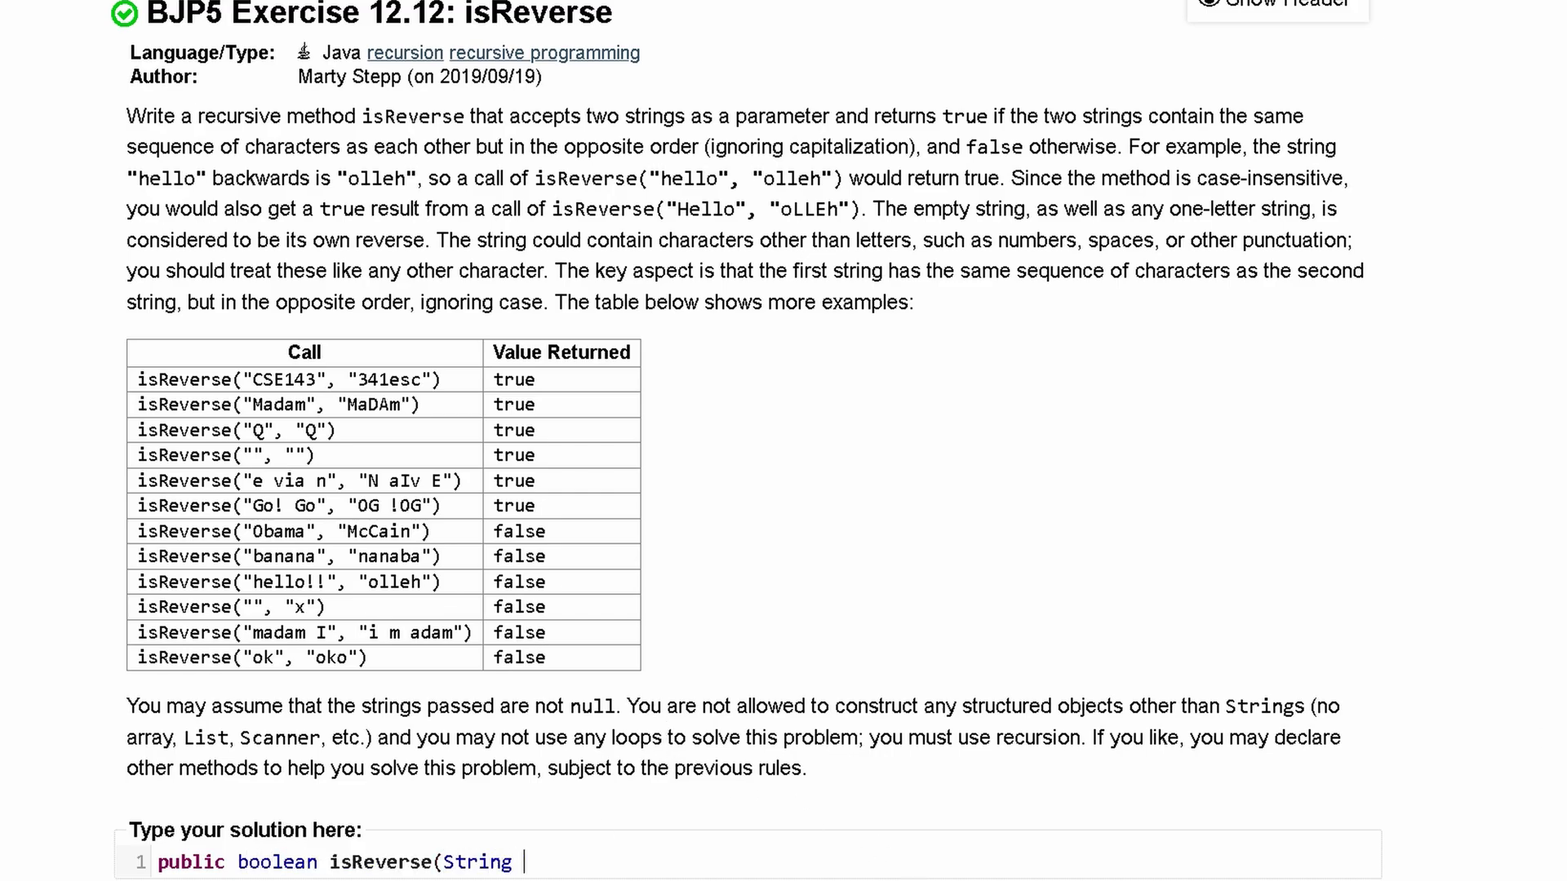
{"action": "type", "text": "s1,"}
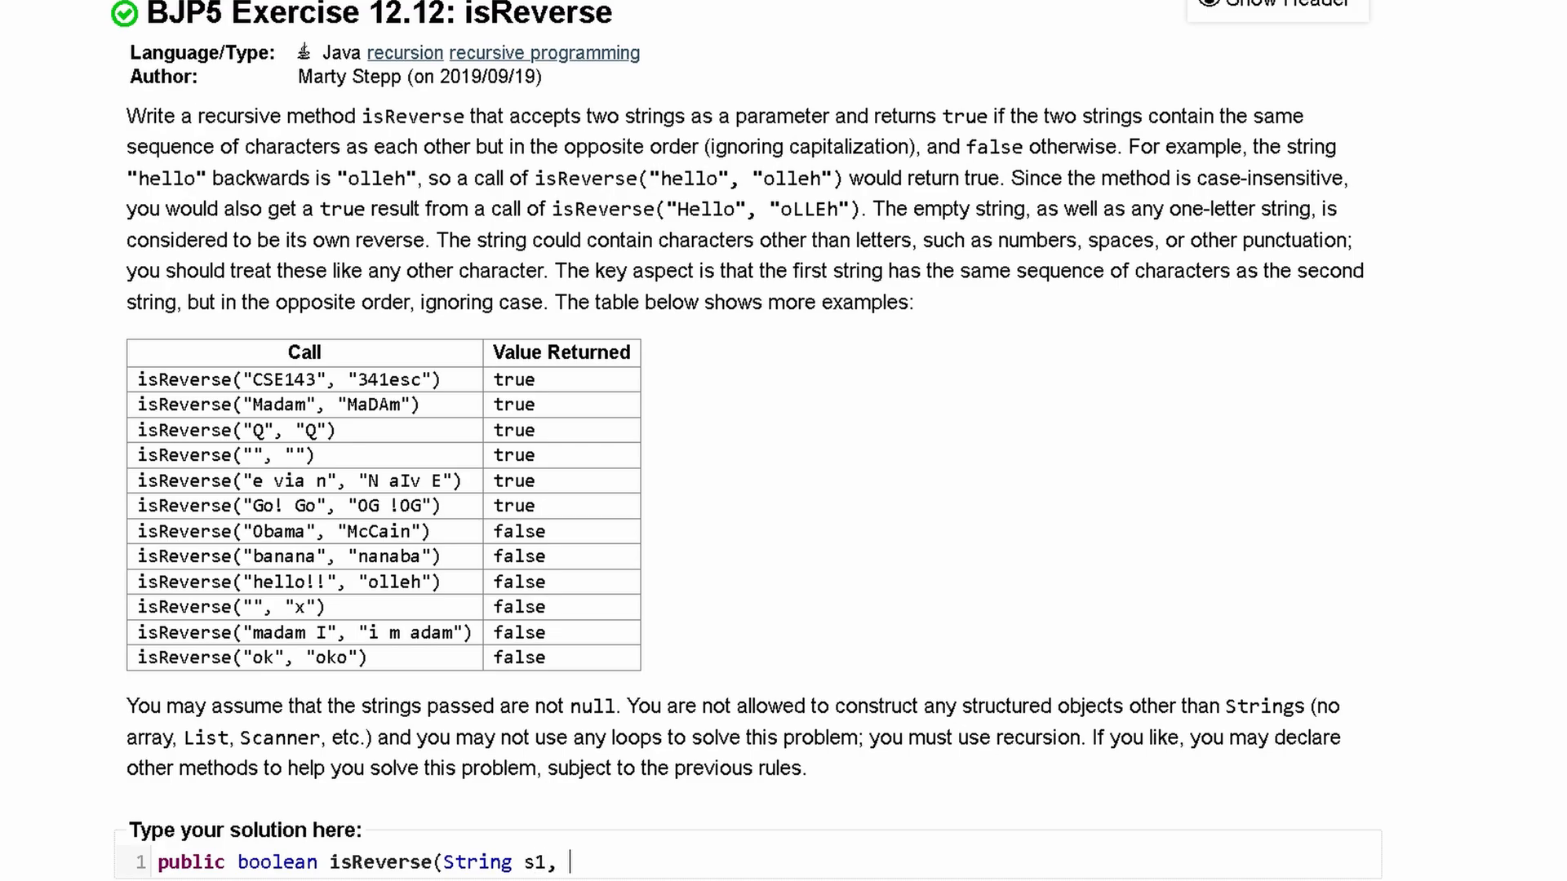
{"action": "type", "text": "String s2){"}
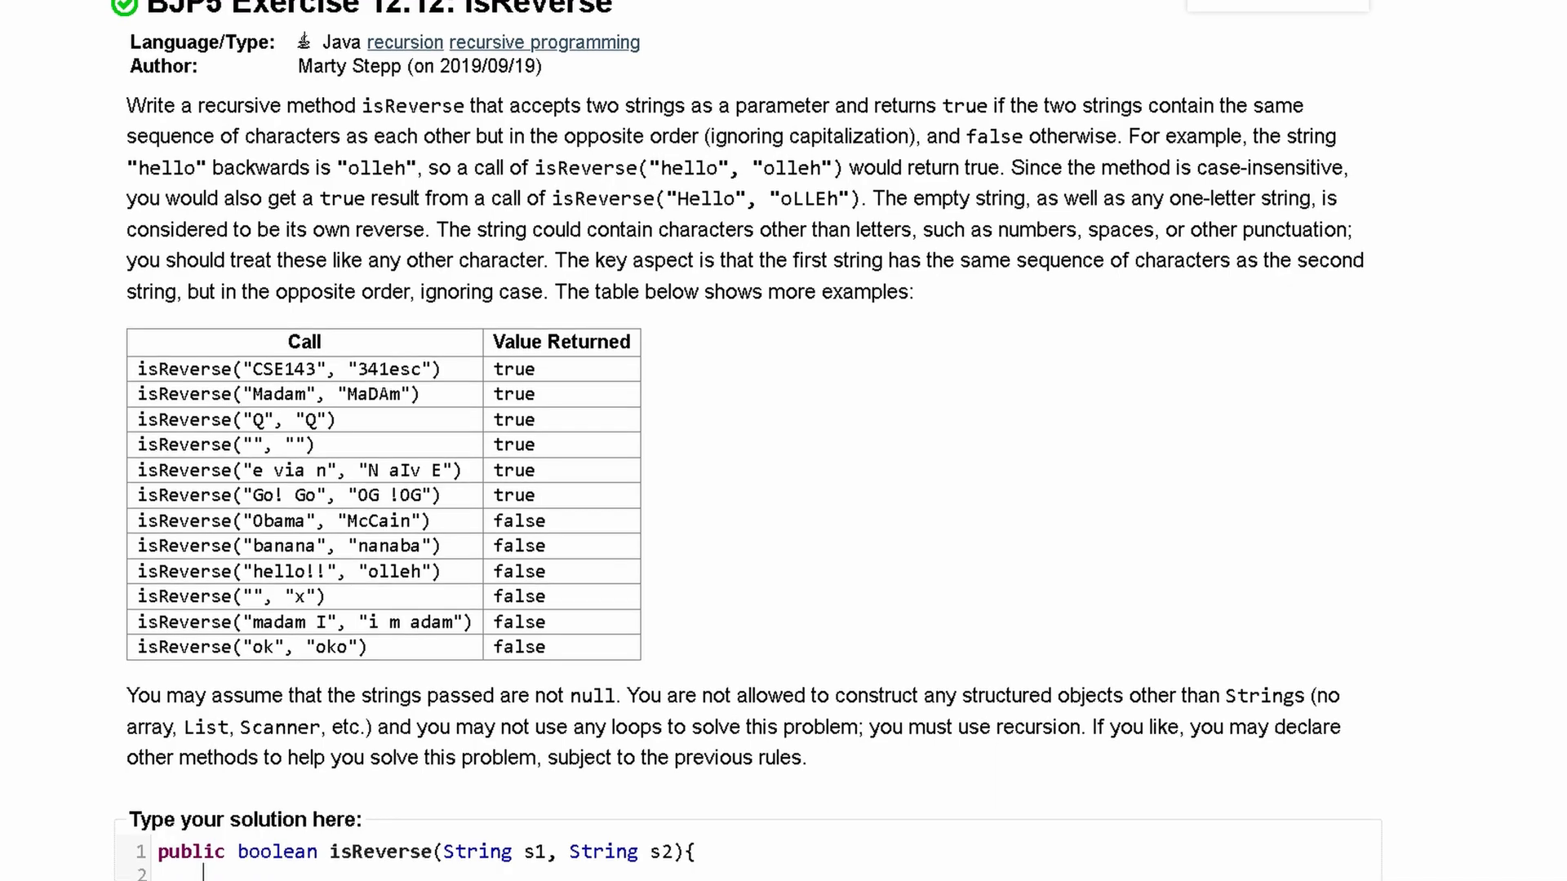
{"action": "mouse_move", "coordinate": [790, 762]}
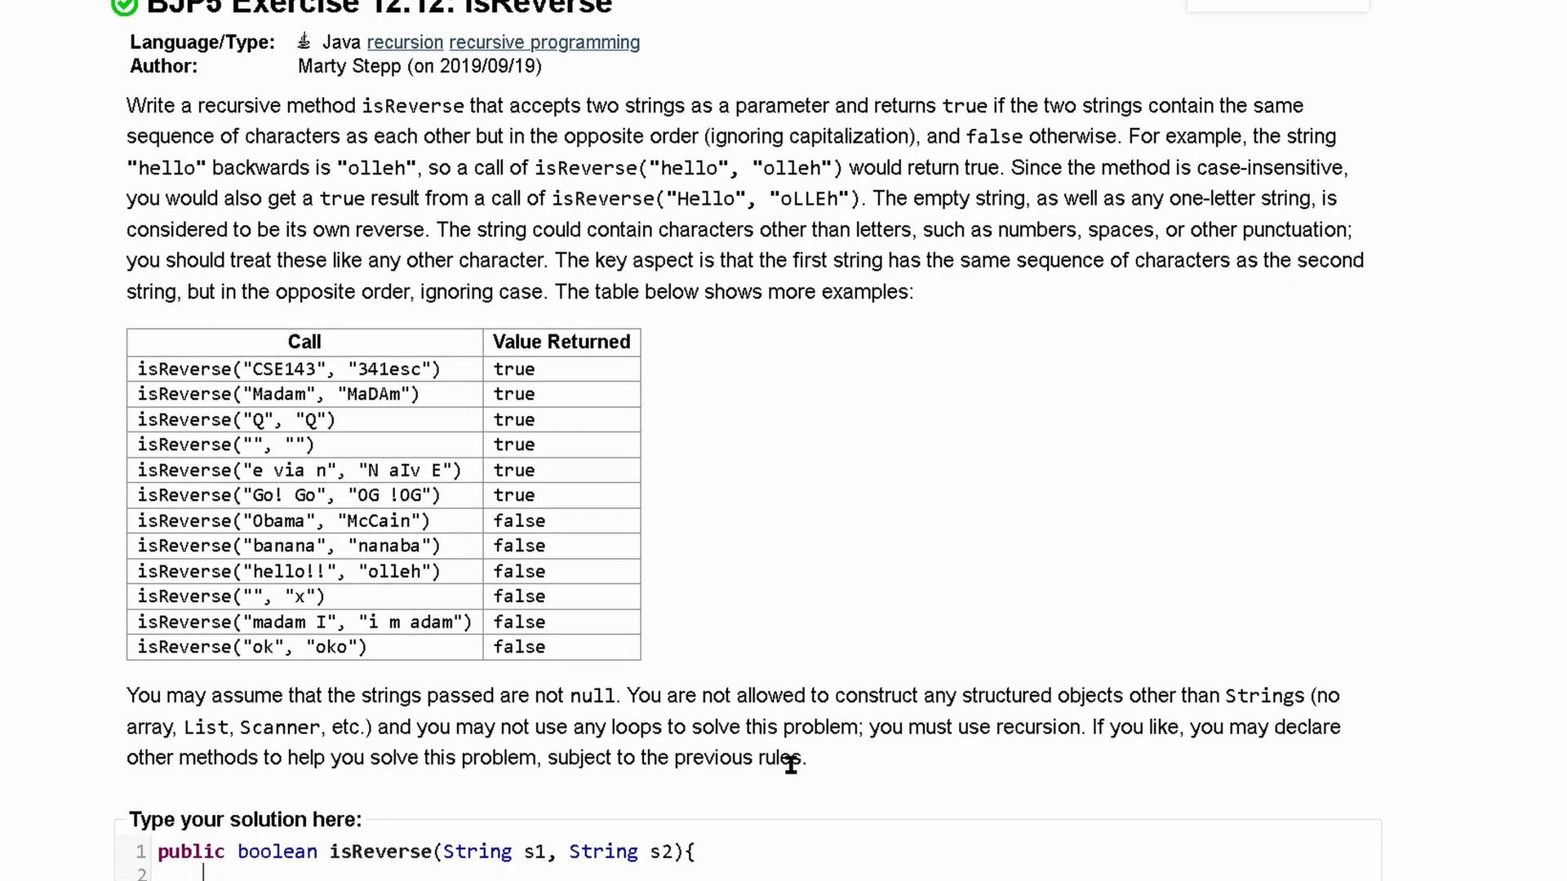
{"action": "mouse_move", "coordinate": [798, 748]}
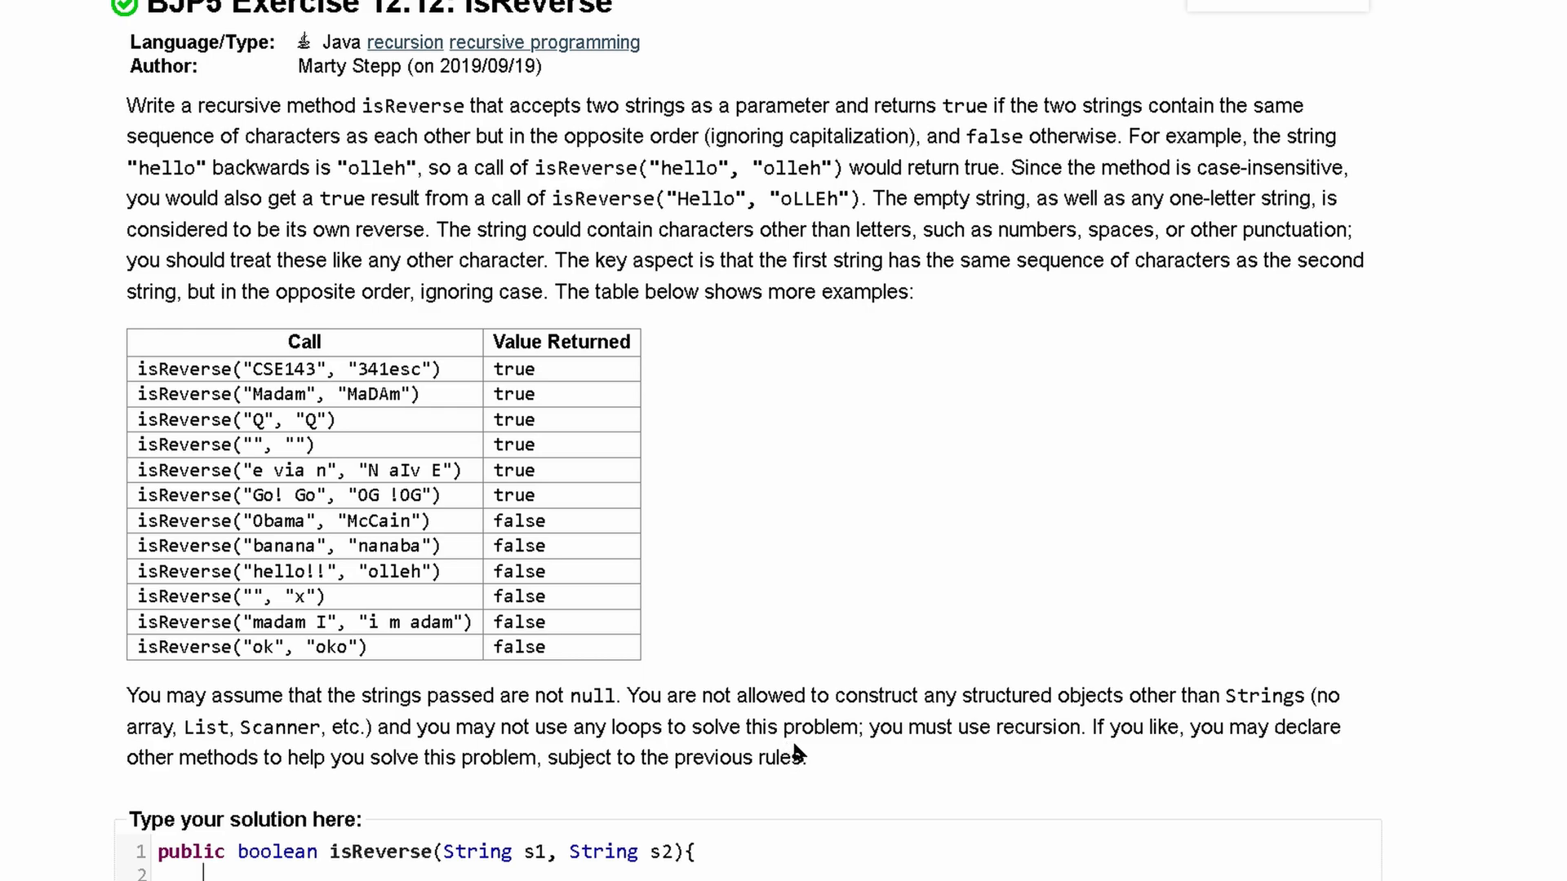
{"action": "mouse_move", "coordinate": [785, 764]}
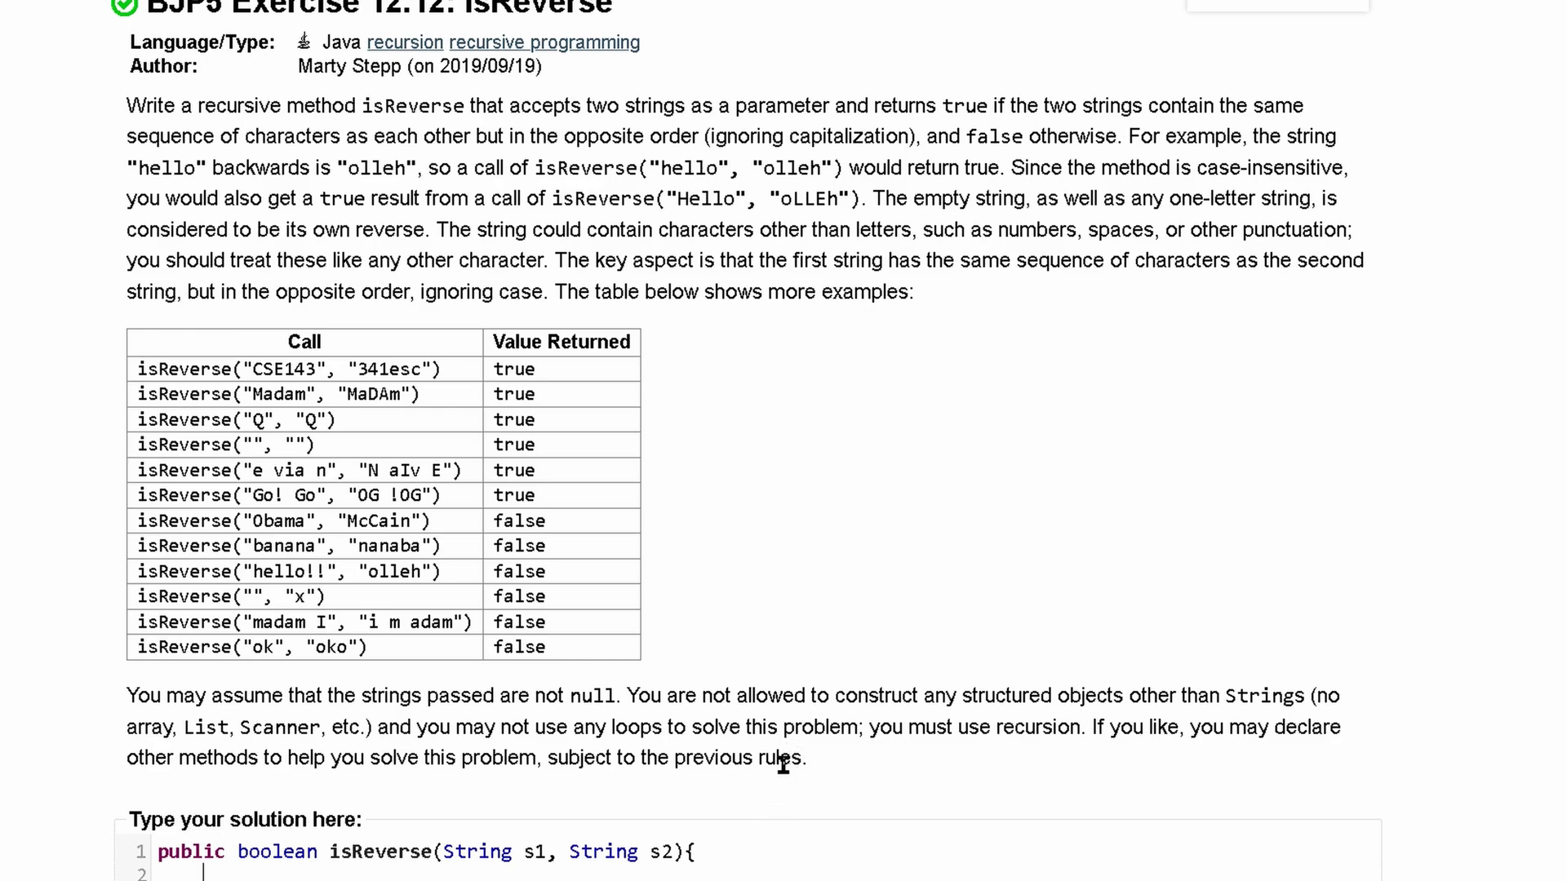
Add the length check if(s1.length()!=s2.length()) return false; as the first body line
{"action": "type", "text": "if("}
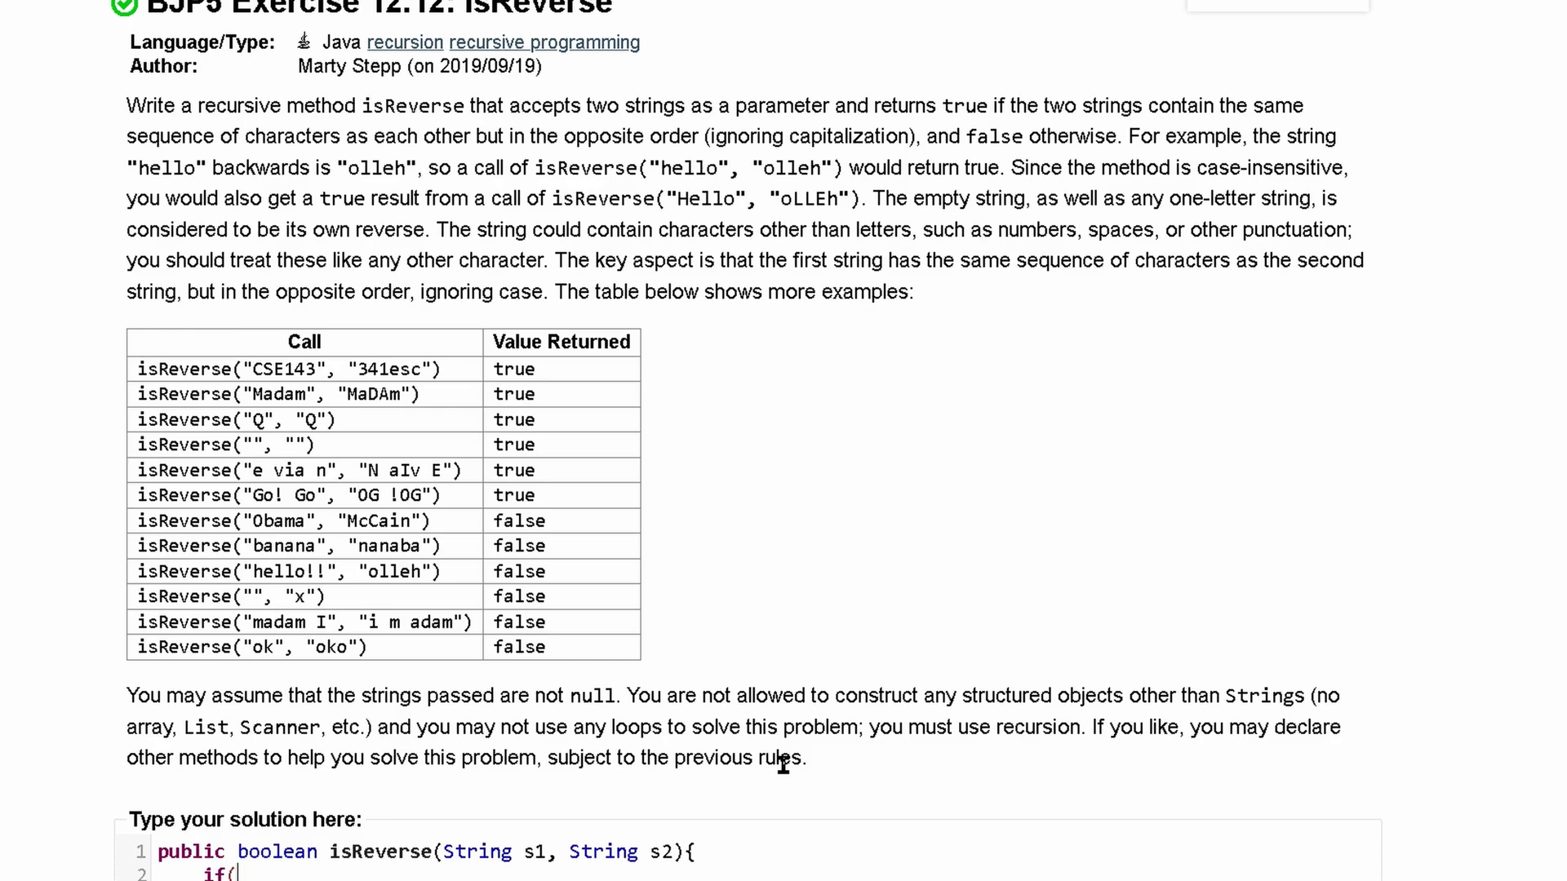
{"action": "type", "text": "s1."}
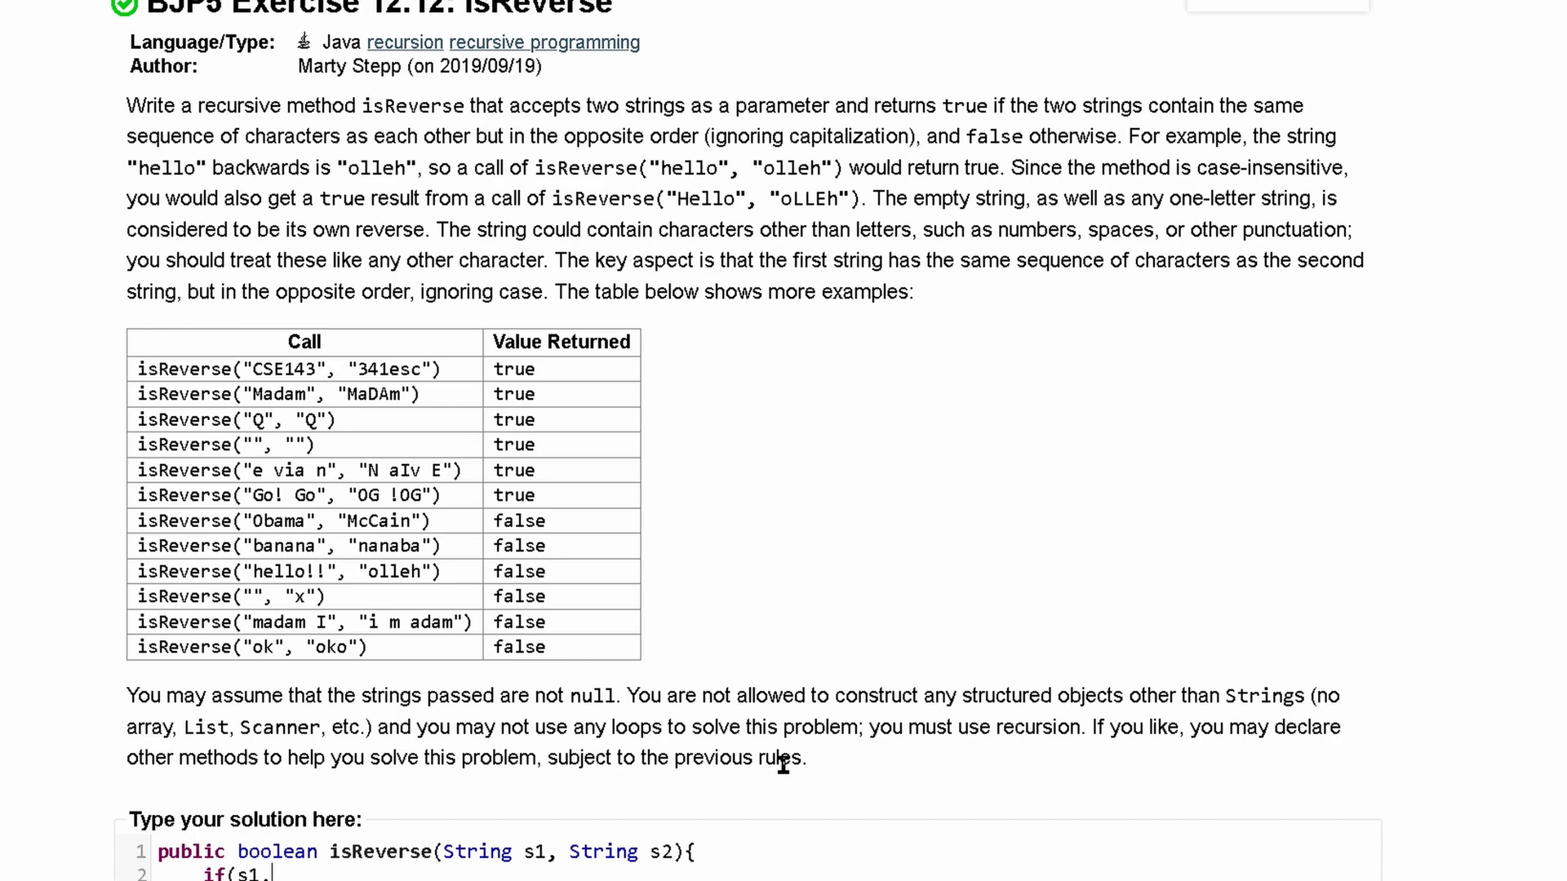
{"action": "type", "text": "length"}
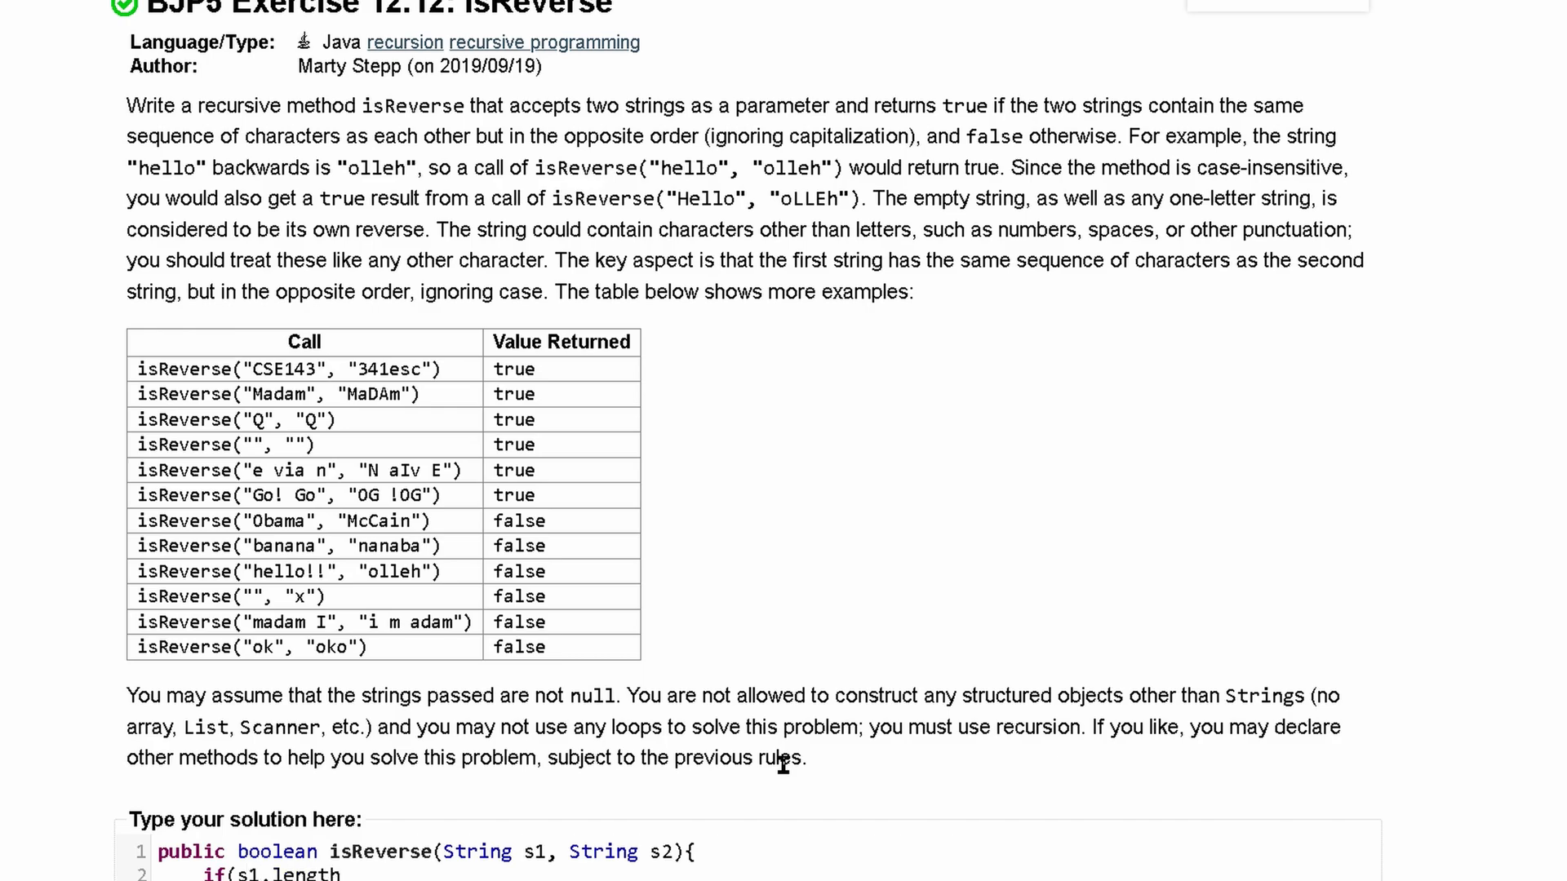
{"action": "type", "text": "()!"}
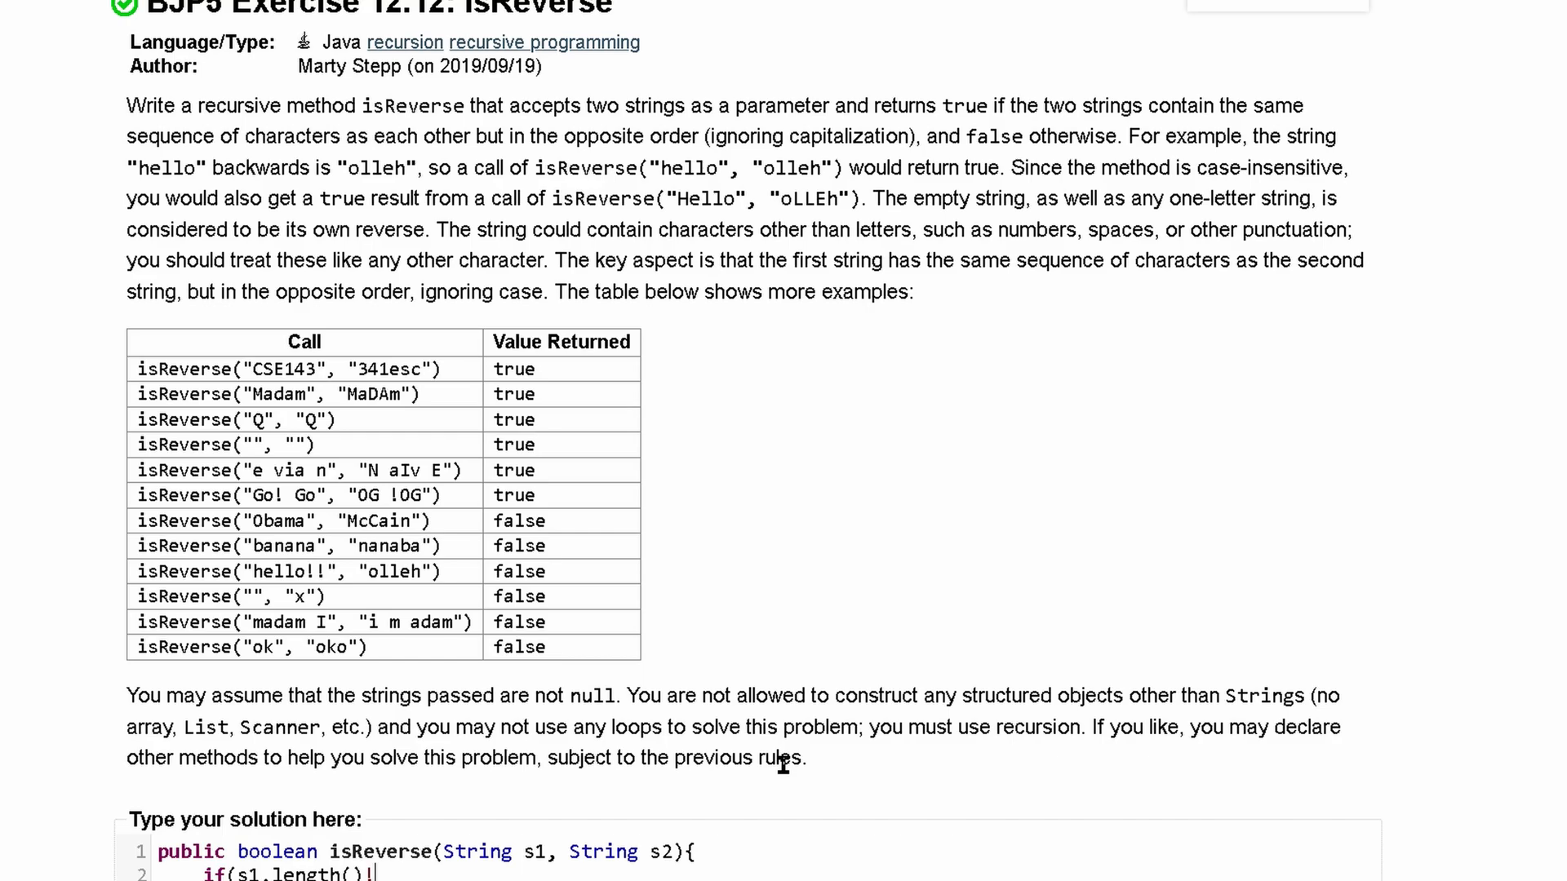
{"action": "type", "text": "="}
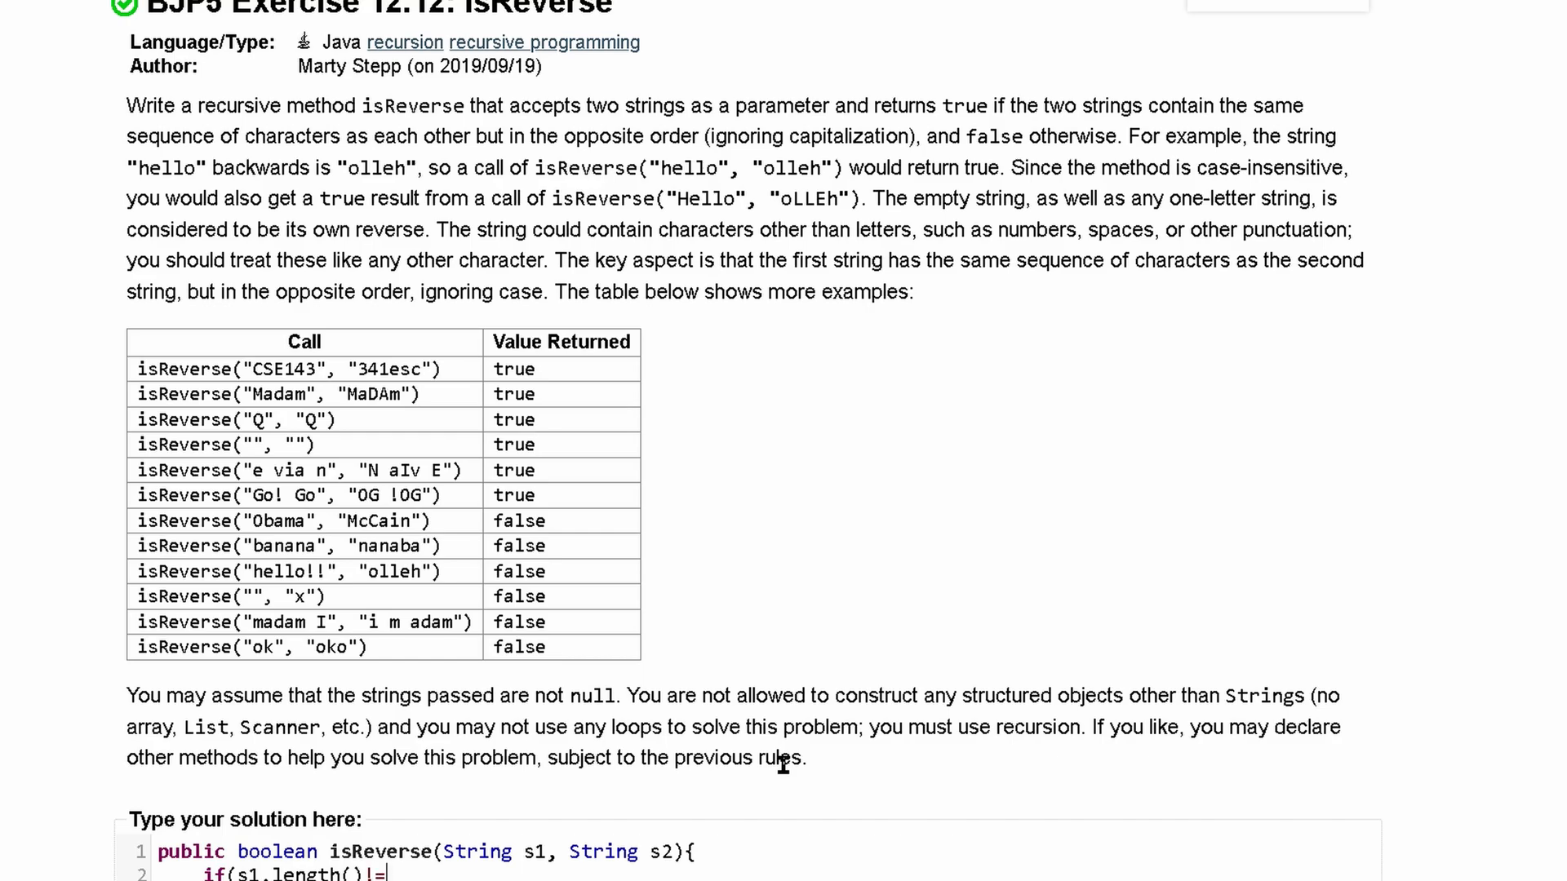
{"action": "type", "text": "s2.length("}
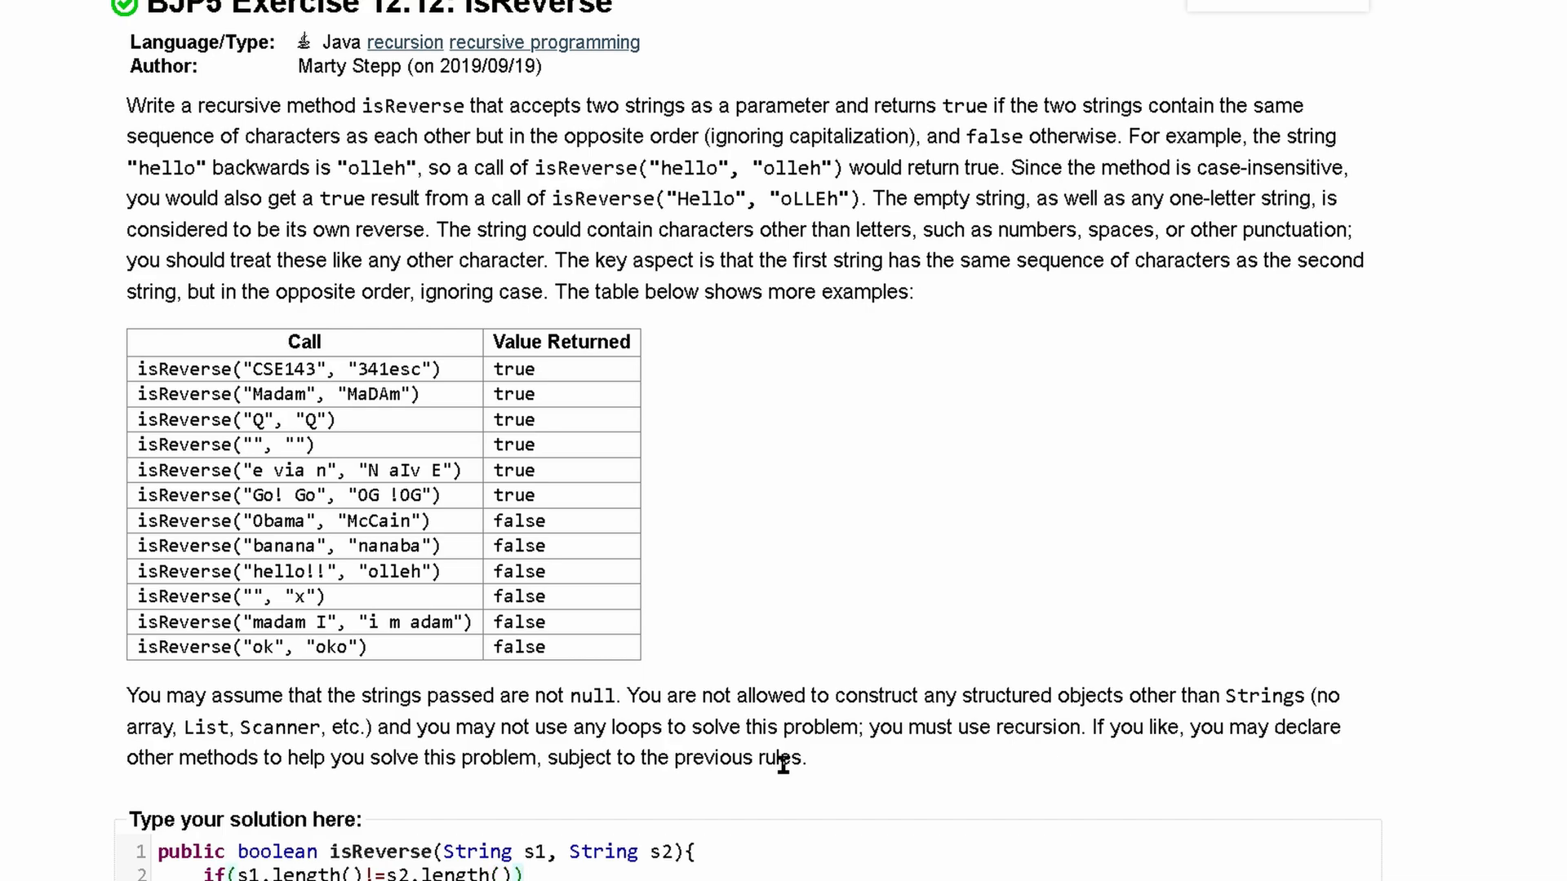
{"action": "type", "text": "return fa"}
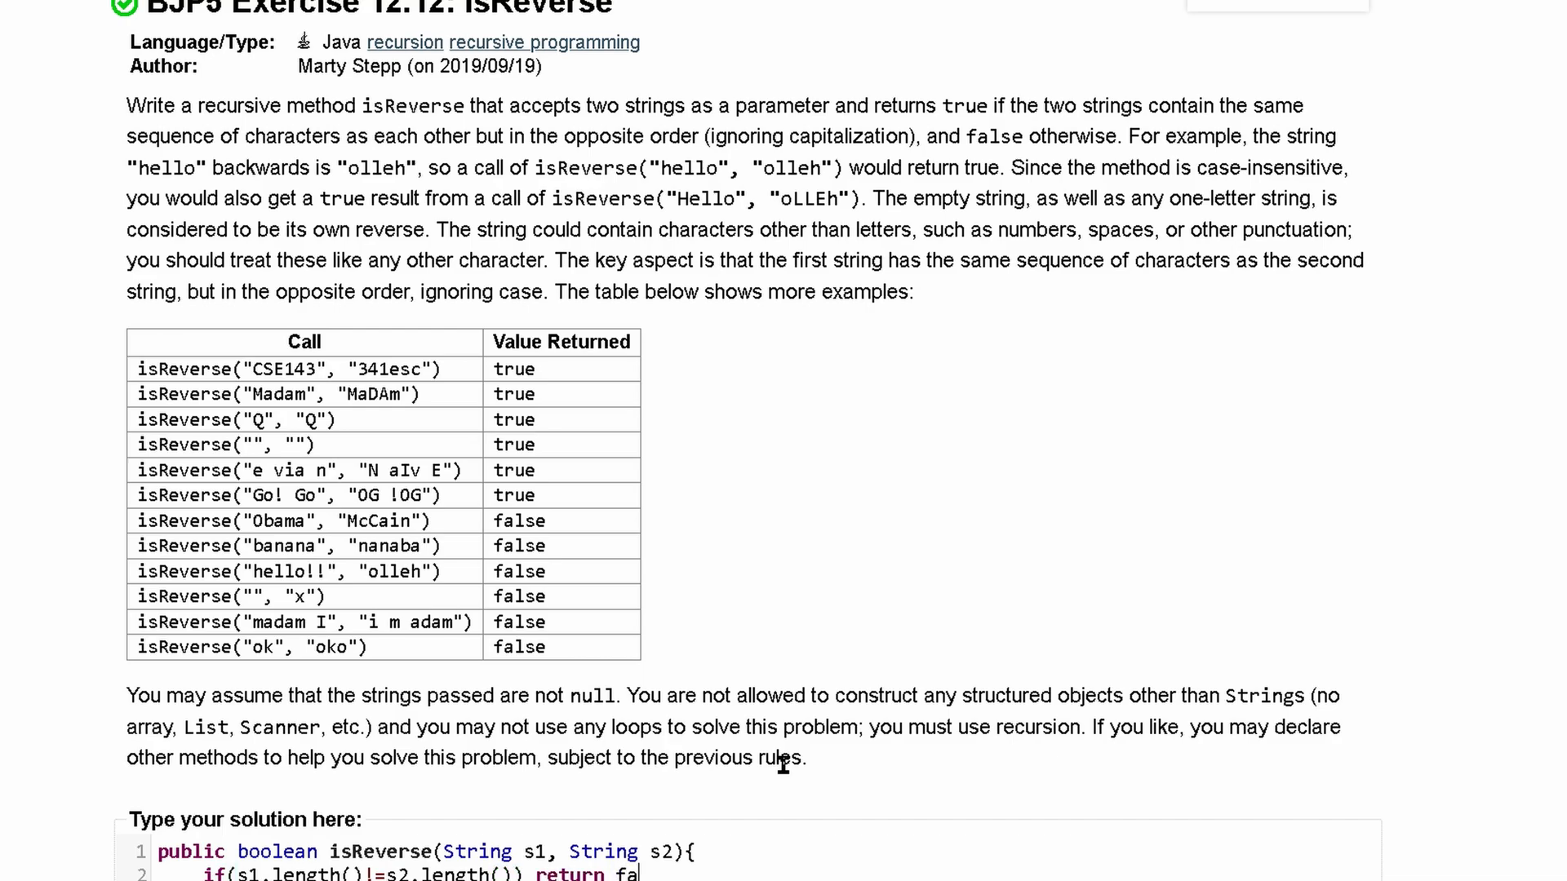
{"action": "type", "text": "lse;"}
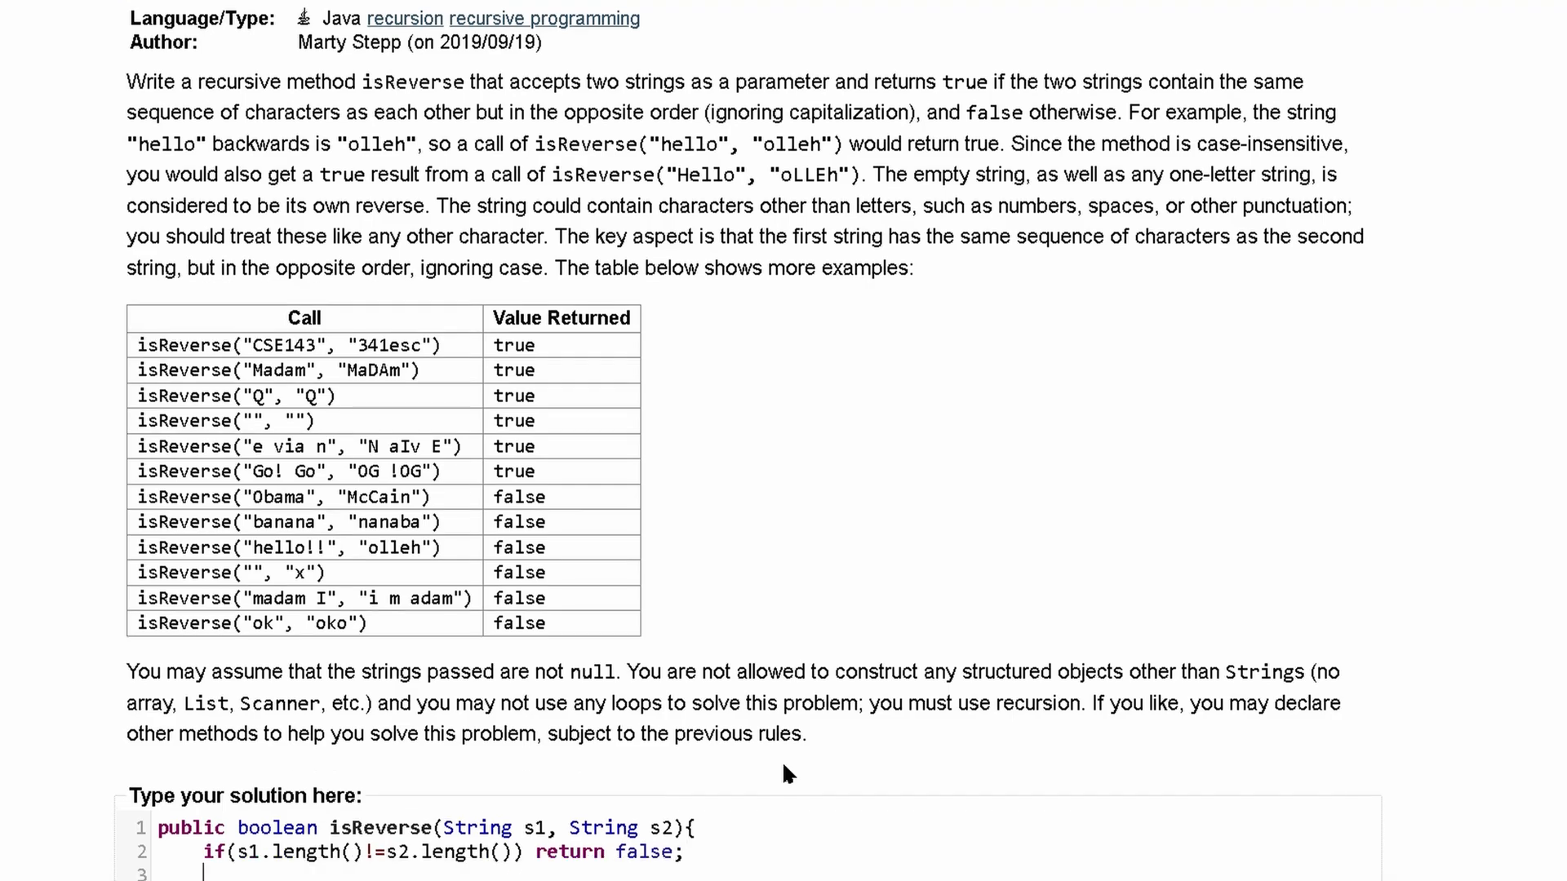
{"action": "mouse_move", "coordinate": [403, 373]}
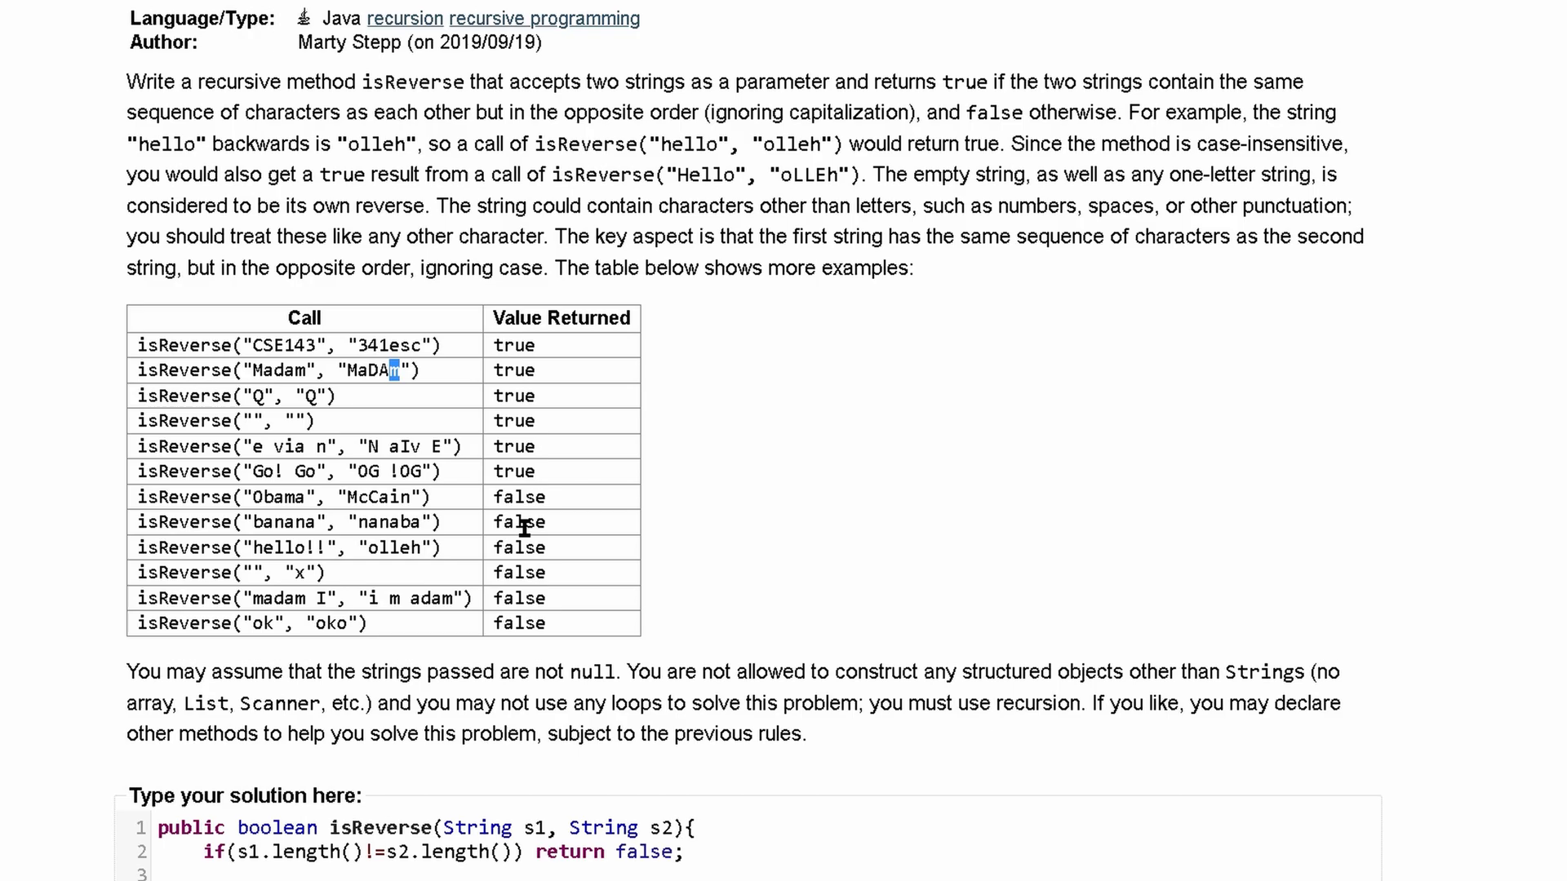
Declare Char c1 = Character.toLowerCase(s1.charAt(0)); as the lowercase first character of s1
{"action": "scroll", "scroll_direction": "down", "scroll_amount": 3}
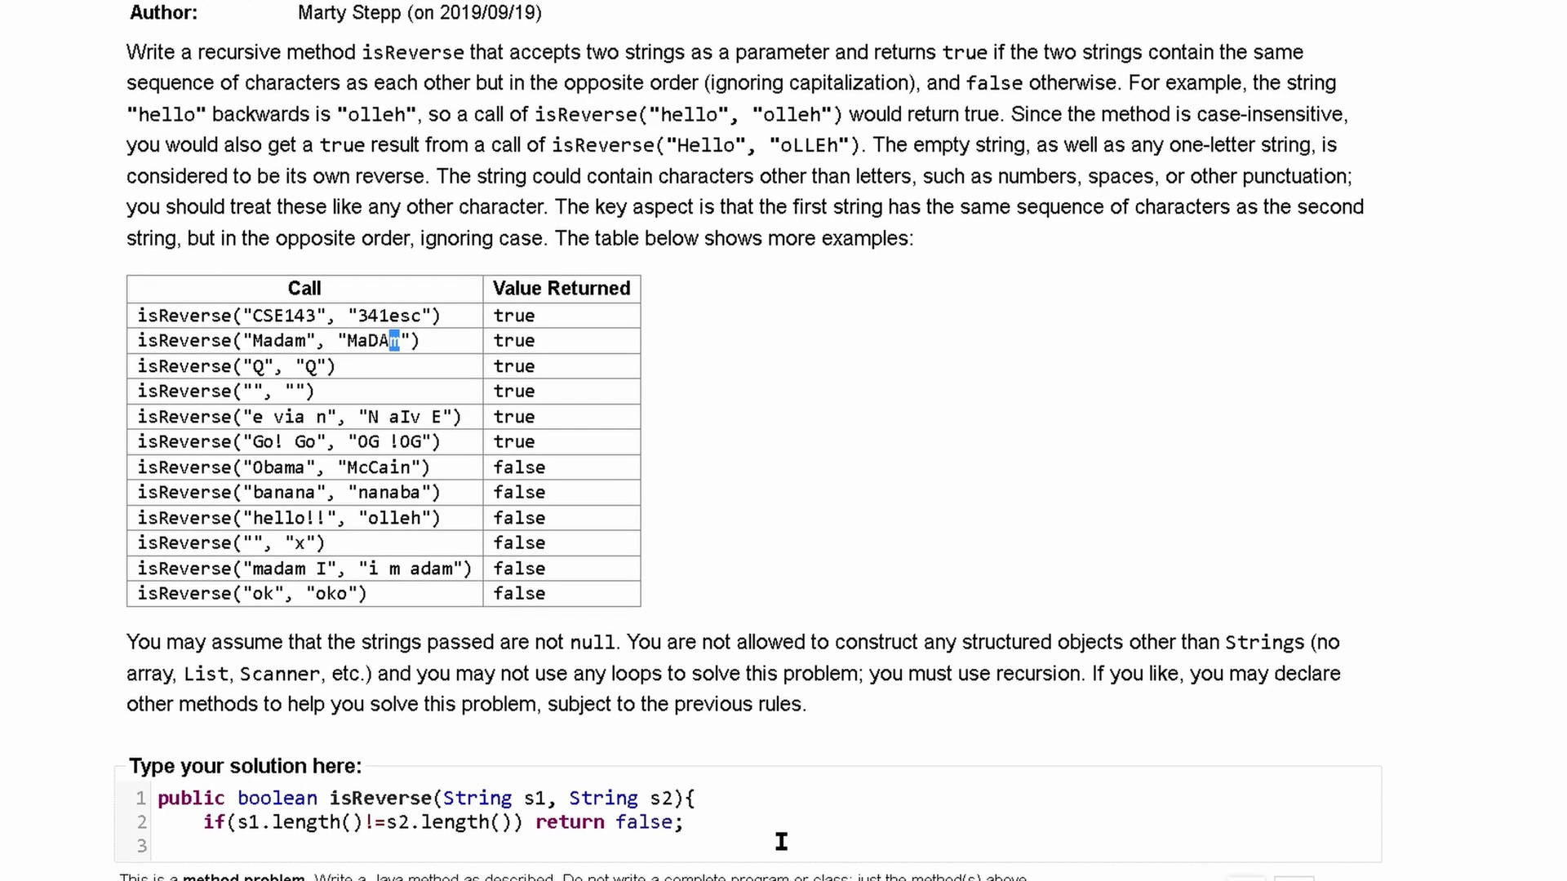
{"action": "type", "text": "c"}
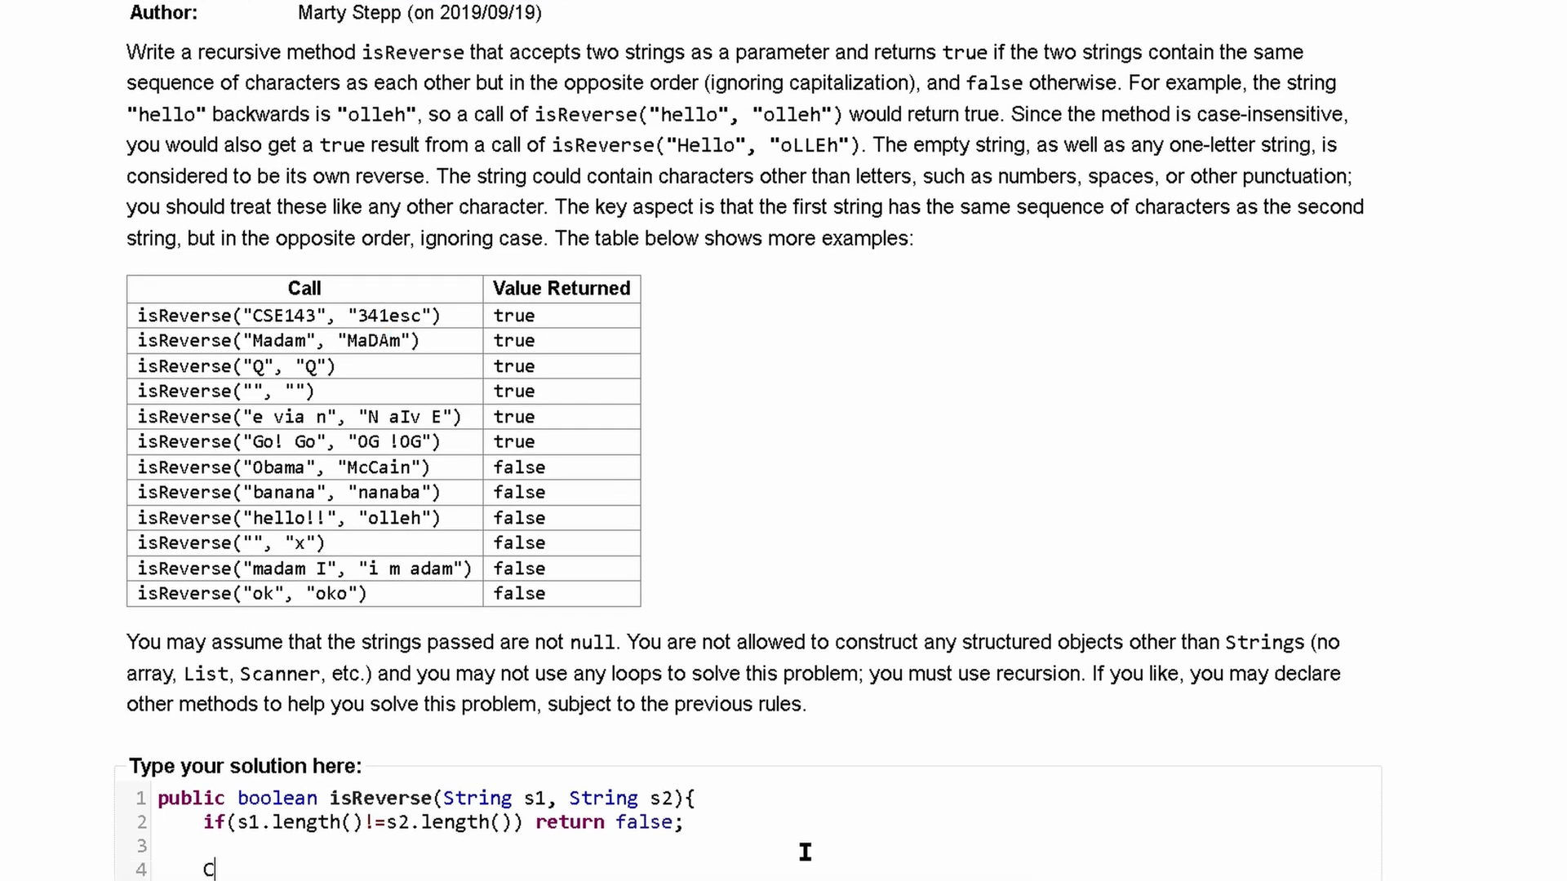
{"action": "type", "text": "Char"}
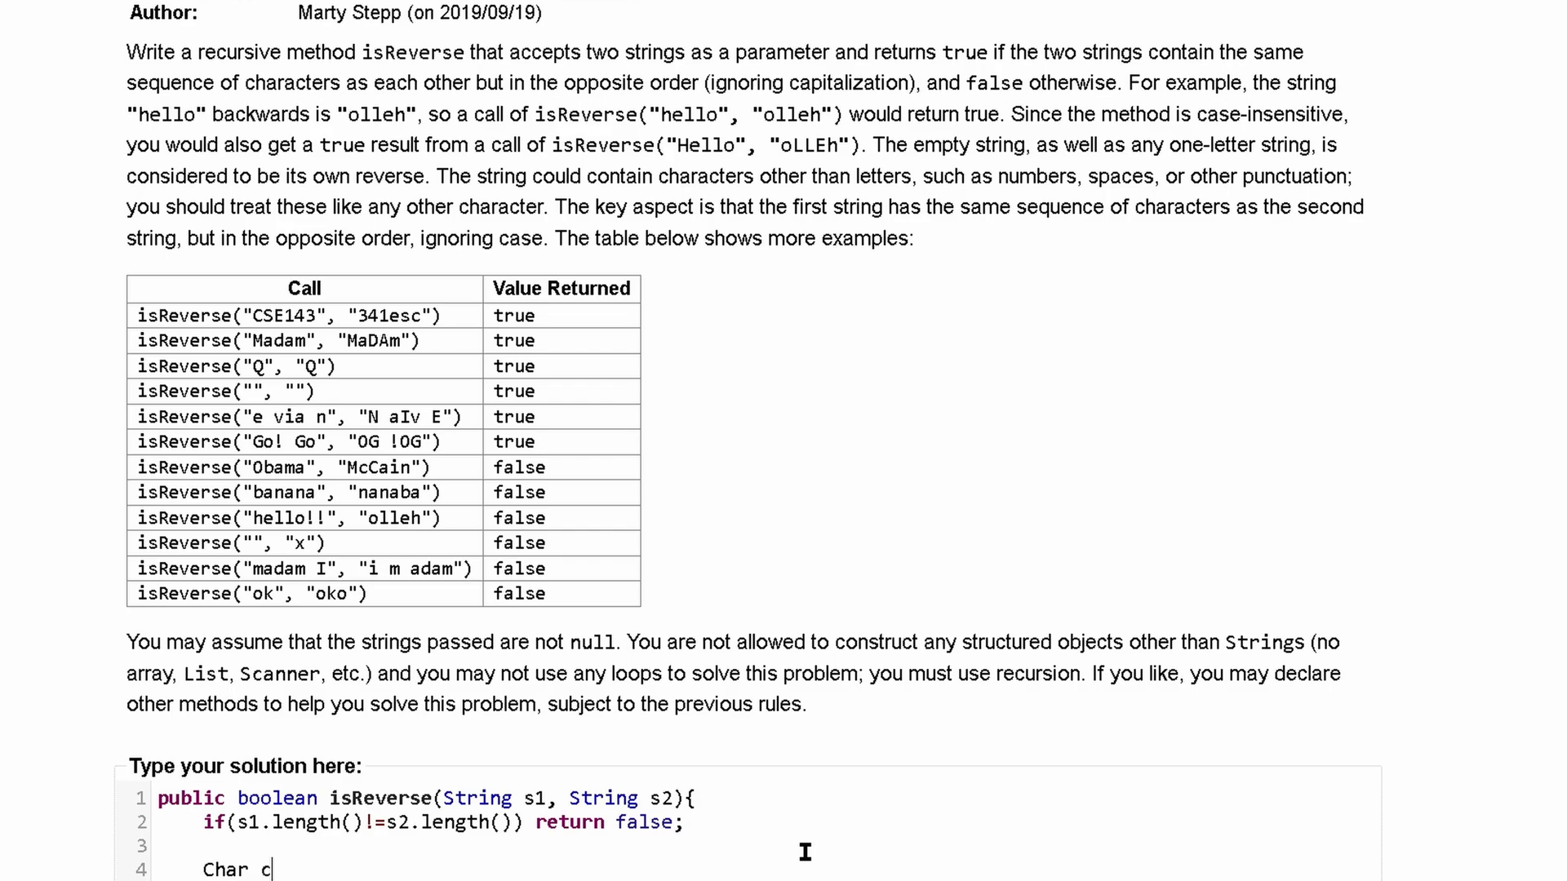
{"action": "type", "text": "1 = s1"}
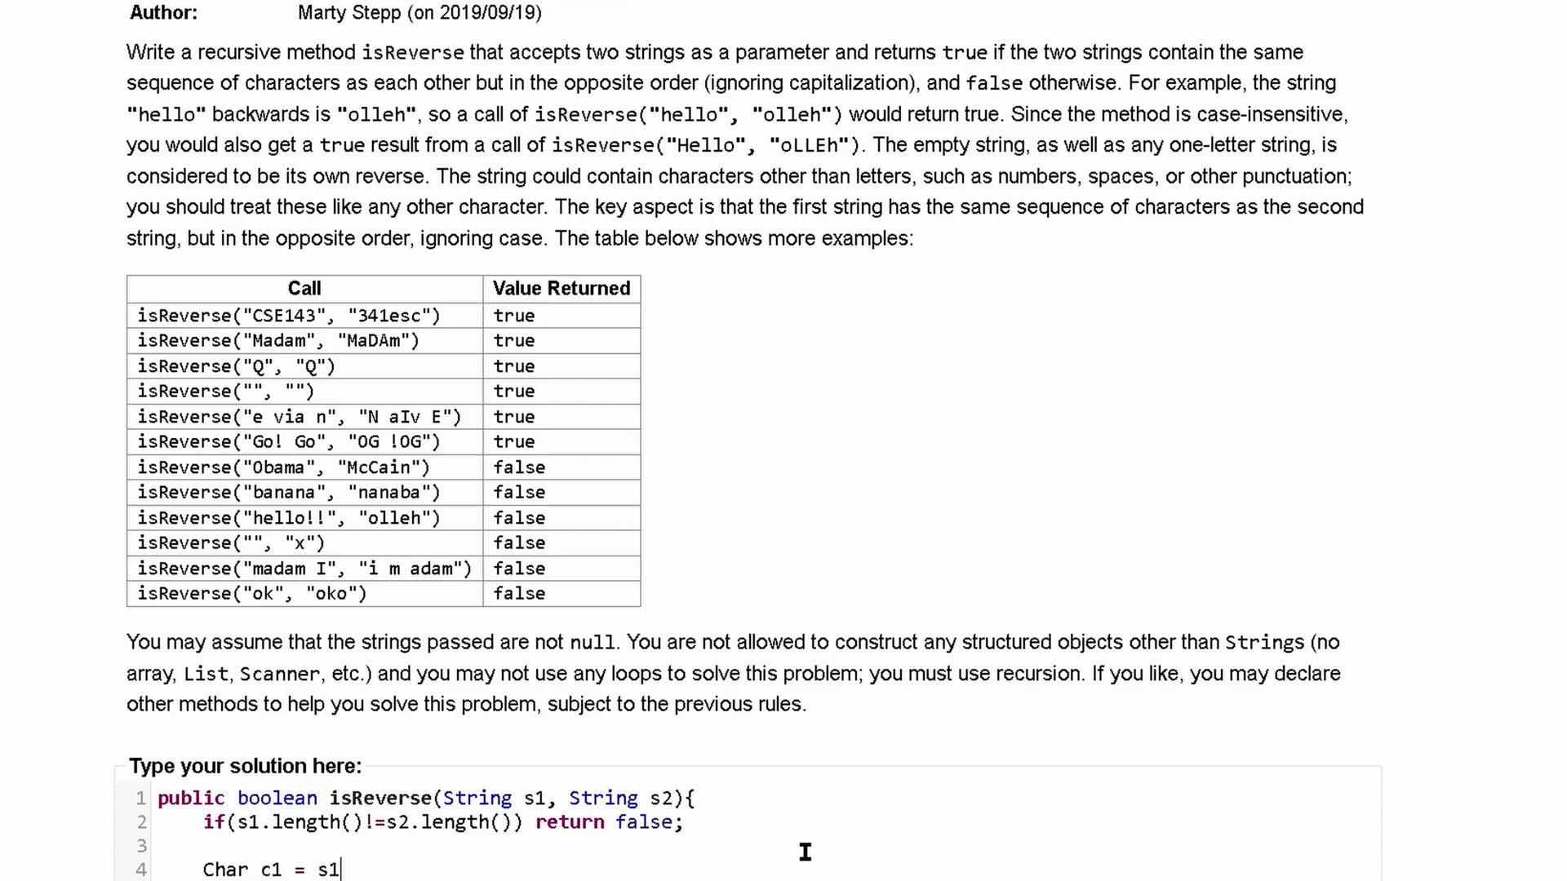
{"action": "type", "text": "."}
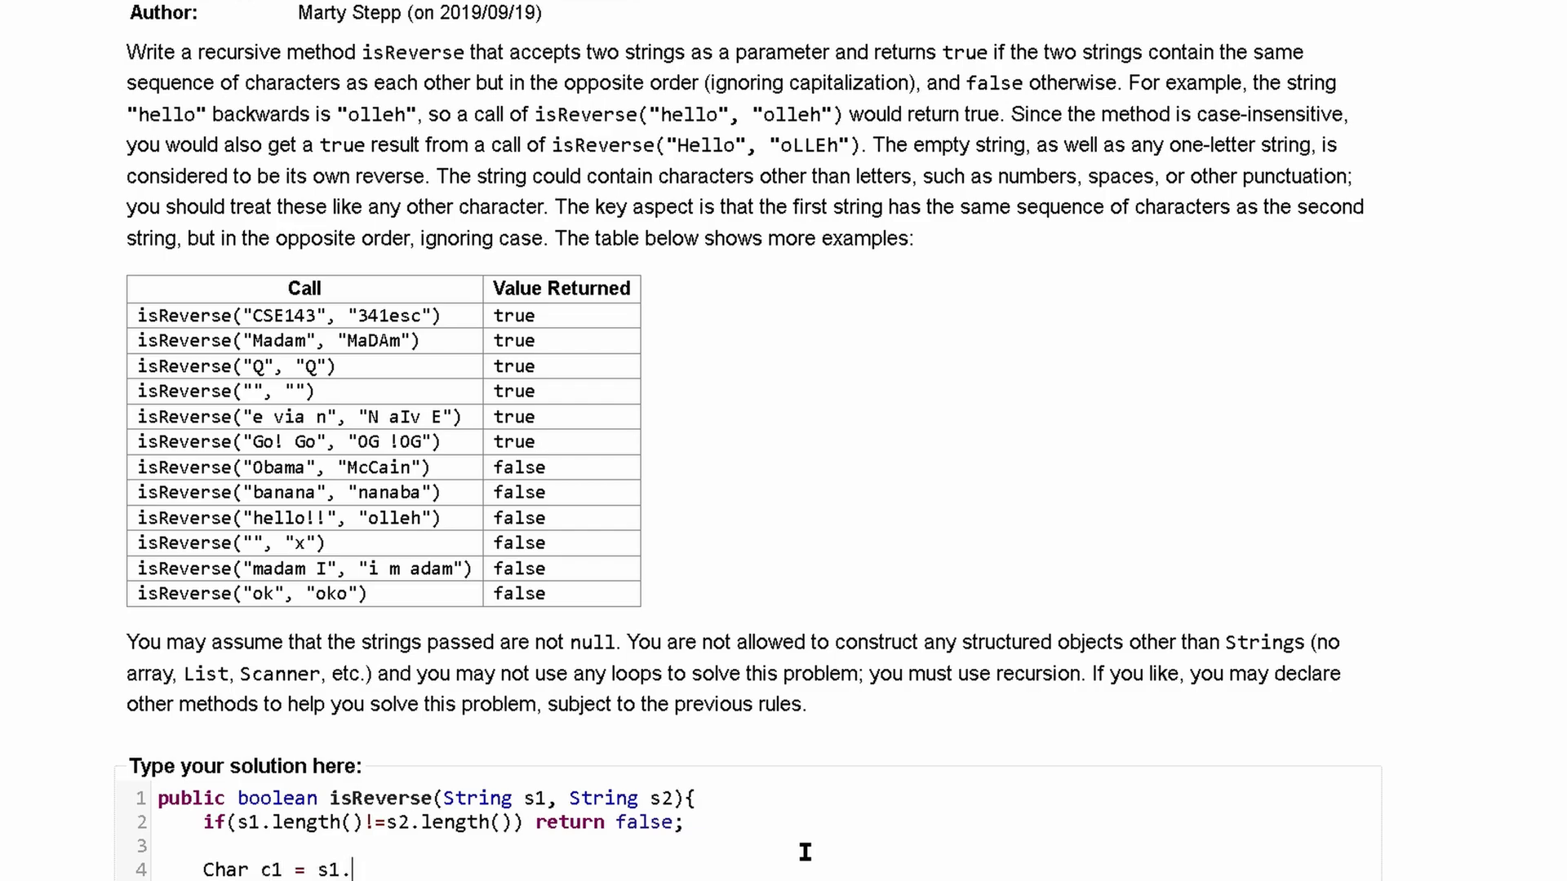
{"action": "type", "text": "Ch"}
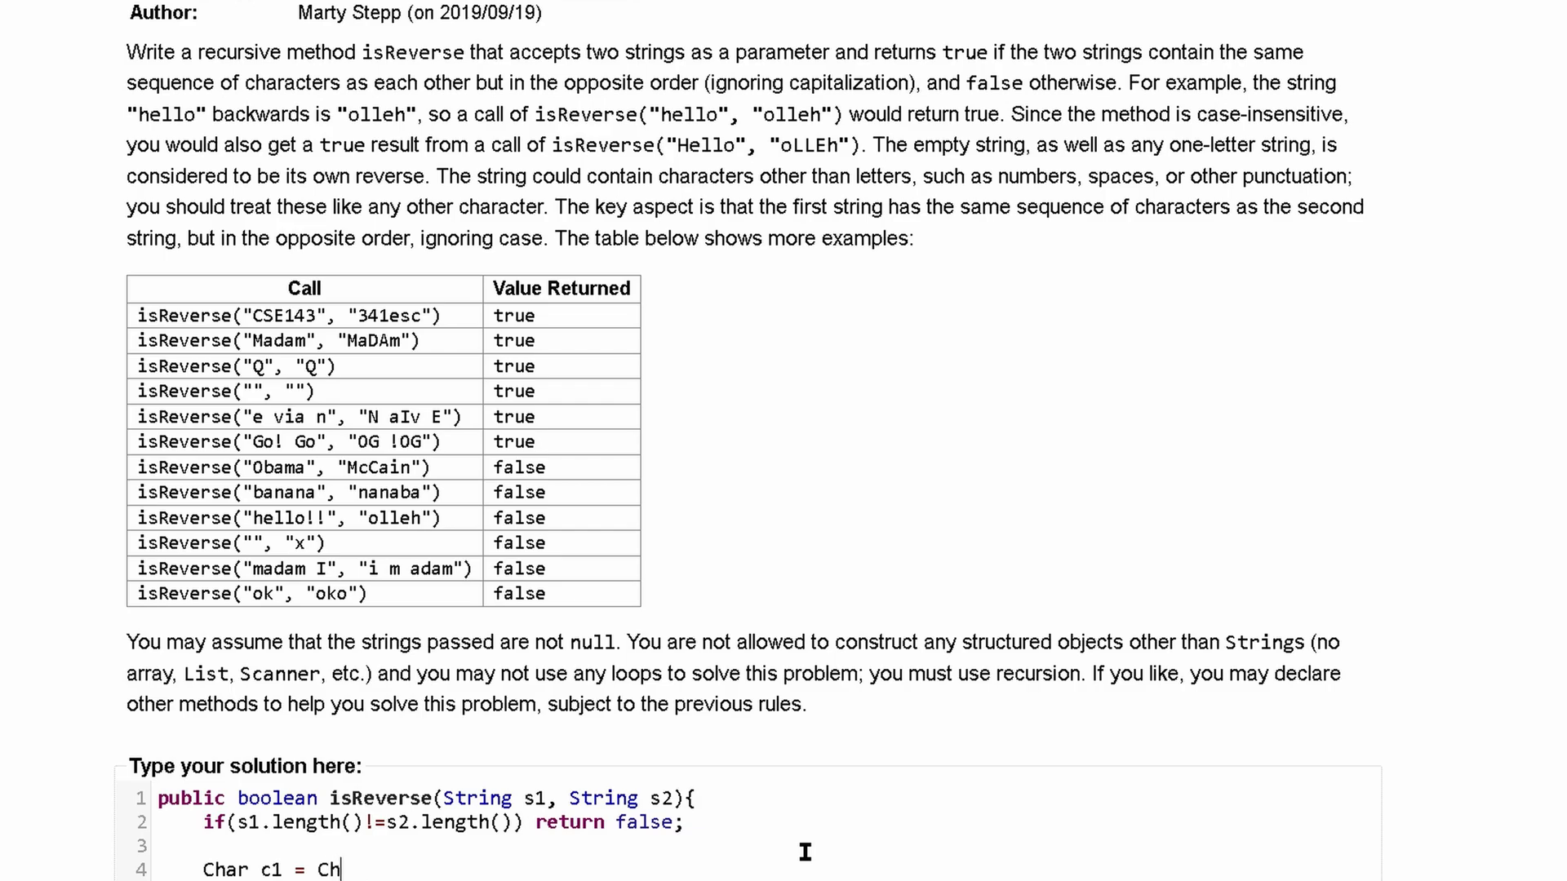
{"action": "type", "text": "aracter"}
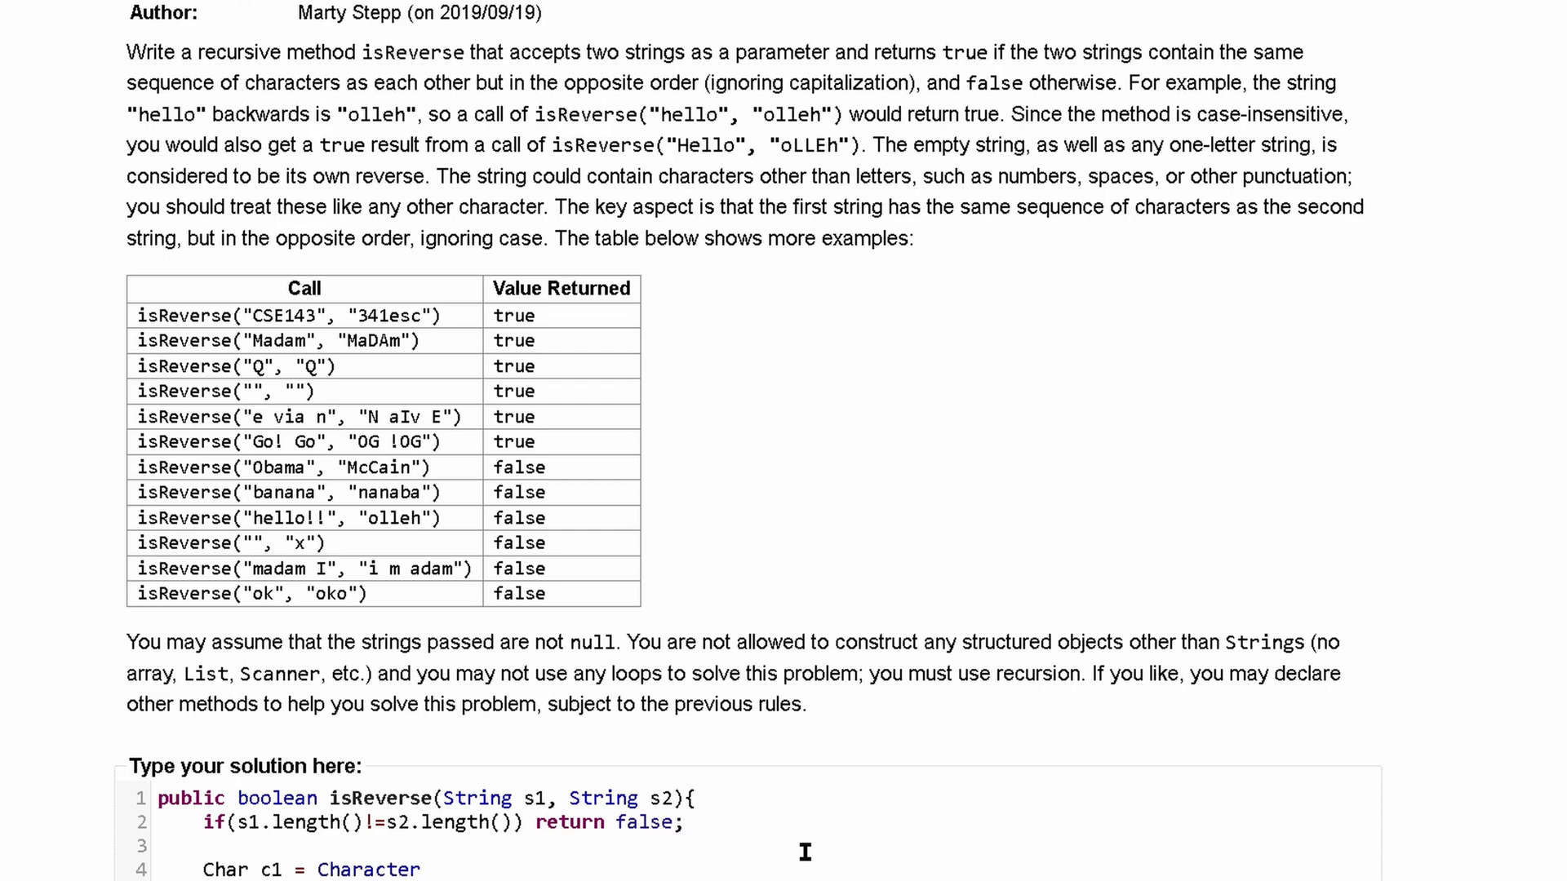
{"action": "type", "text": ".toLower"}
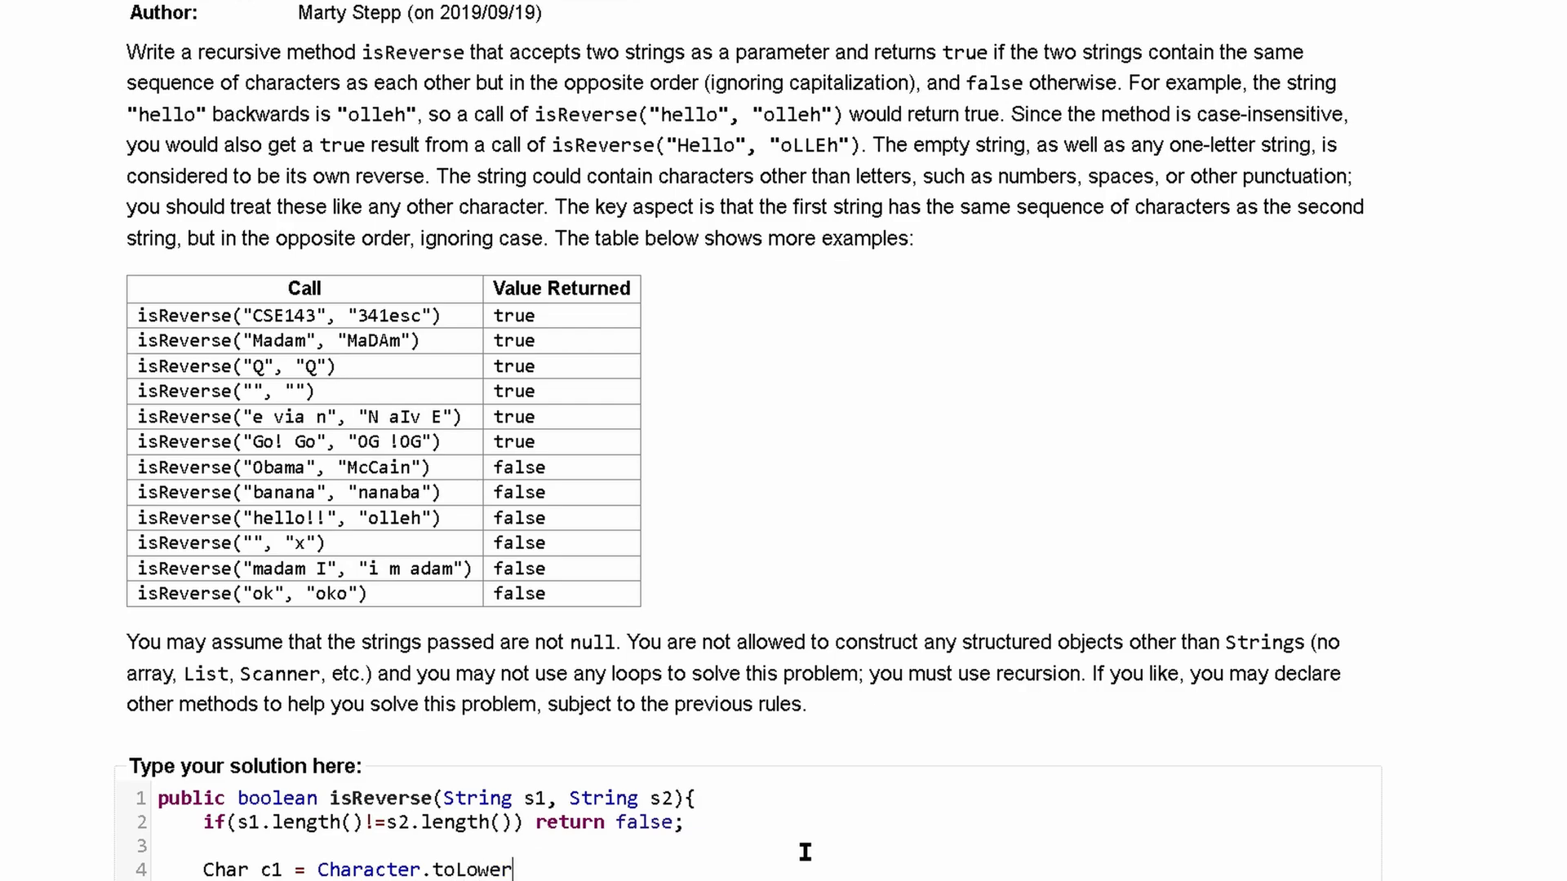
{"action": "type", "text": "Case("}
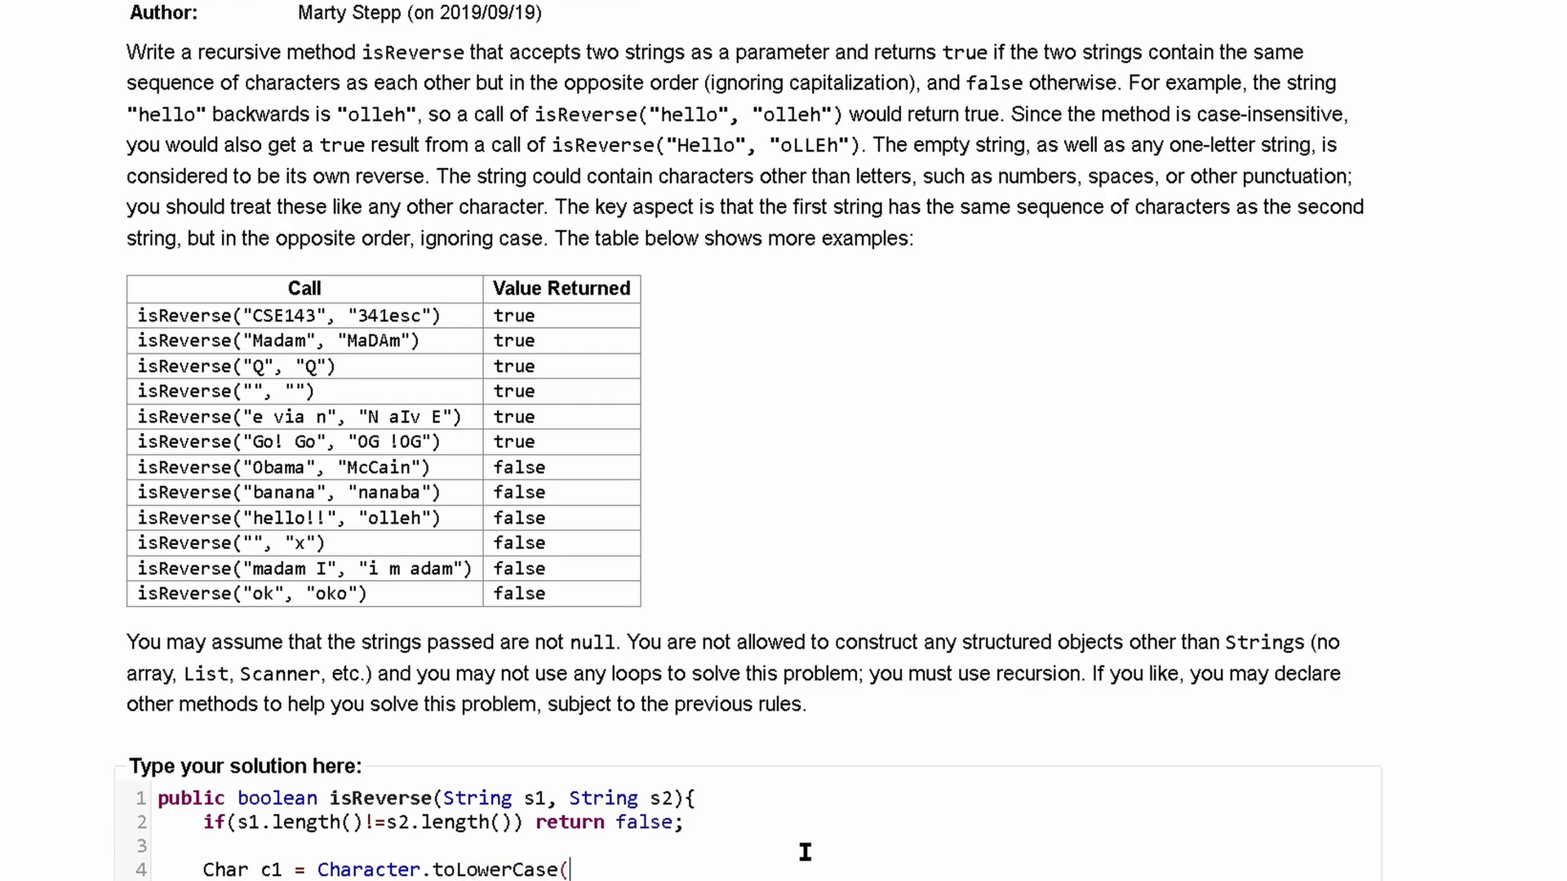
{"action": "type", "text": "s1.charA"}
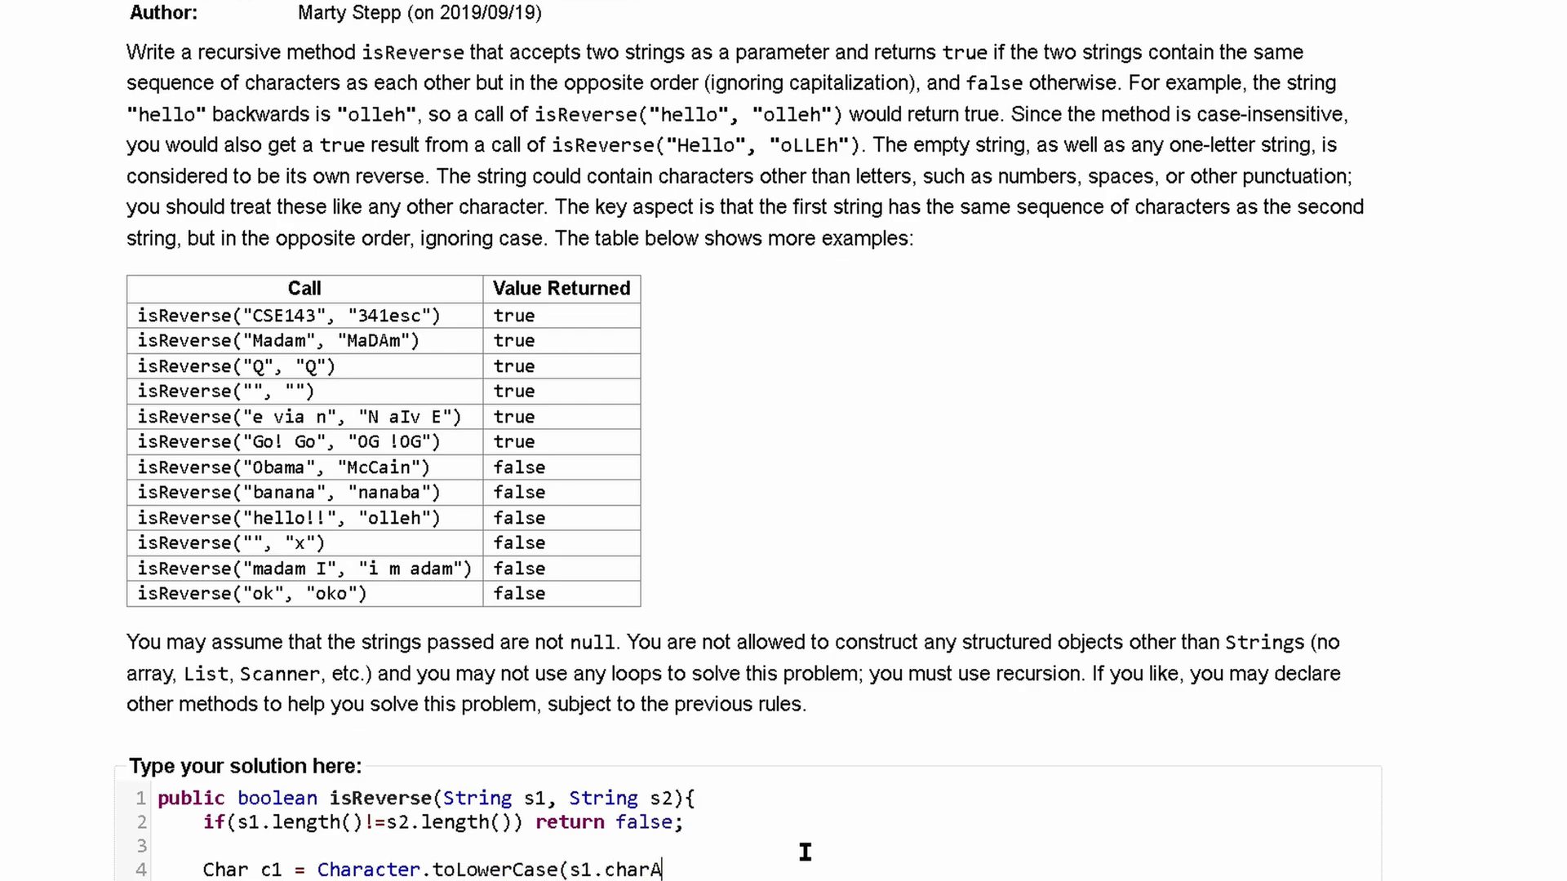
{"action": "type", "text": "1(0)"}
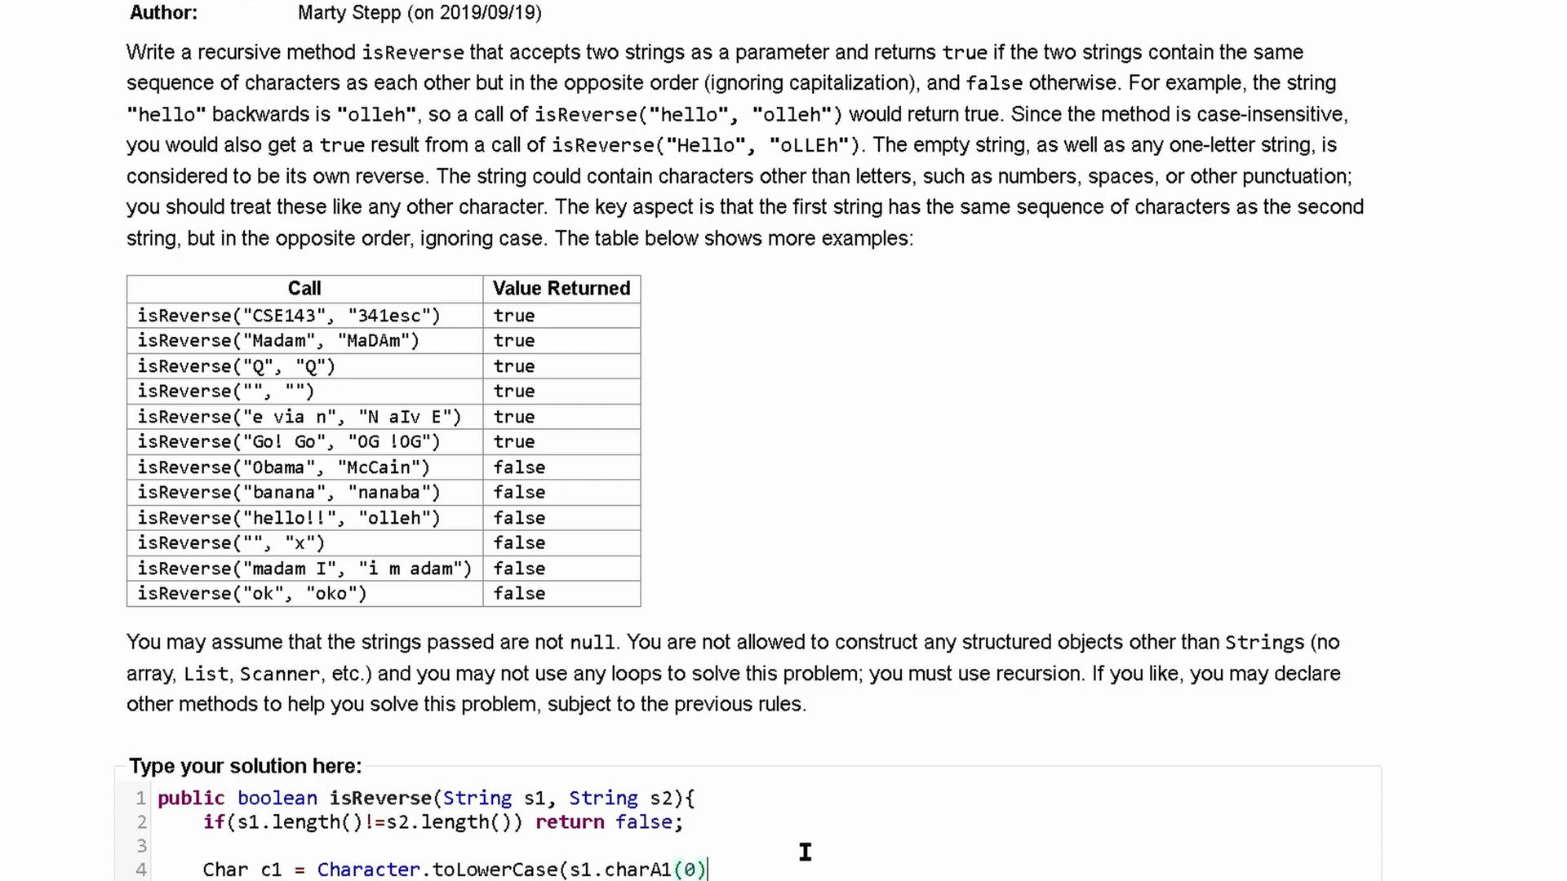
{"action": "type", "text": ");"}
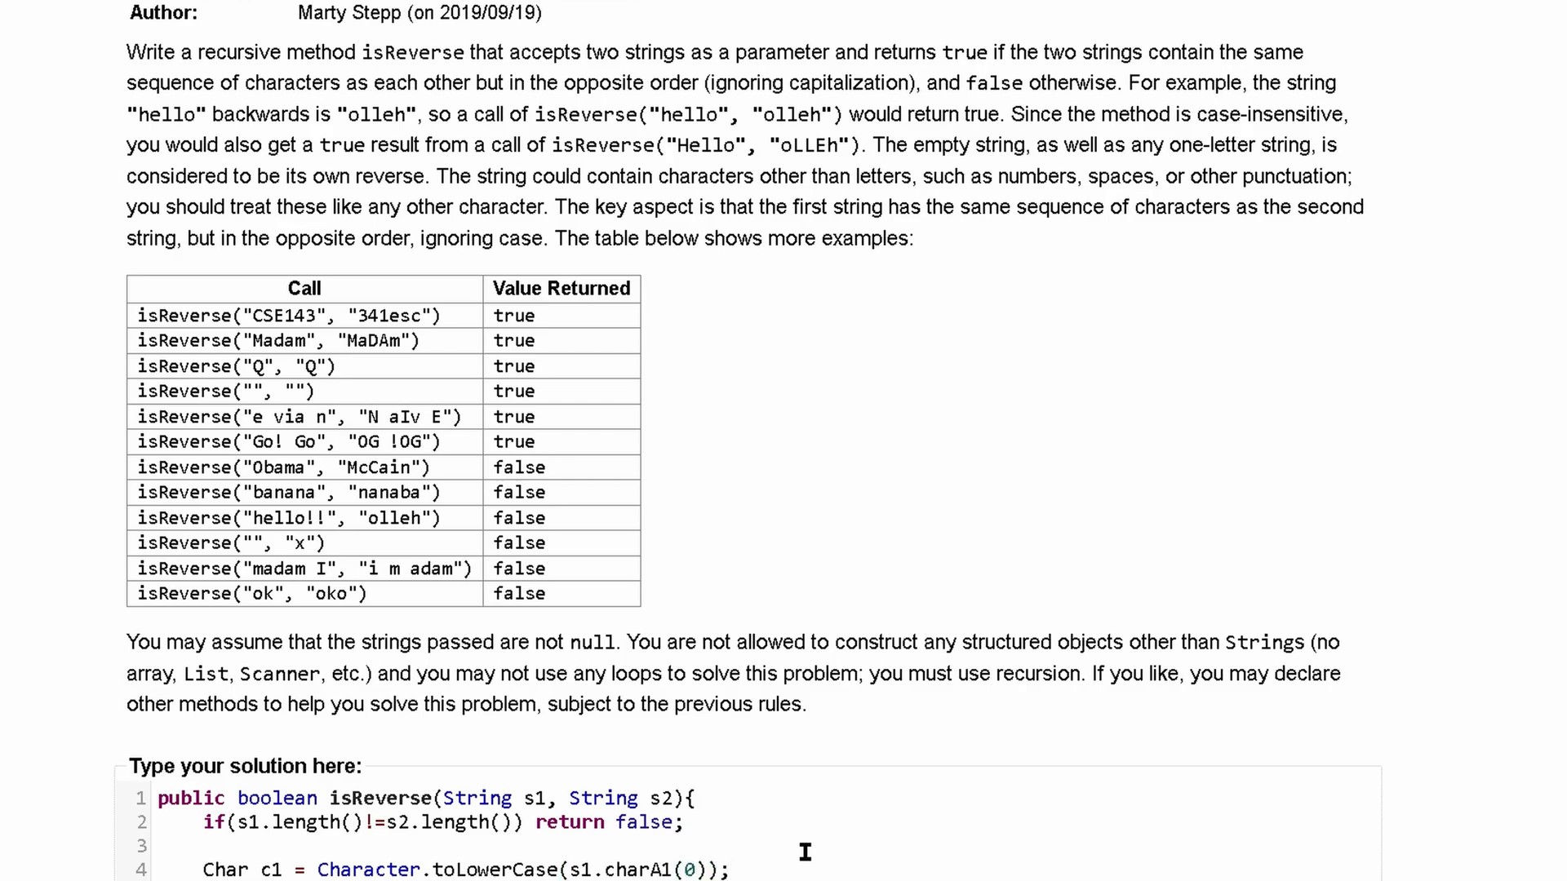
Duplicate the line as c2 and select s1 on line 5 to switch it to s2
{"action": "scroll", "scroll_direction": "down", "scroll_amount": 3}
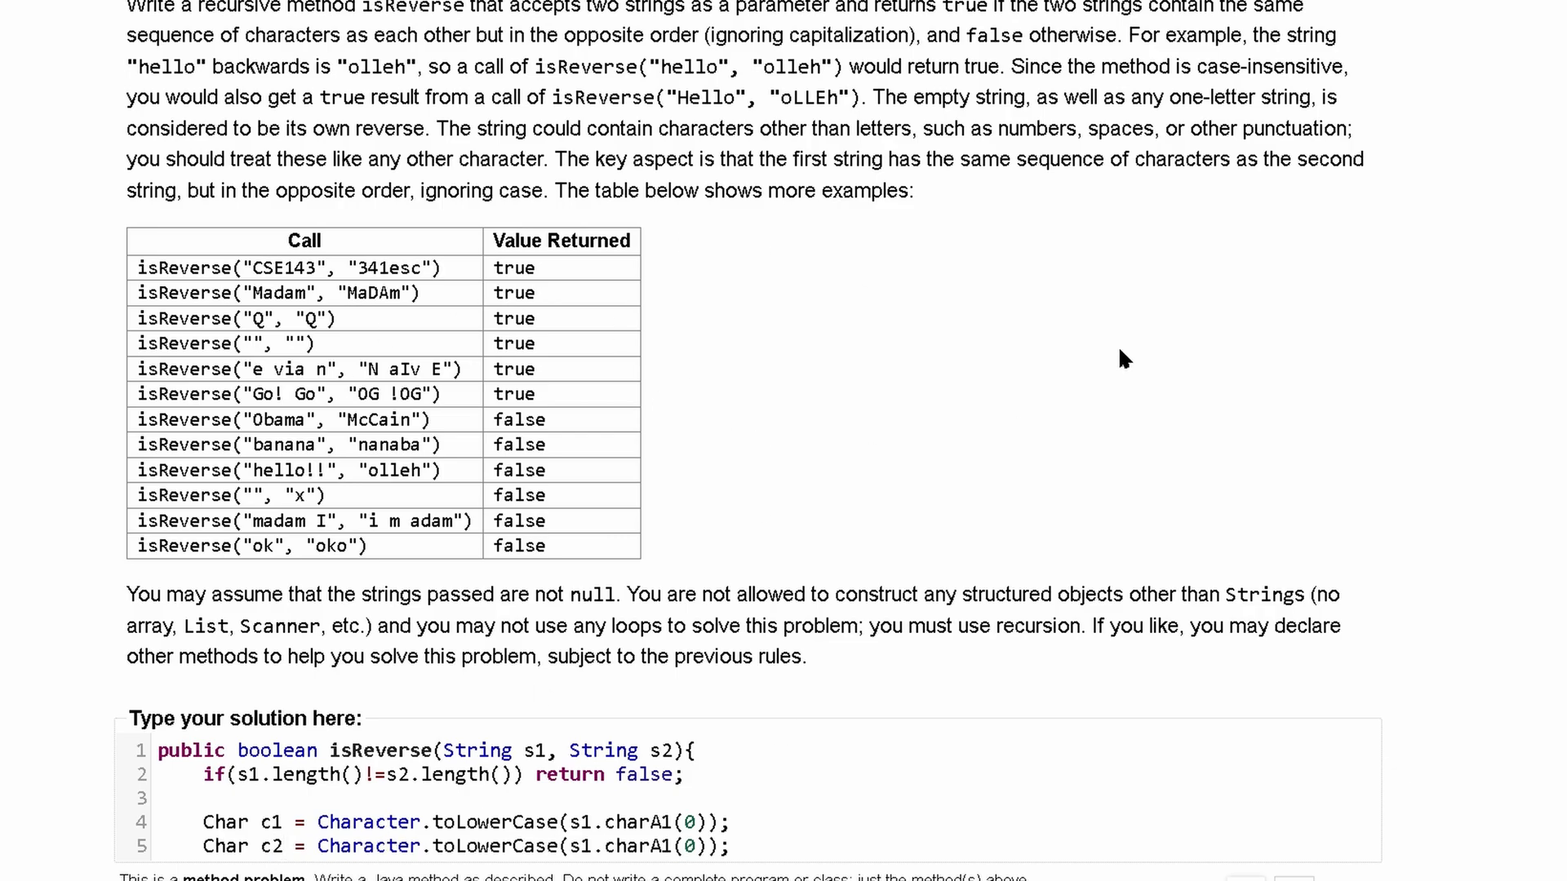
{"action": "mouse_move", "coordinate": [447, 837]}
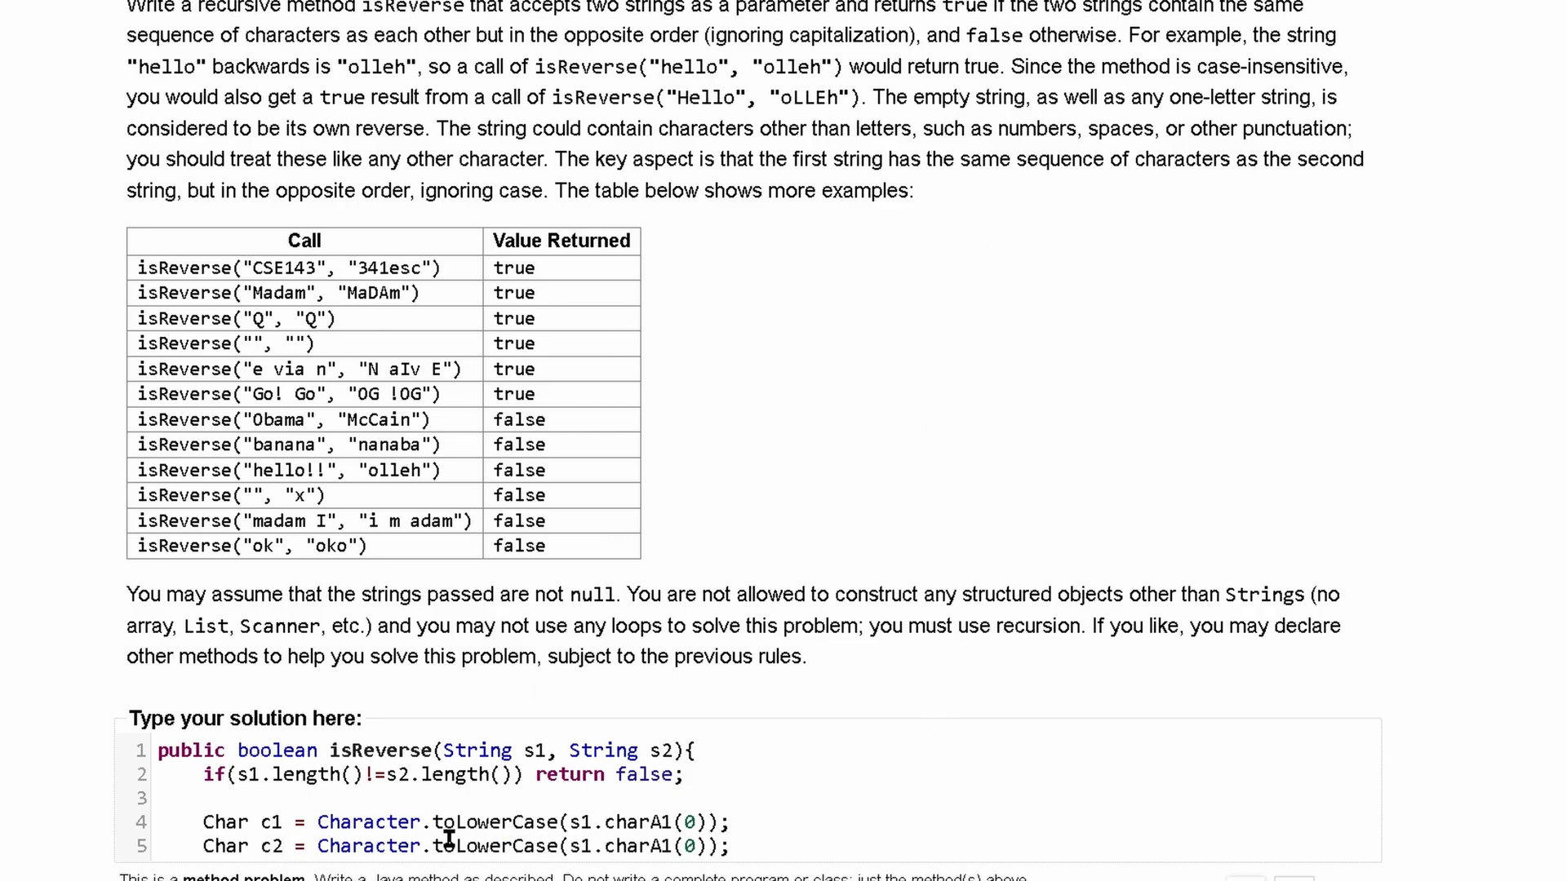
{"action": "double_click", "coordinate": [367, 822]}
{"action": "type", "text": "2"}
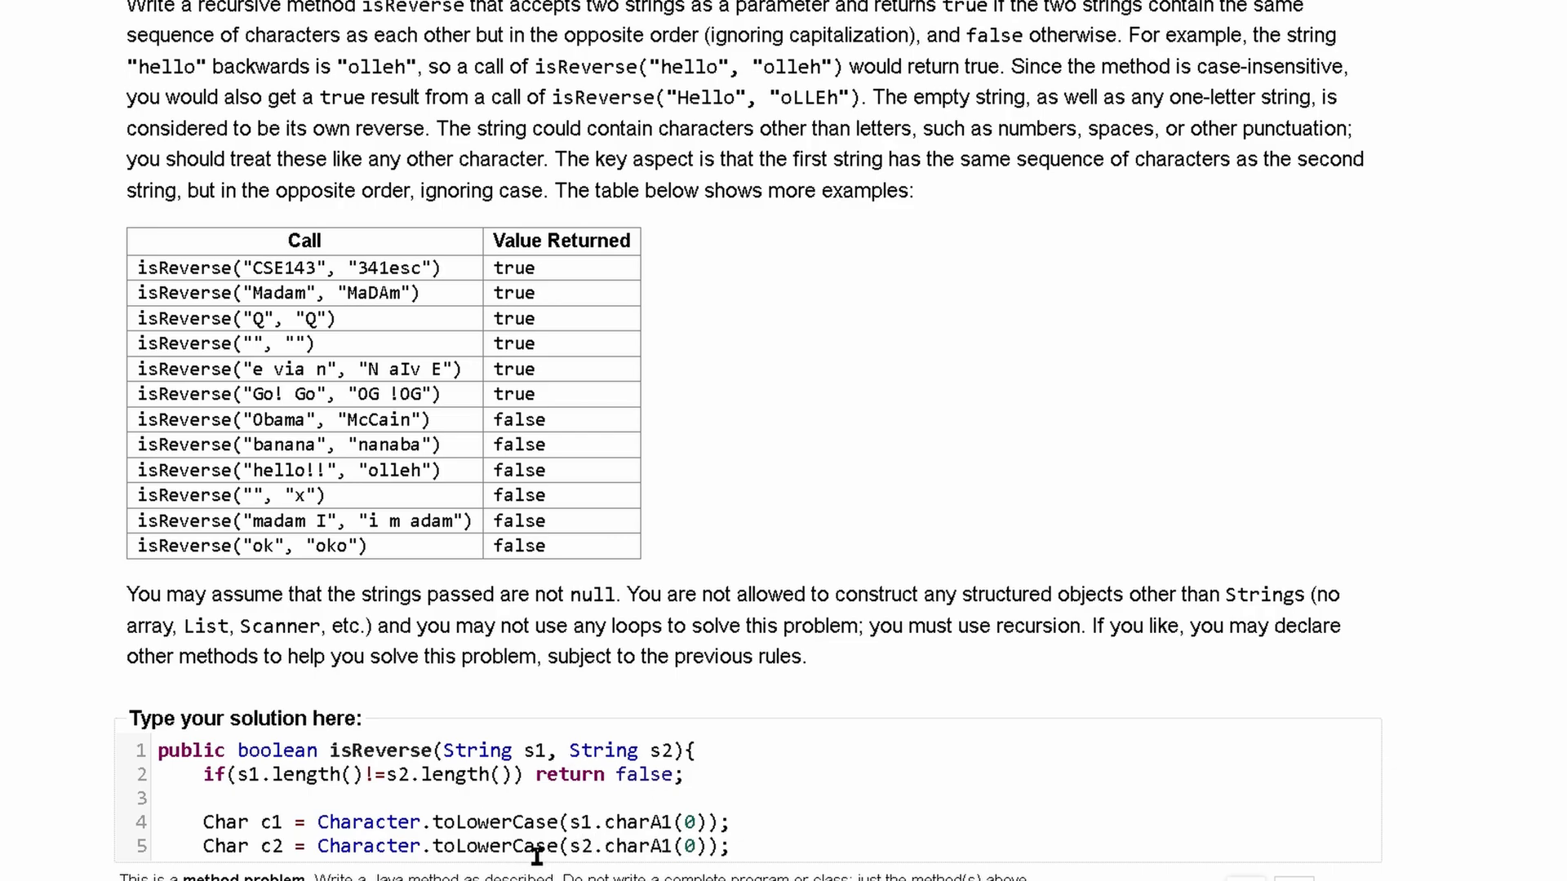
{"action": "mouse_move", "coordinate": [764, 821]}
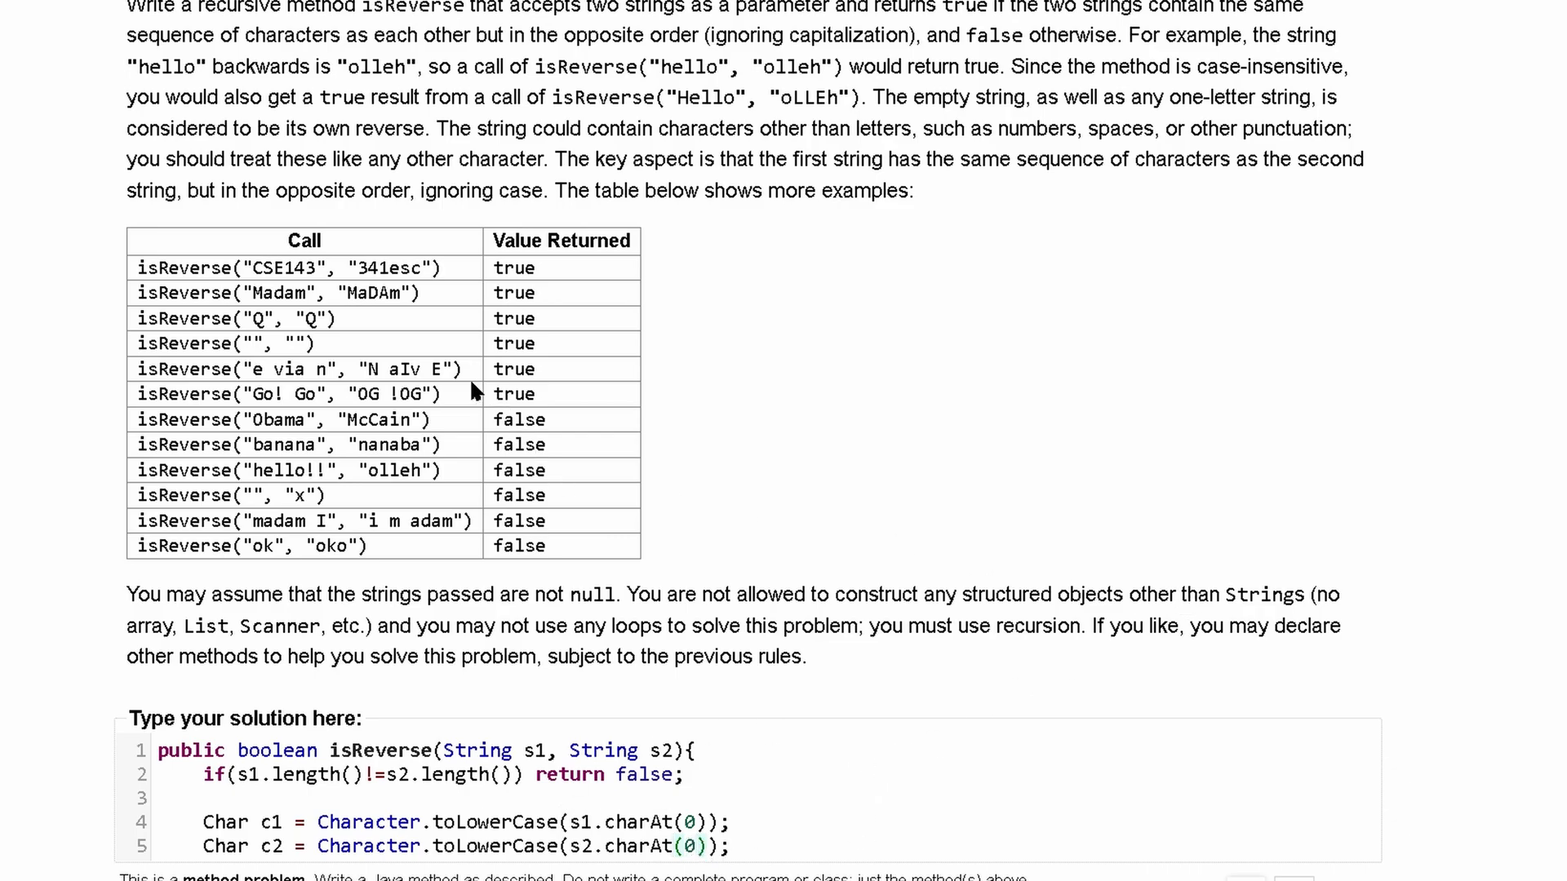
{"action": "mouse_move", "coordinate": [1290, 366]}
{"action": "type", "text": "s2.length()-1"}
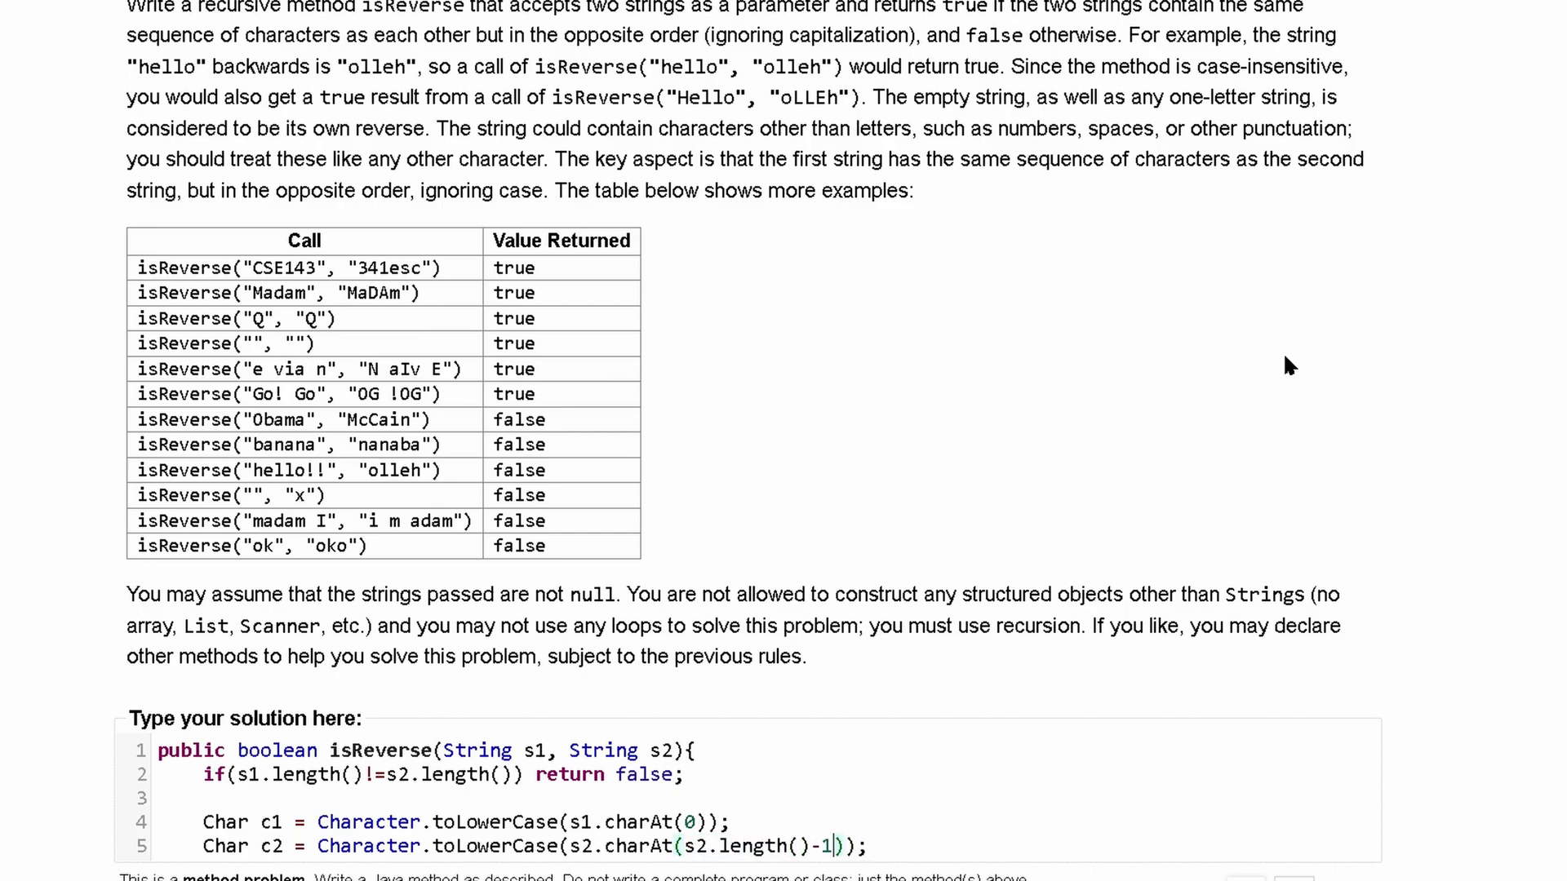
{"action": "mouse_move", "coordinate": [1159, 676]}
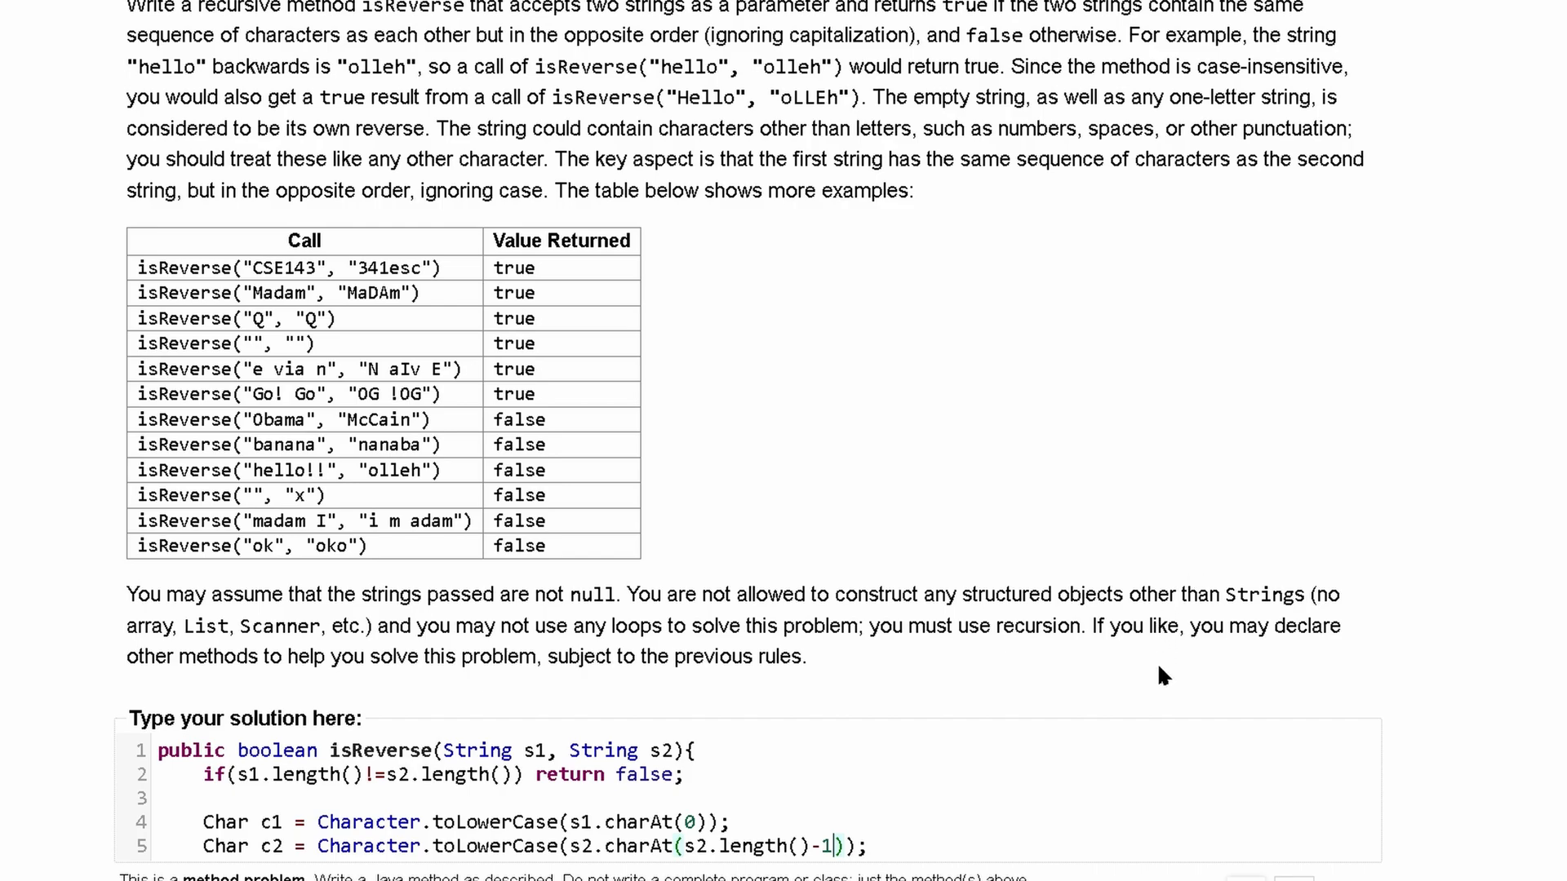
{"action": "mouse_move", "coordinate": [1062, 810]}
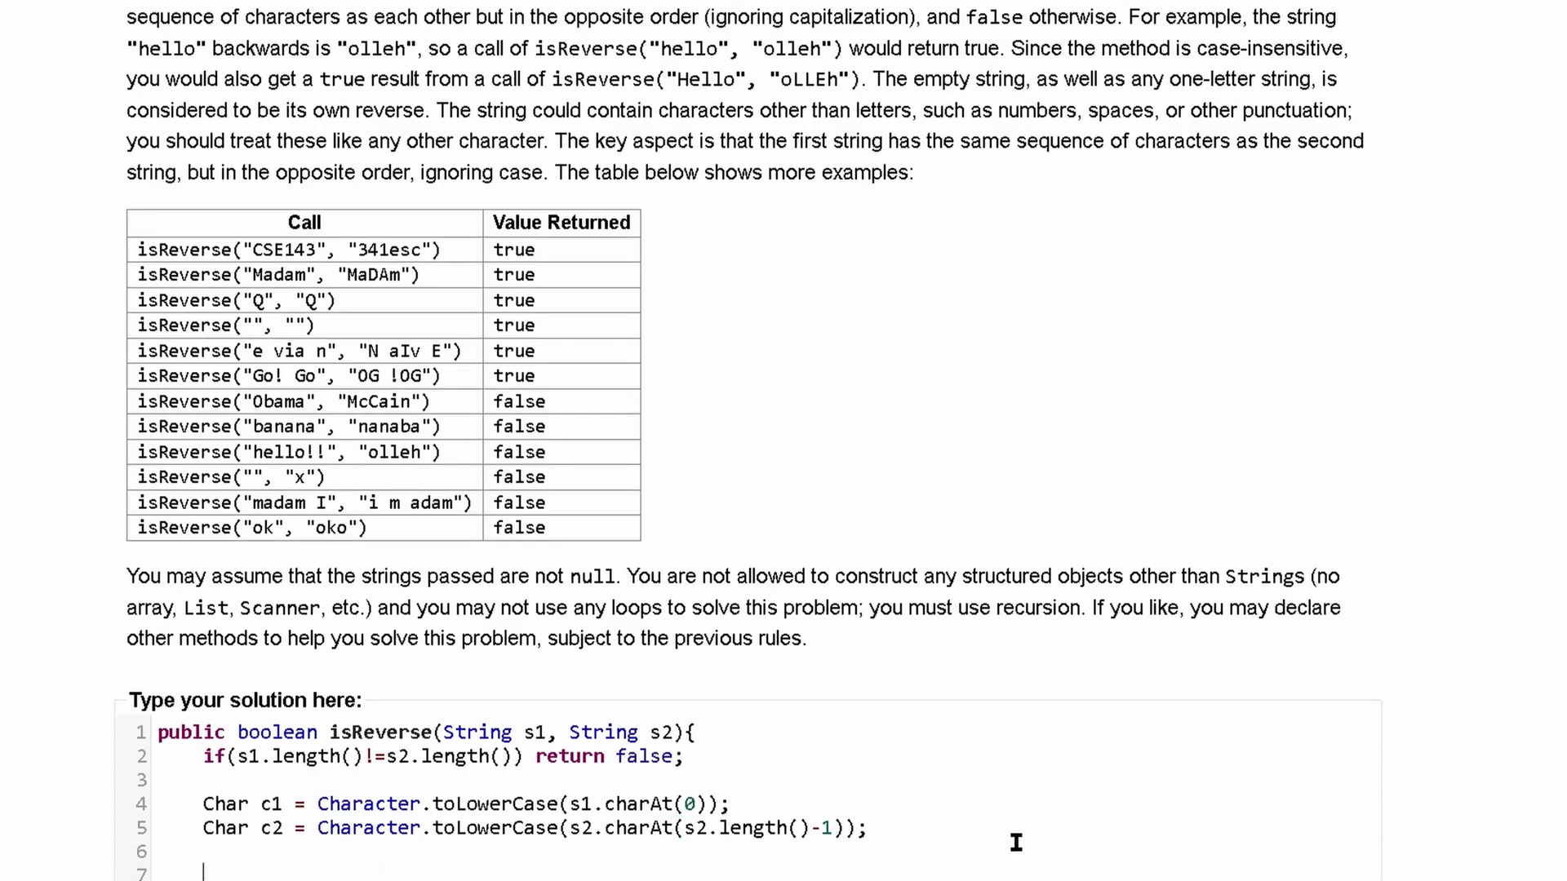
Begin the return comparing c1==c2 and recursing with isReverse(s1.substring(1), ..
{"action": "type", "text": "return"}
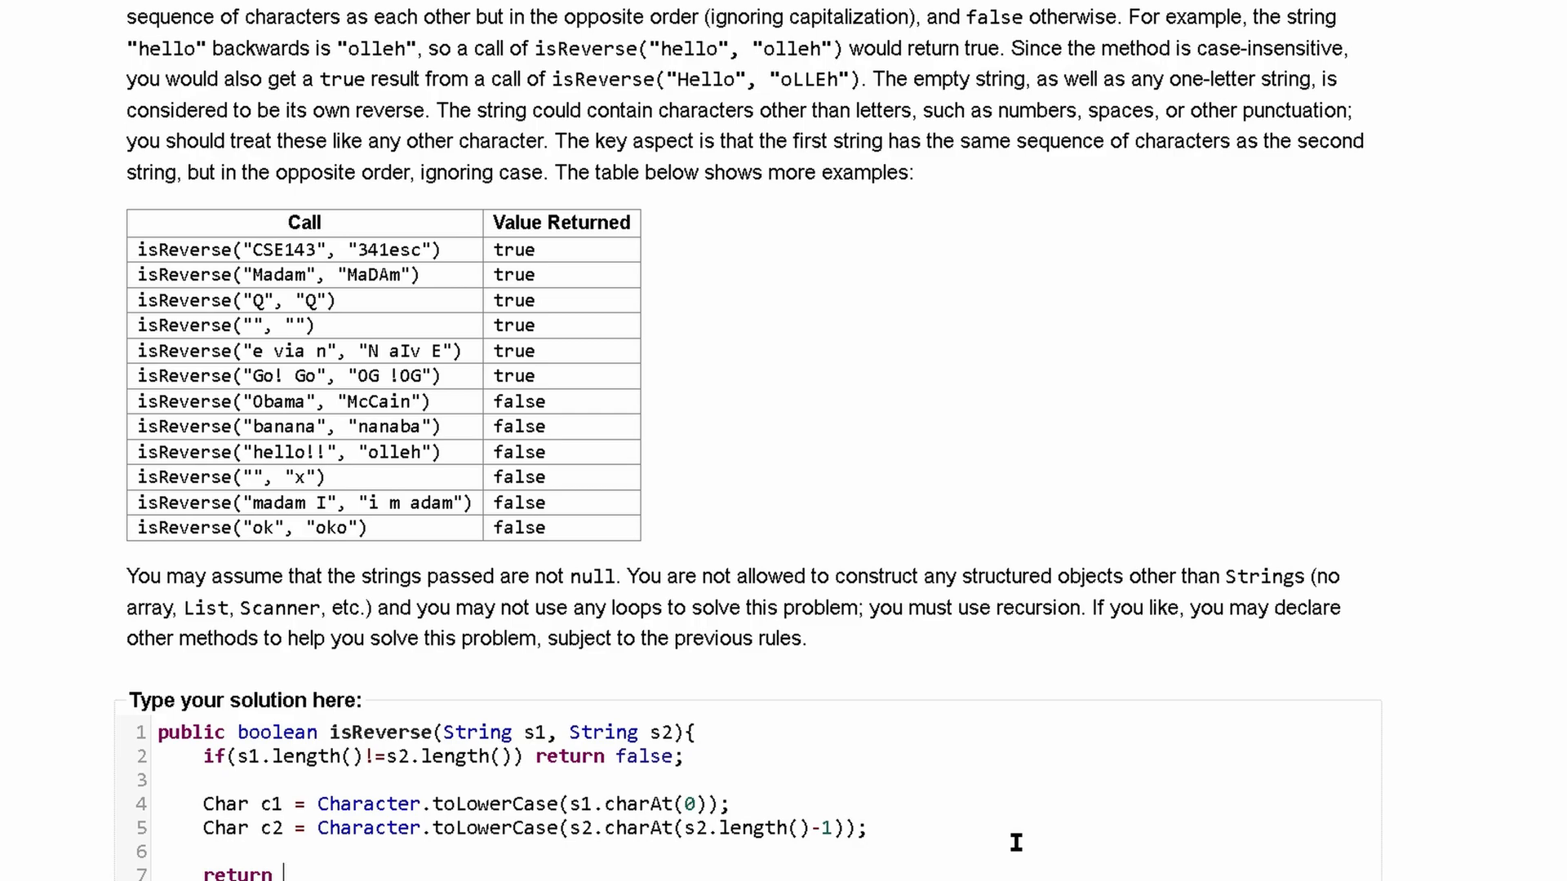
{"action": "type", "text": "c1=="}
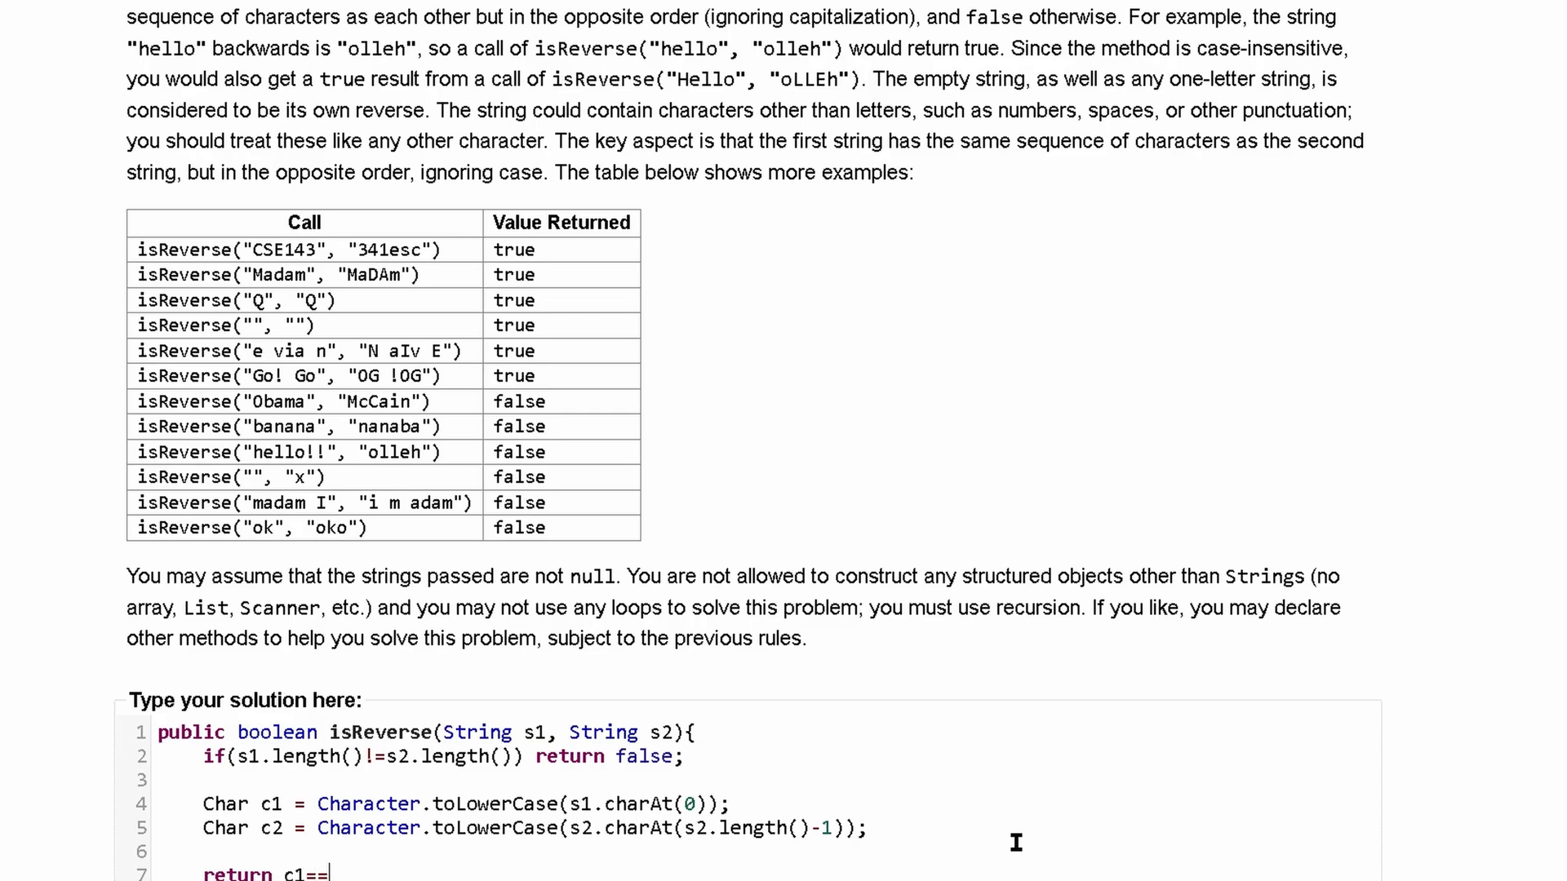
{"action": "type", "text": "c2 **"}
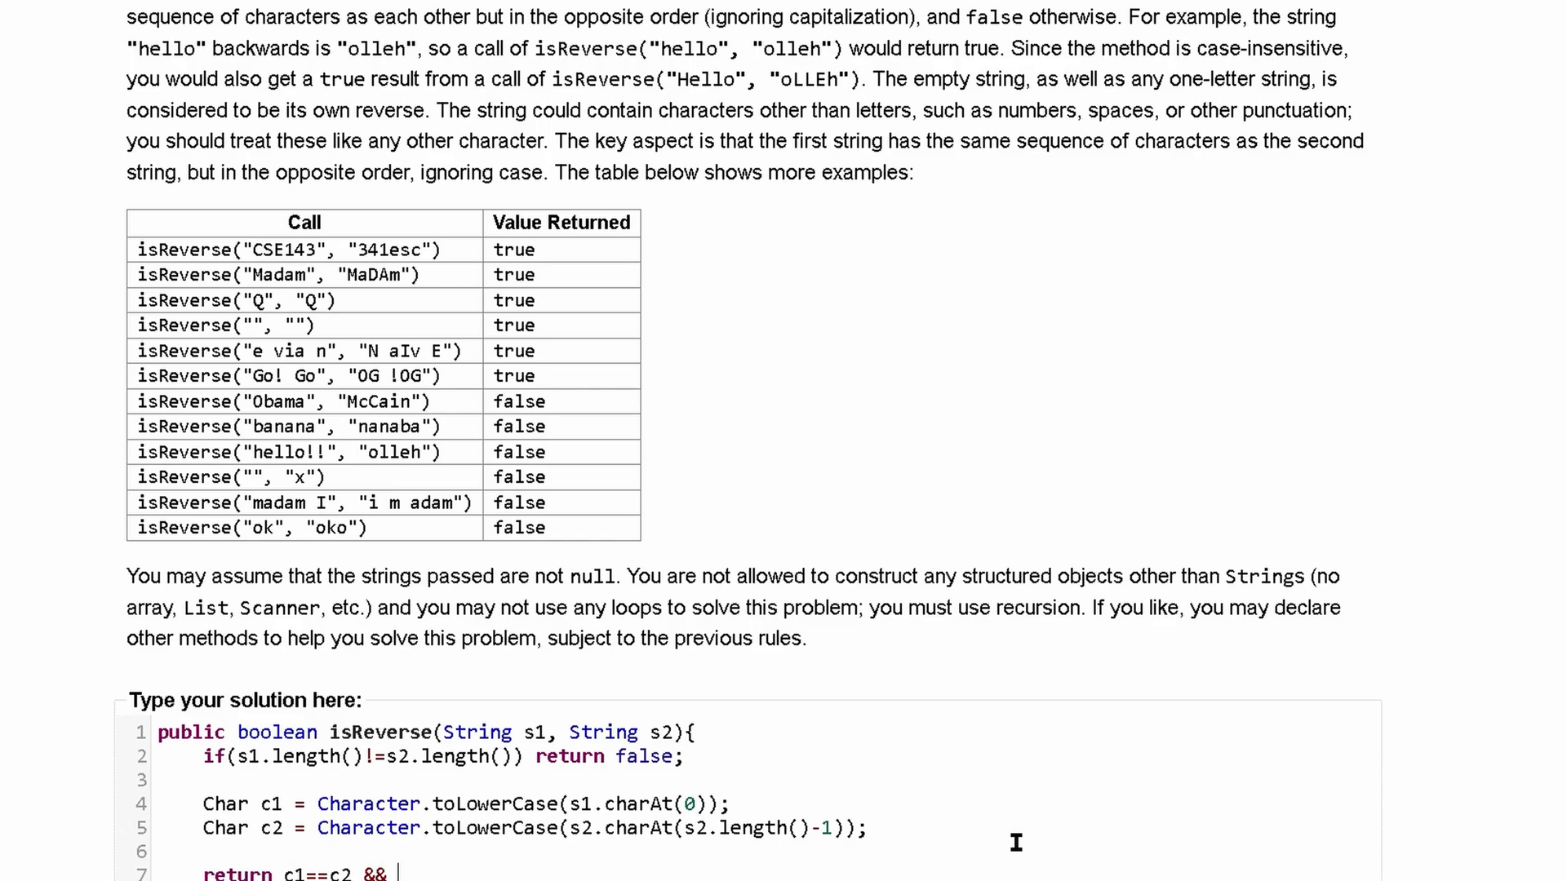
{"action": "type", "text": "is"}
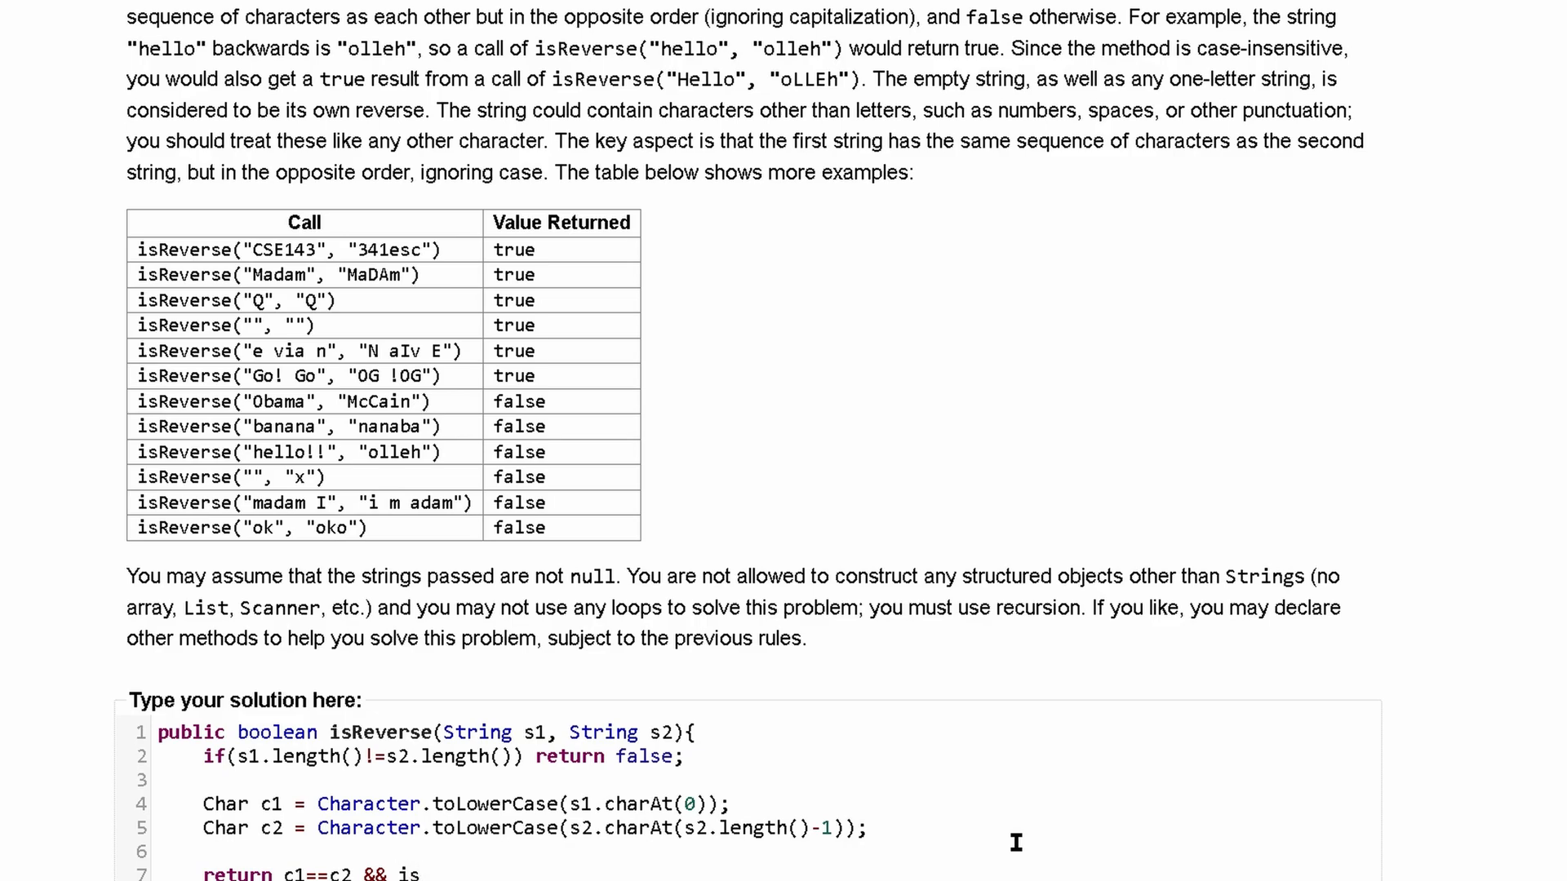
{"action": "type", "text": "Reverse"}
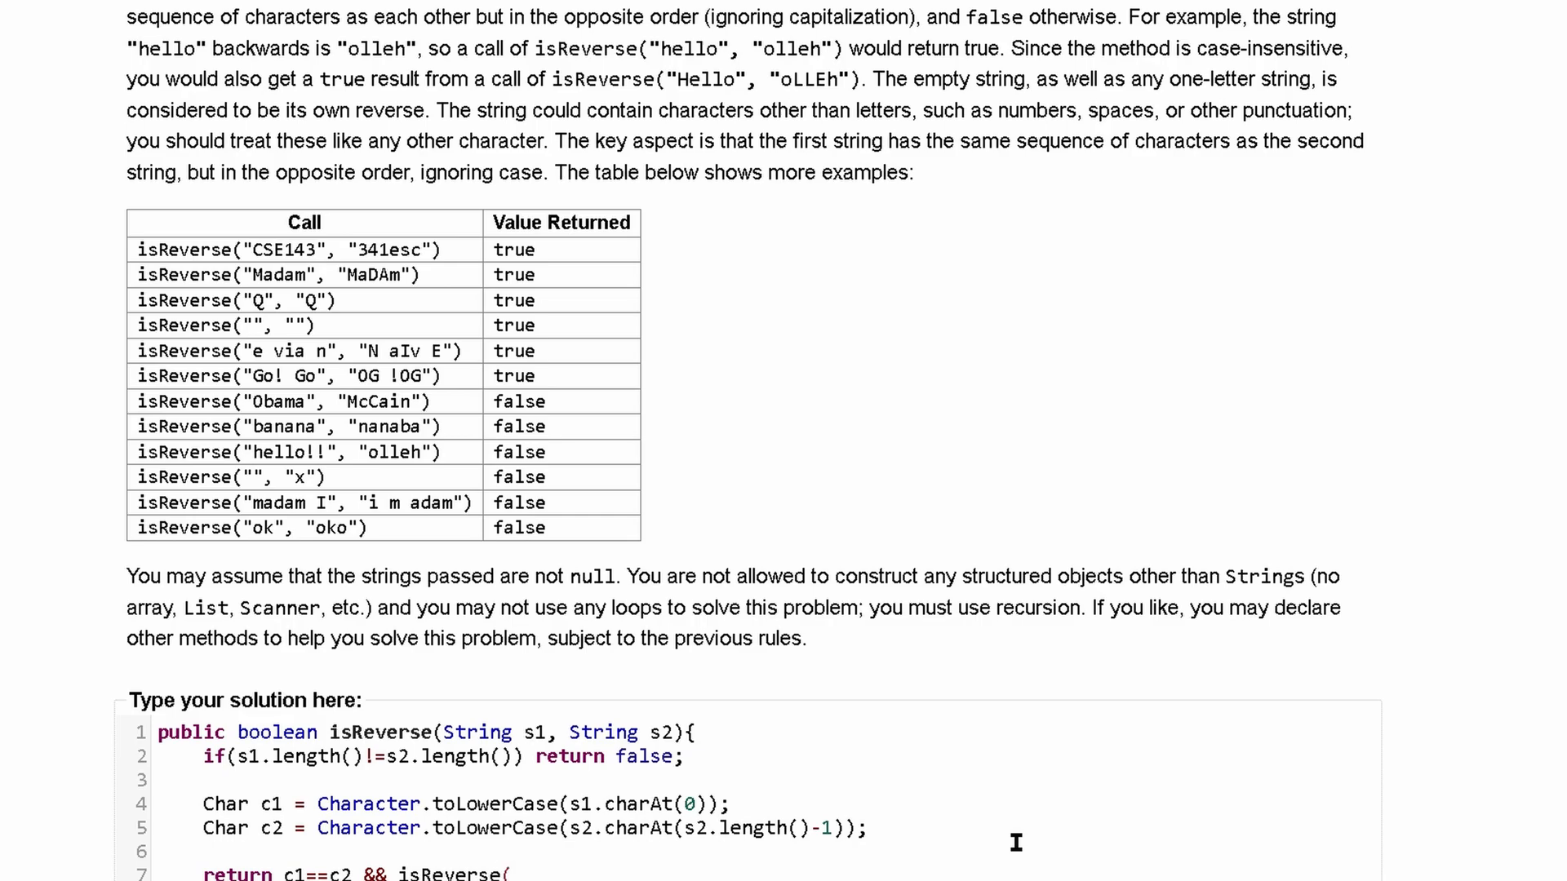
{"action": "type", "text": "(s1."}
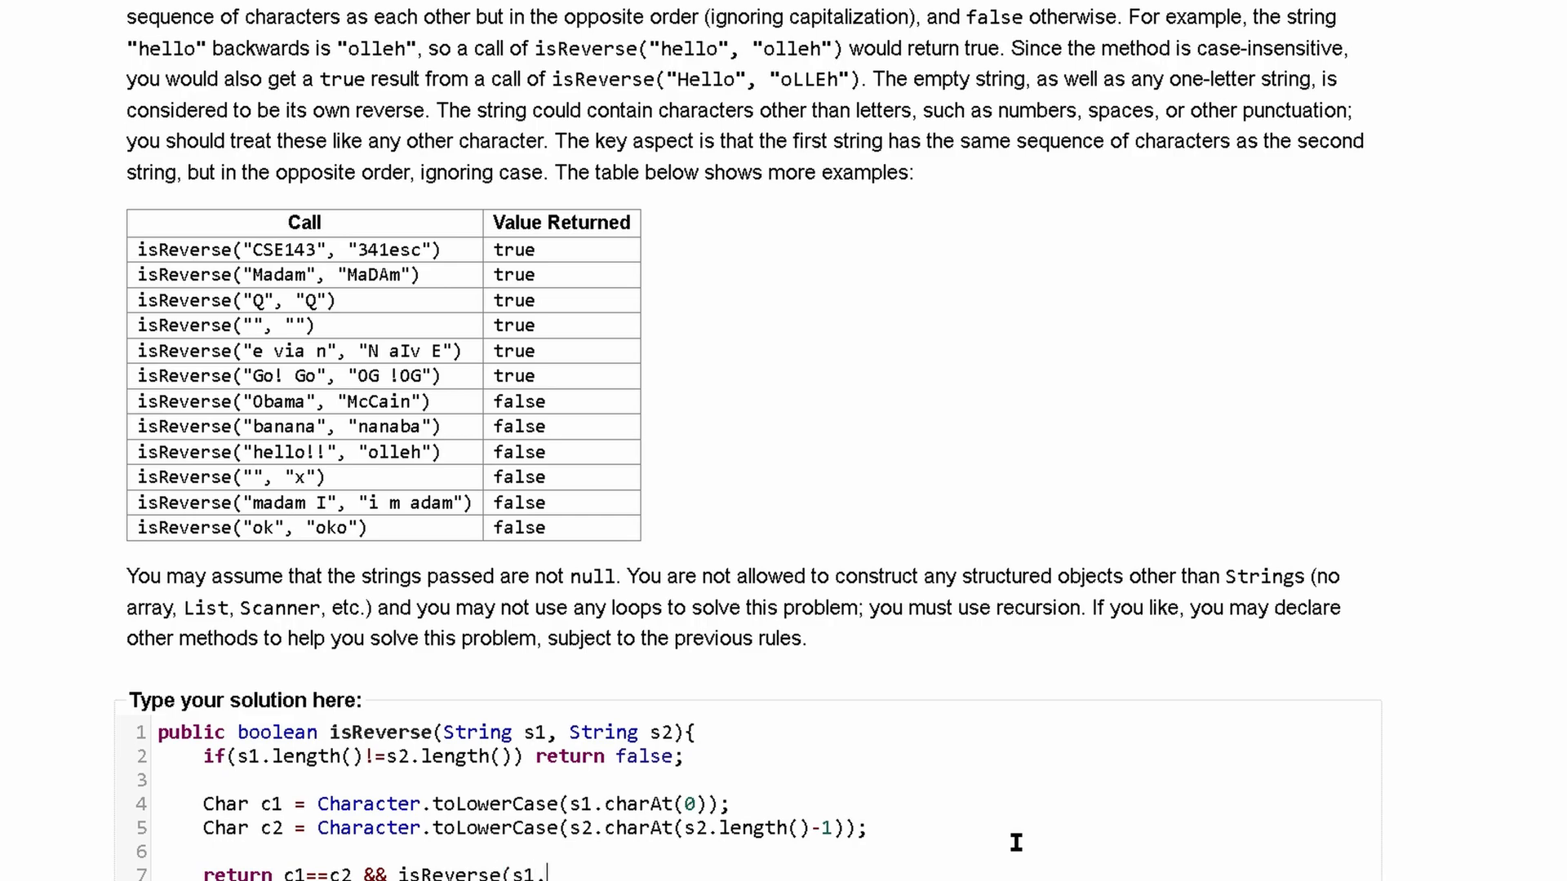
{"action": "type", "text": "substrin"}
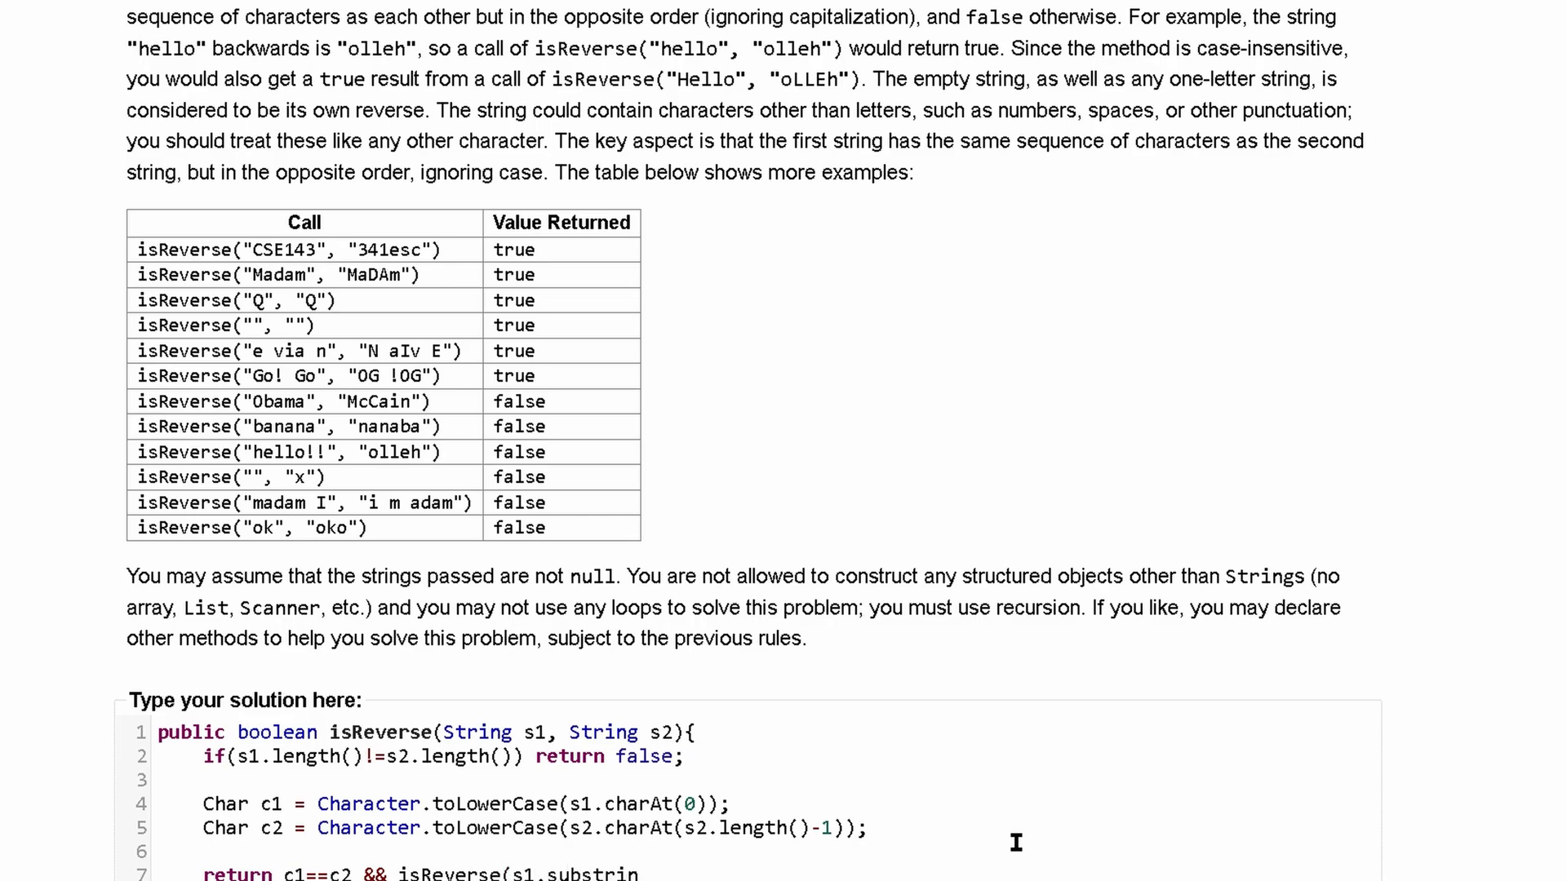
{"action": "type", "text": "g"}
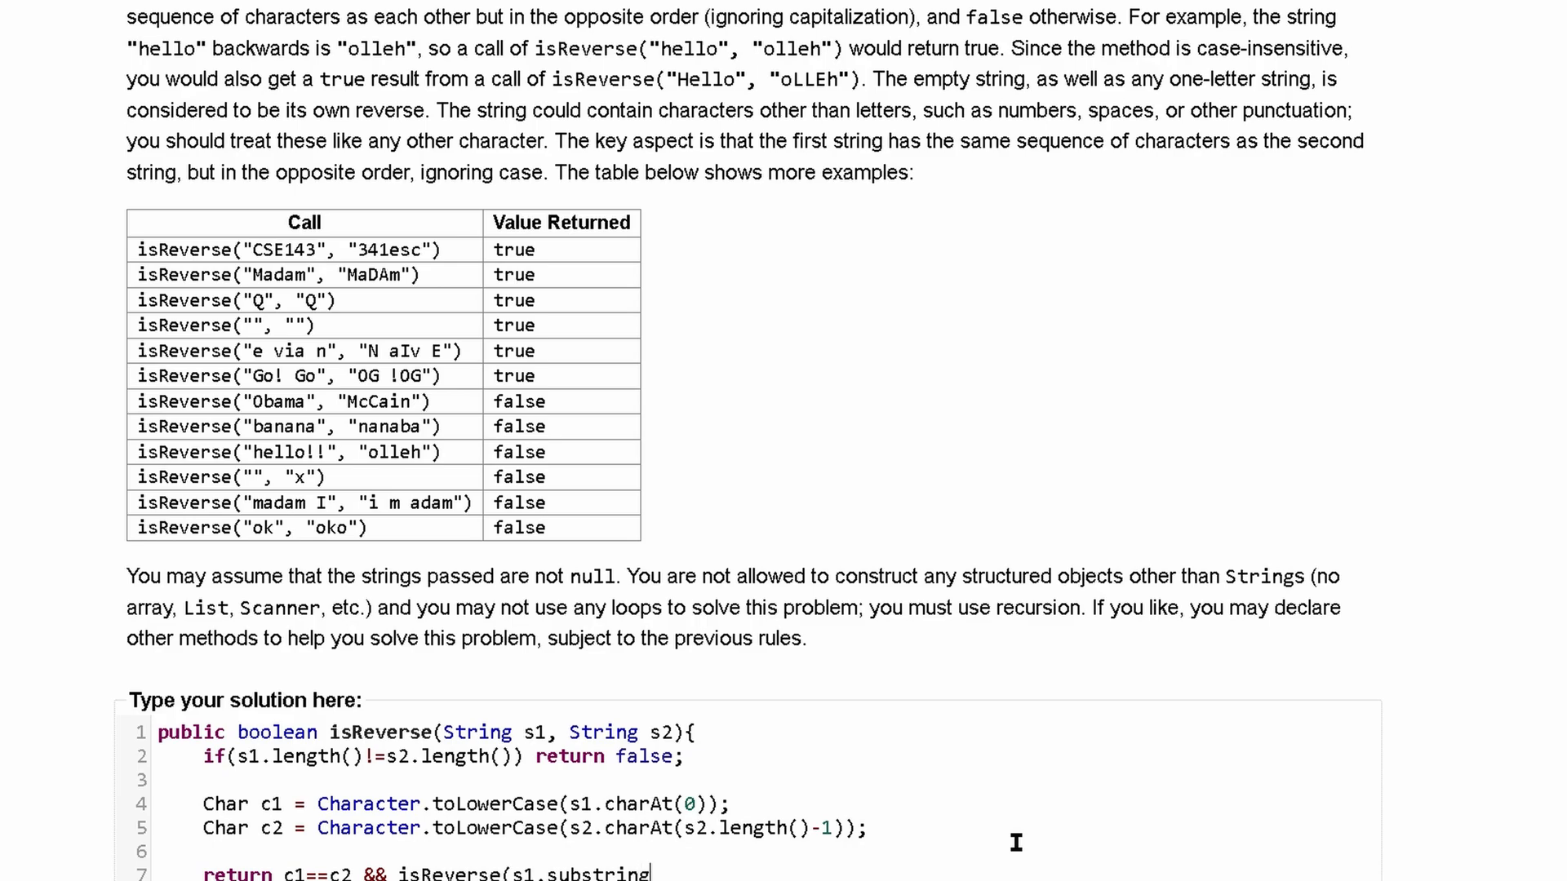
{"action": "type", "text": "(1),"}
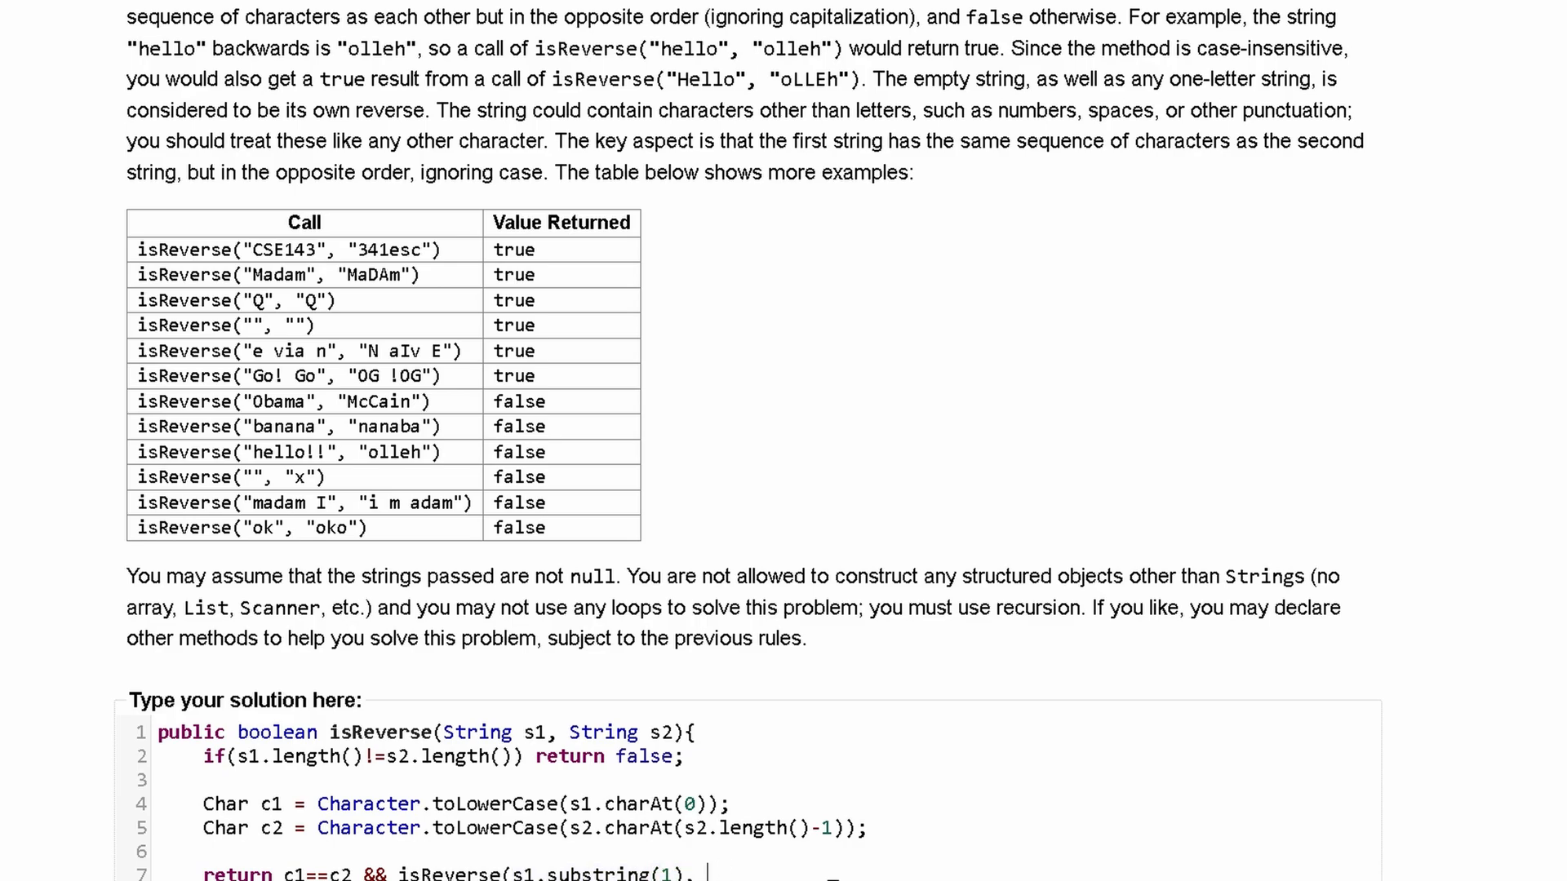
Complete the recursive call with s2.substring(0, s2.length()-1); as the second argument
{"action": "type", "text": "s2"}
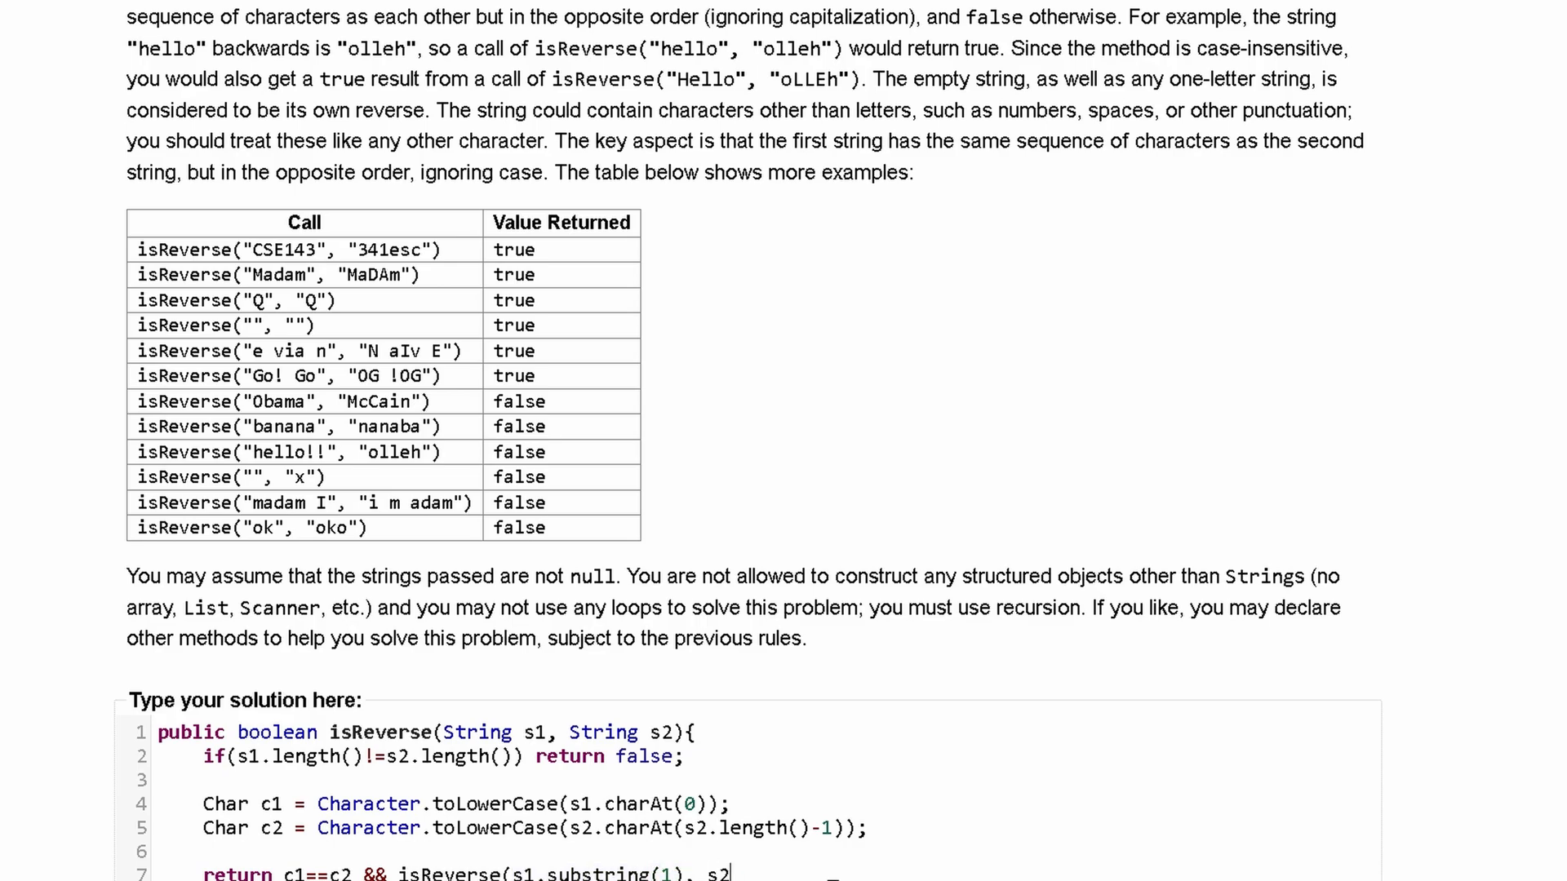
{"action": "type", "text": ".substring("}
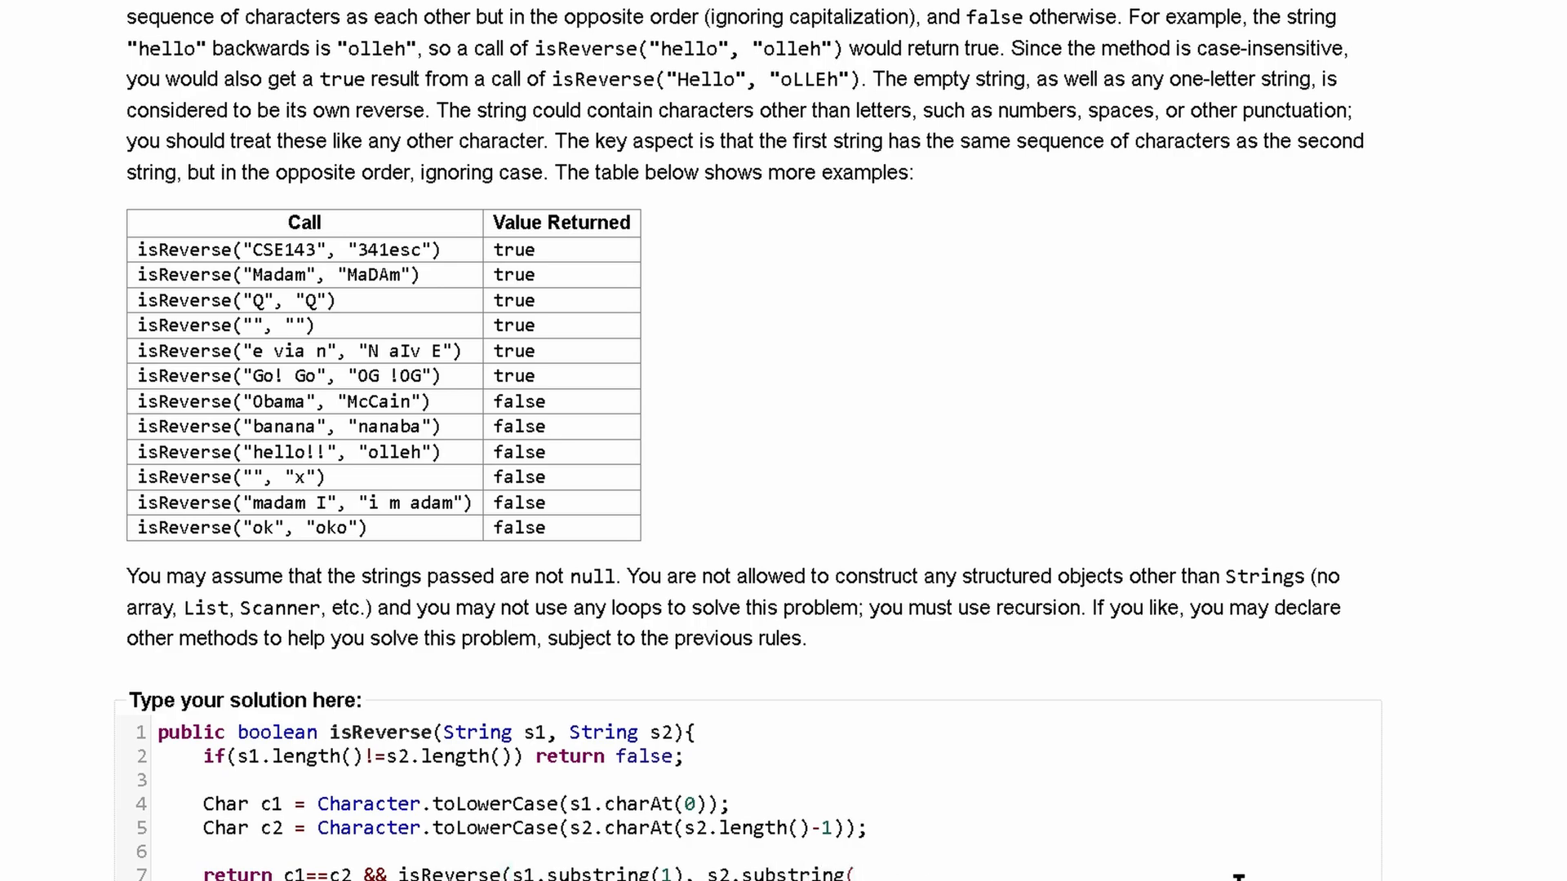
{"action": "type", "text": "0,"}
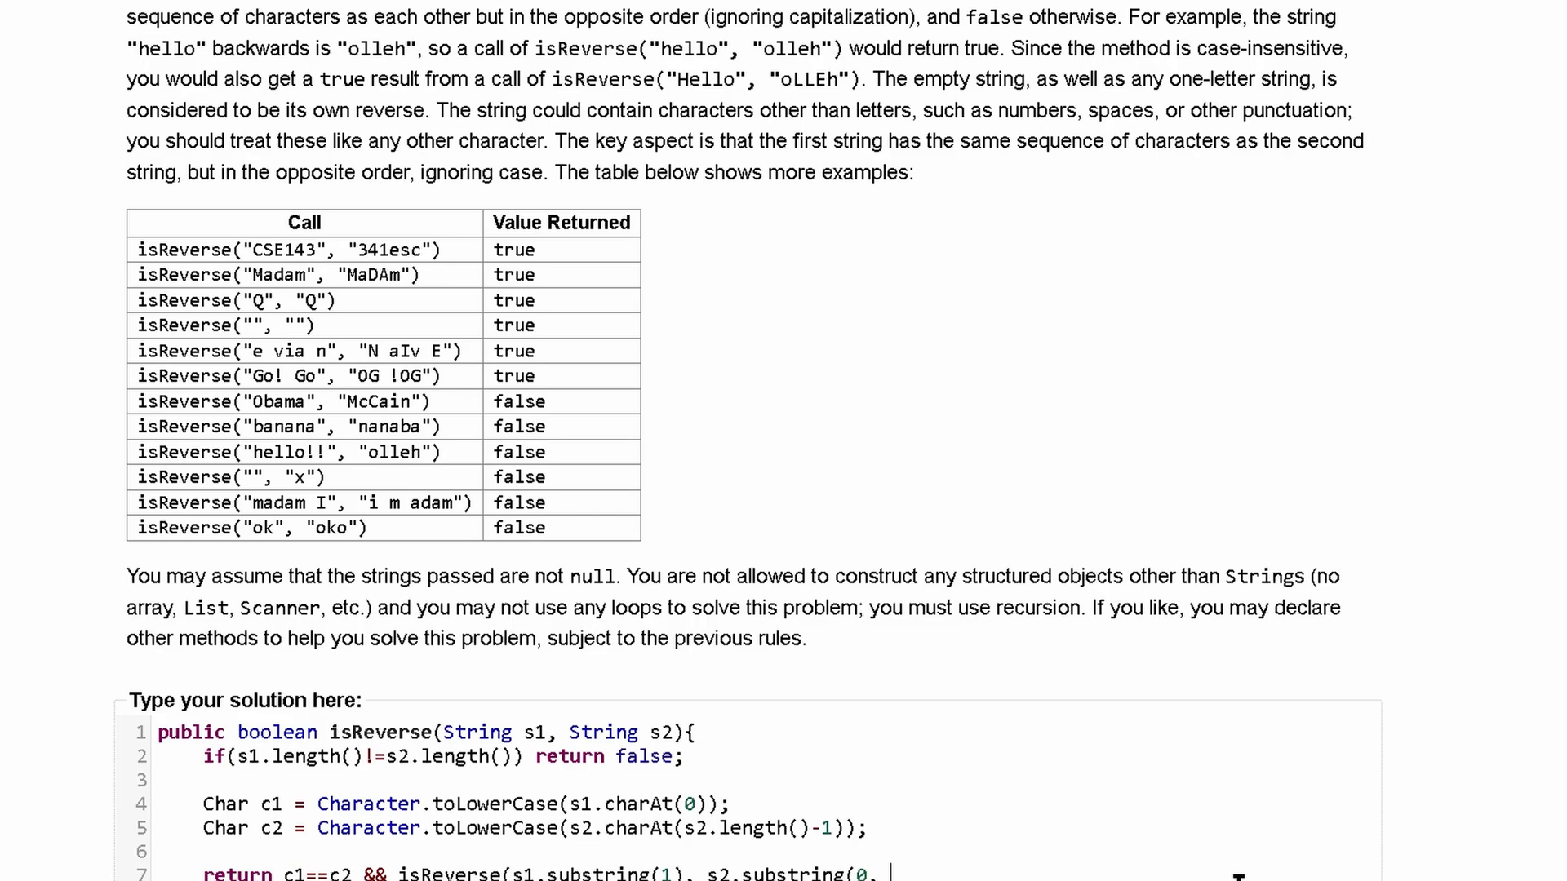
{"action": "type", "text": "s"}
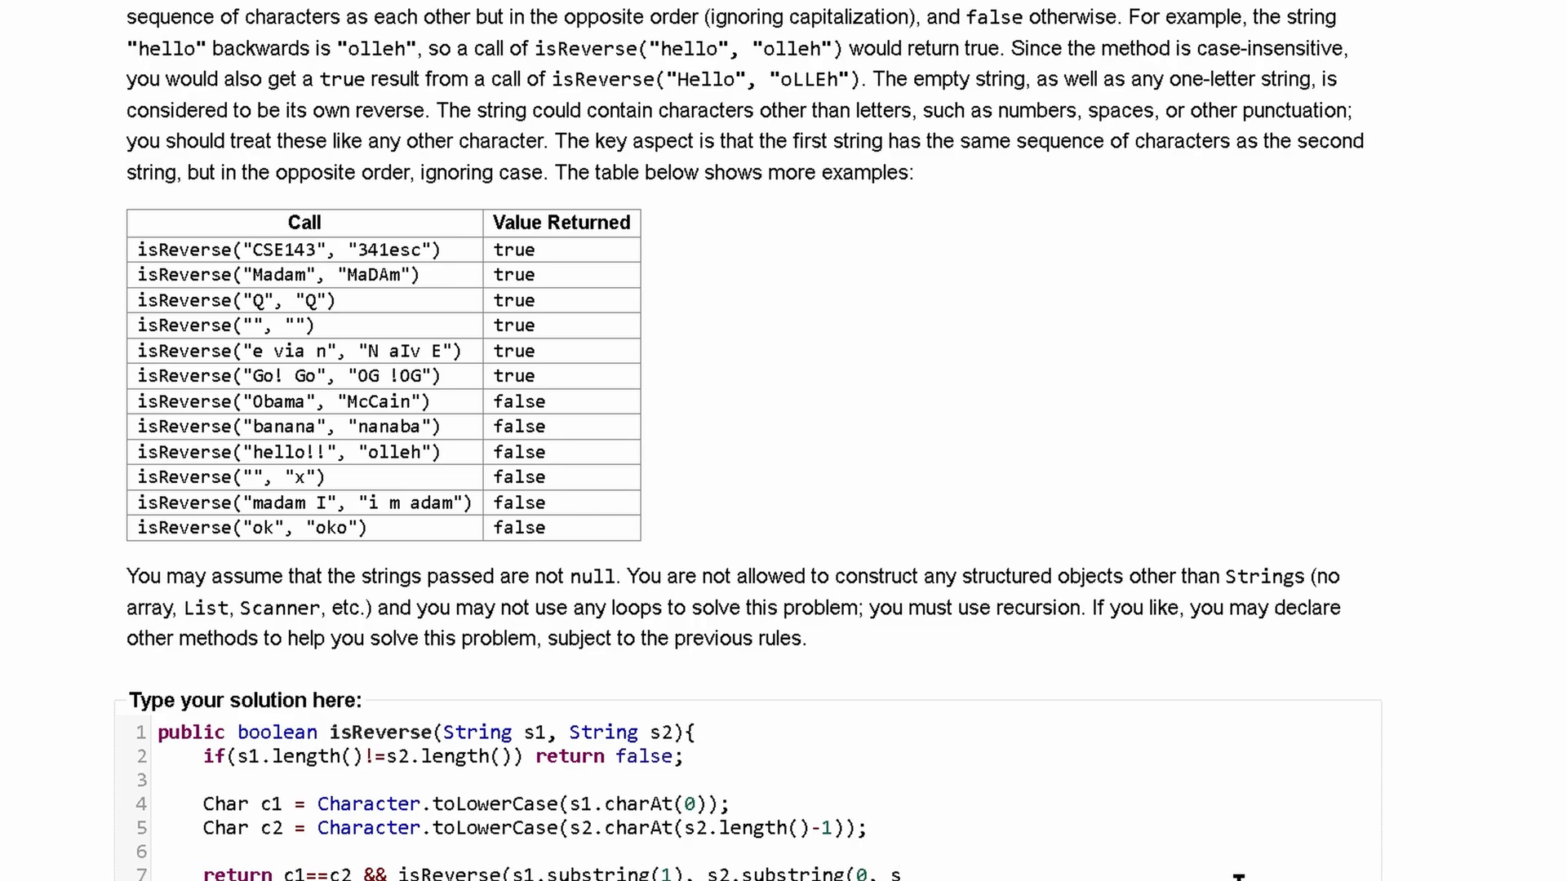
{"action": "type", "text": "s2.length()-1"}
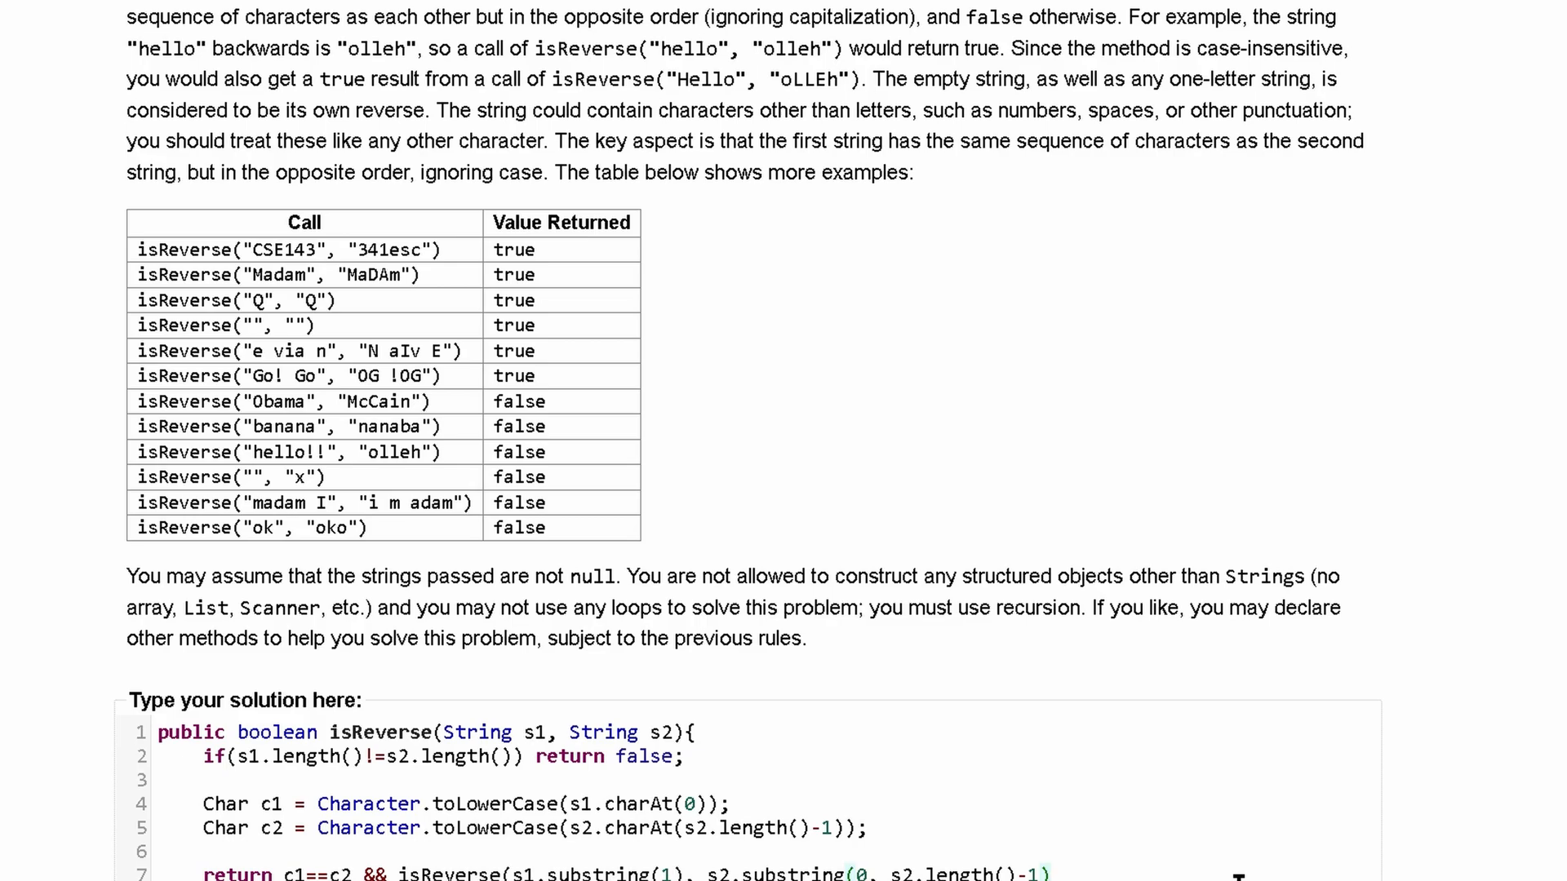
{"action": "type", "text": ";"}
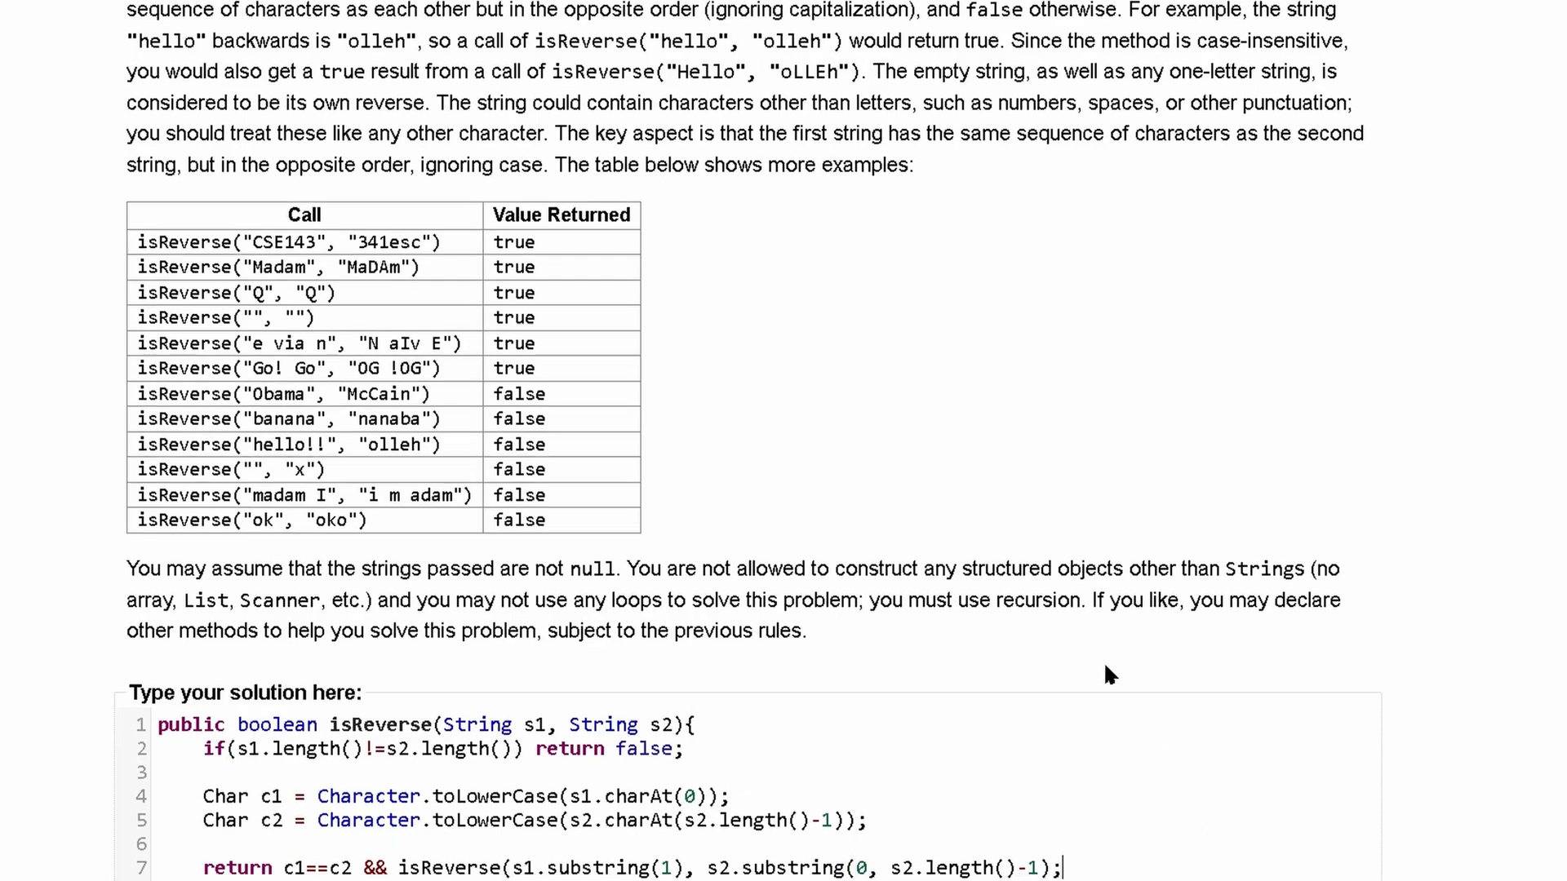
Add the missing closing parenthesis so the return line ends with s2.length()-1));
{"action": "scroll", "scroll_direction": "down", "scroll_amount": 3}
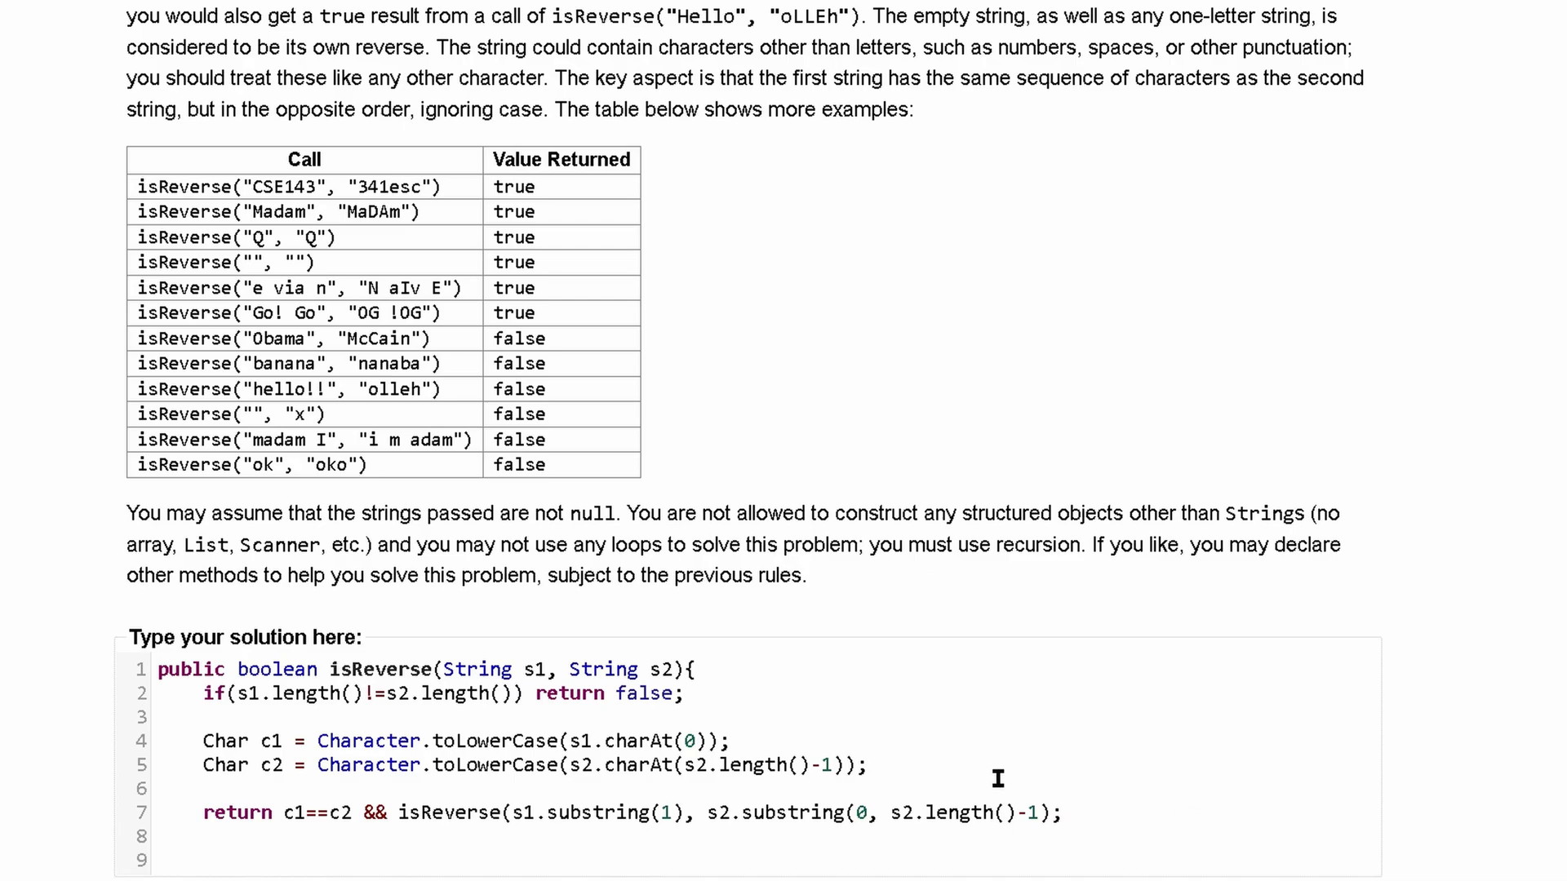
{"action": "left_click", "coordinate": [1046, 812]}
{"action": "type", "text": ")"}
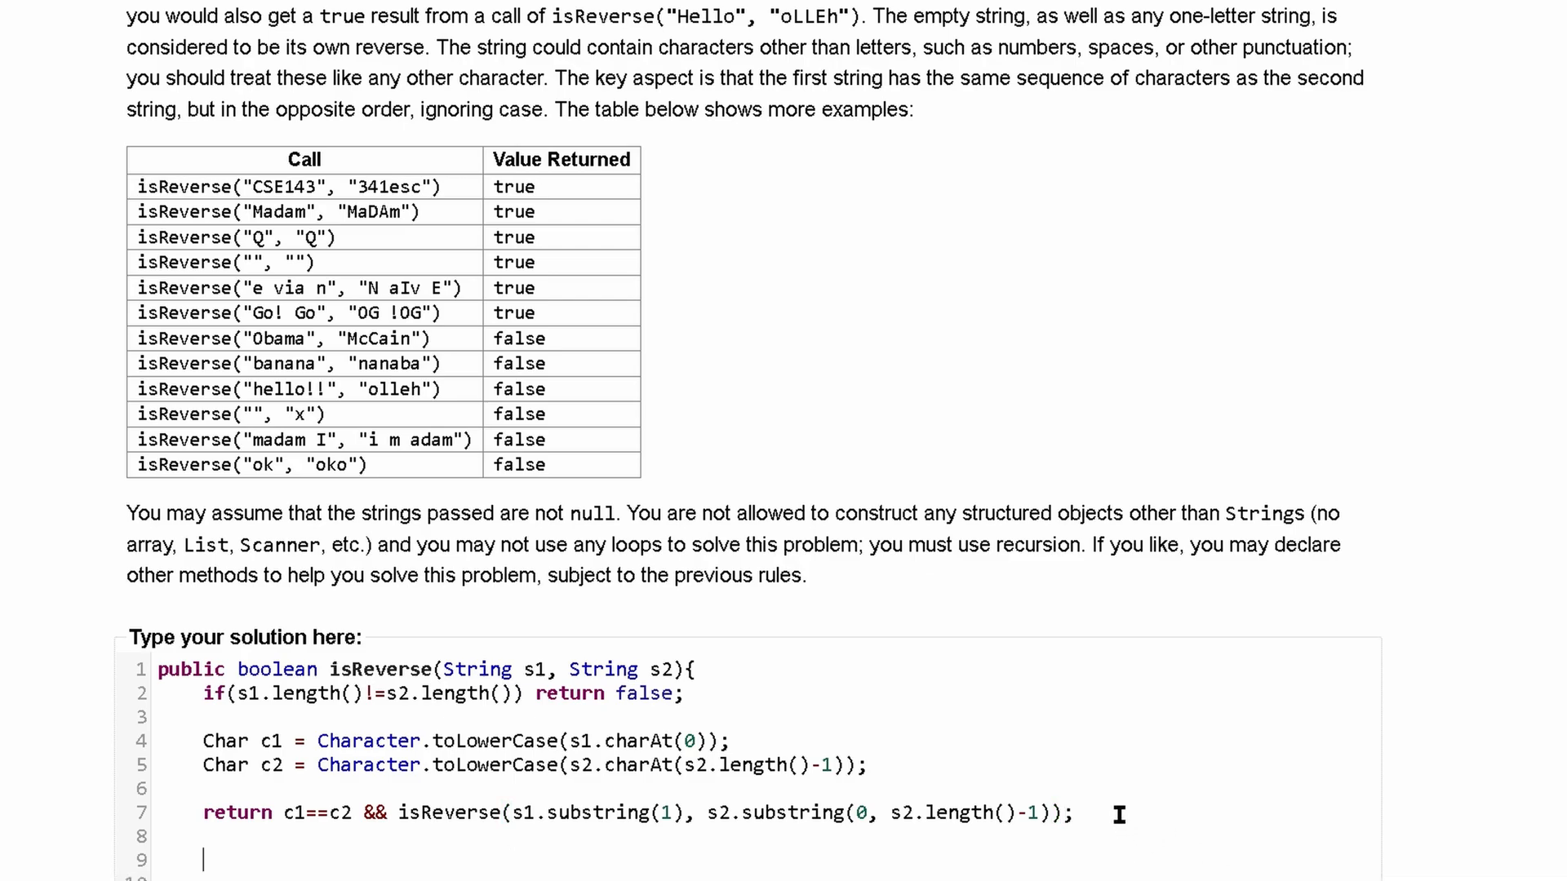
{"action": "mouse_move", "coordinate": [401, 281]}
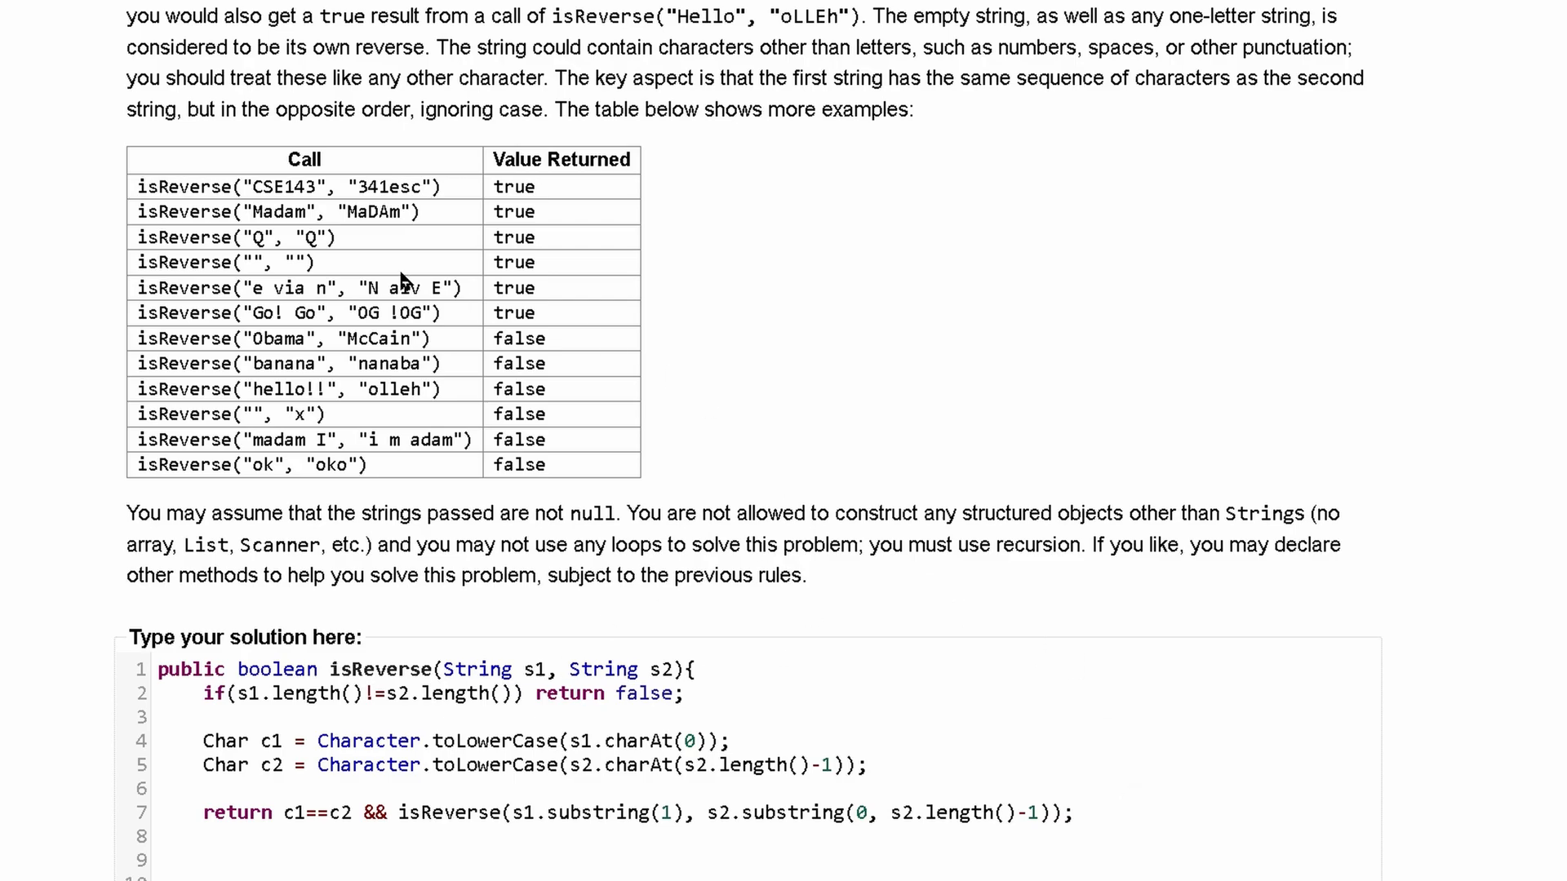
{"action": "mouse_move", "coordinate": [345, 581]}
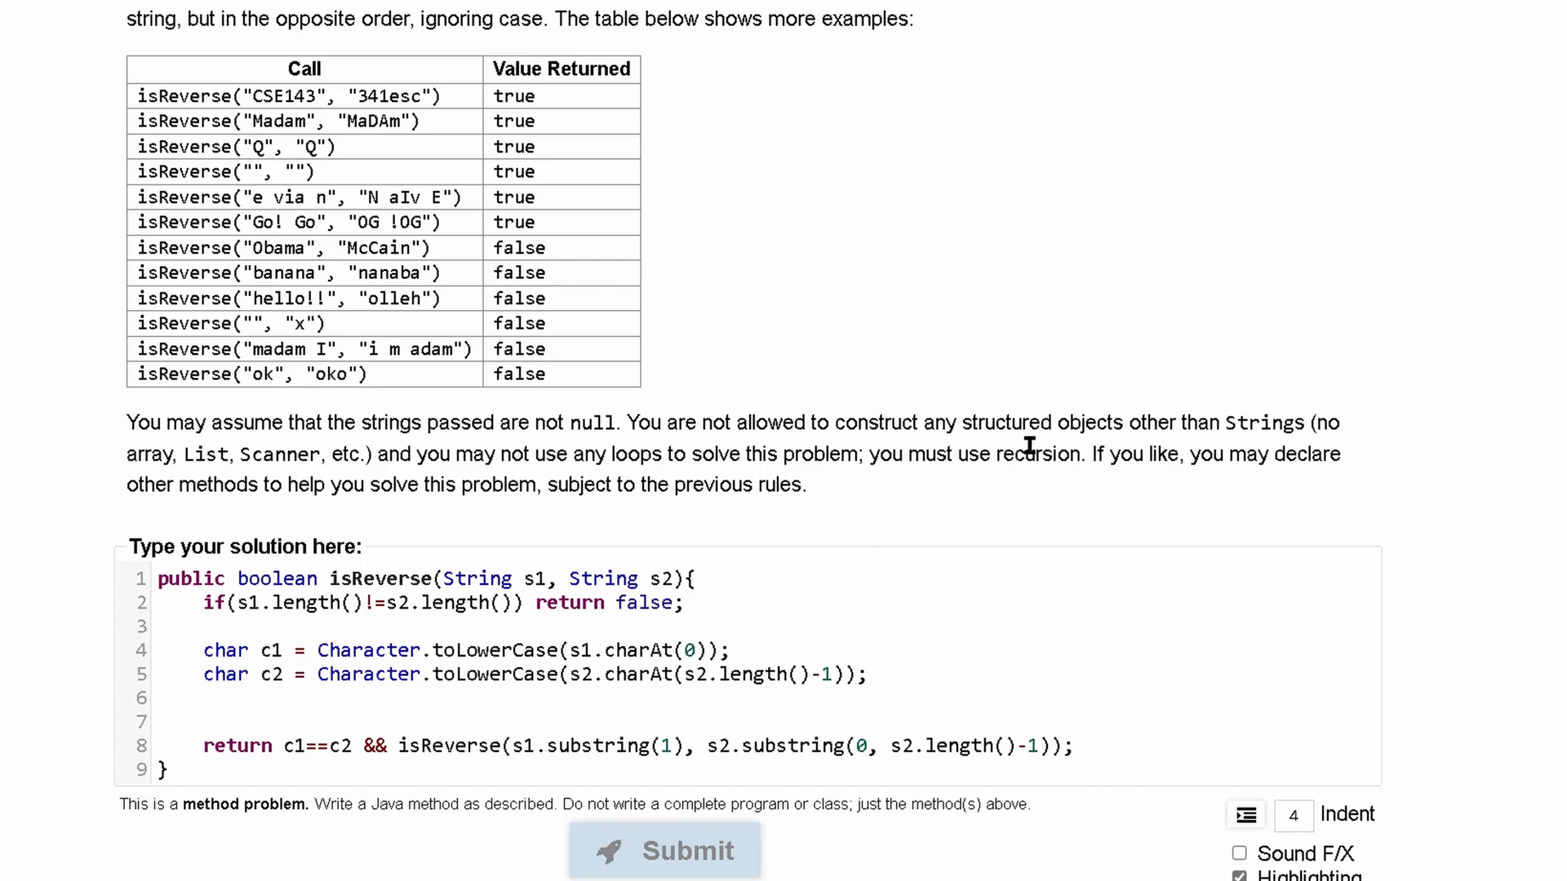
Submit, then add the base case if(s1.length()==0) return true; after the length check
{"action": "left_click", "coordinate": [664, 850]}
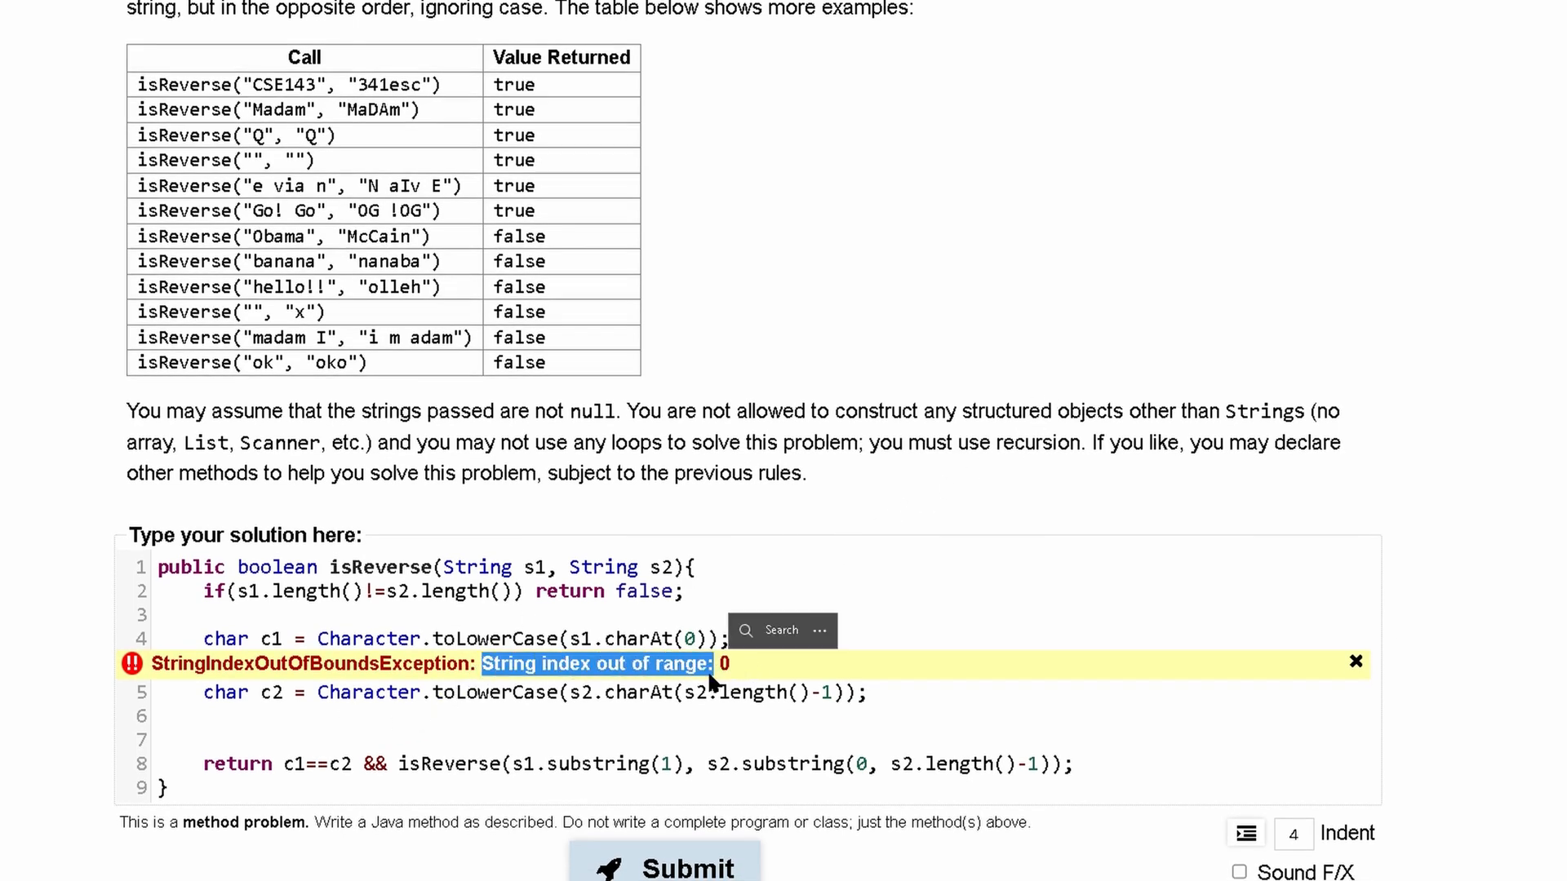
{"action": "key", "text": "enter"}
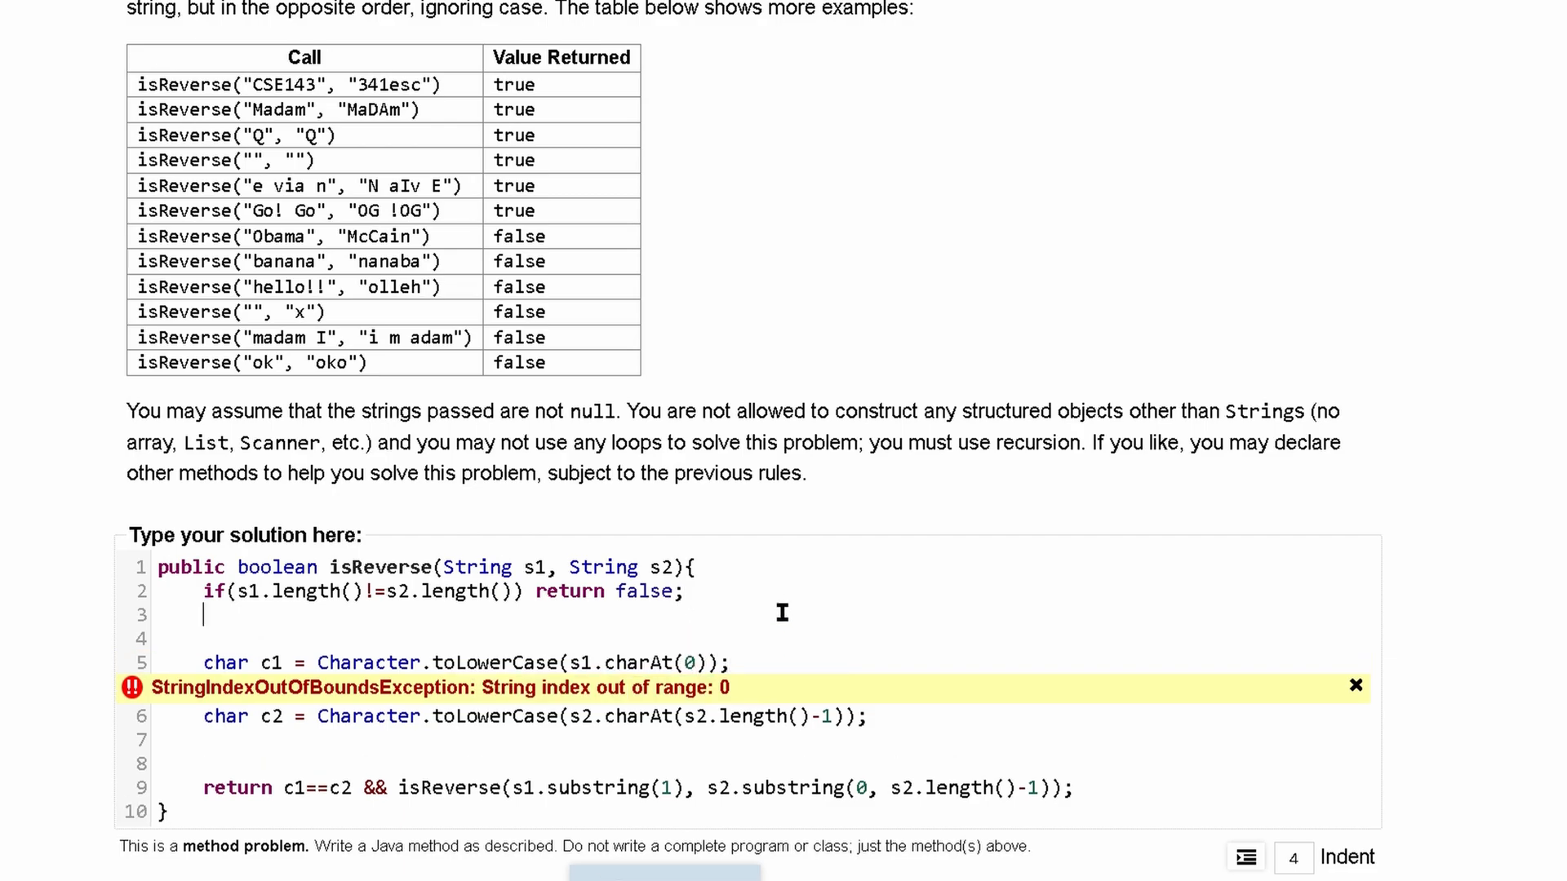
{"action": "type", "text": "if"}
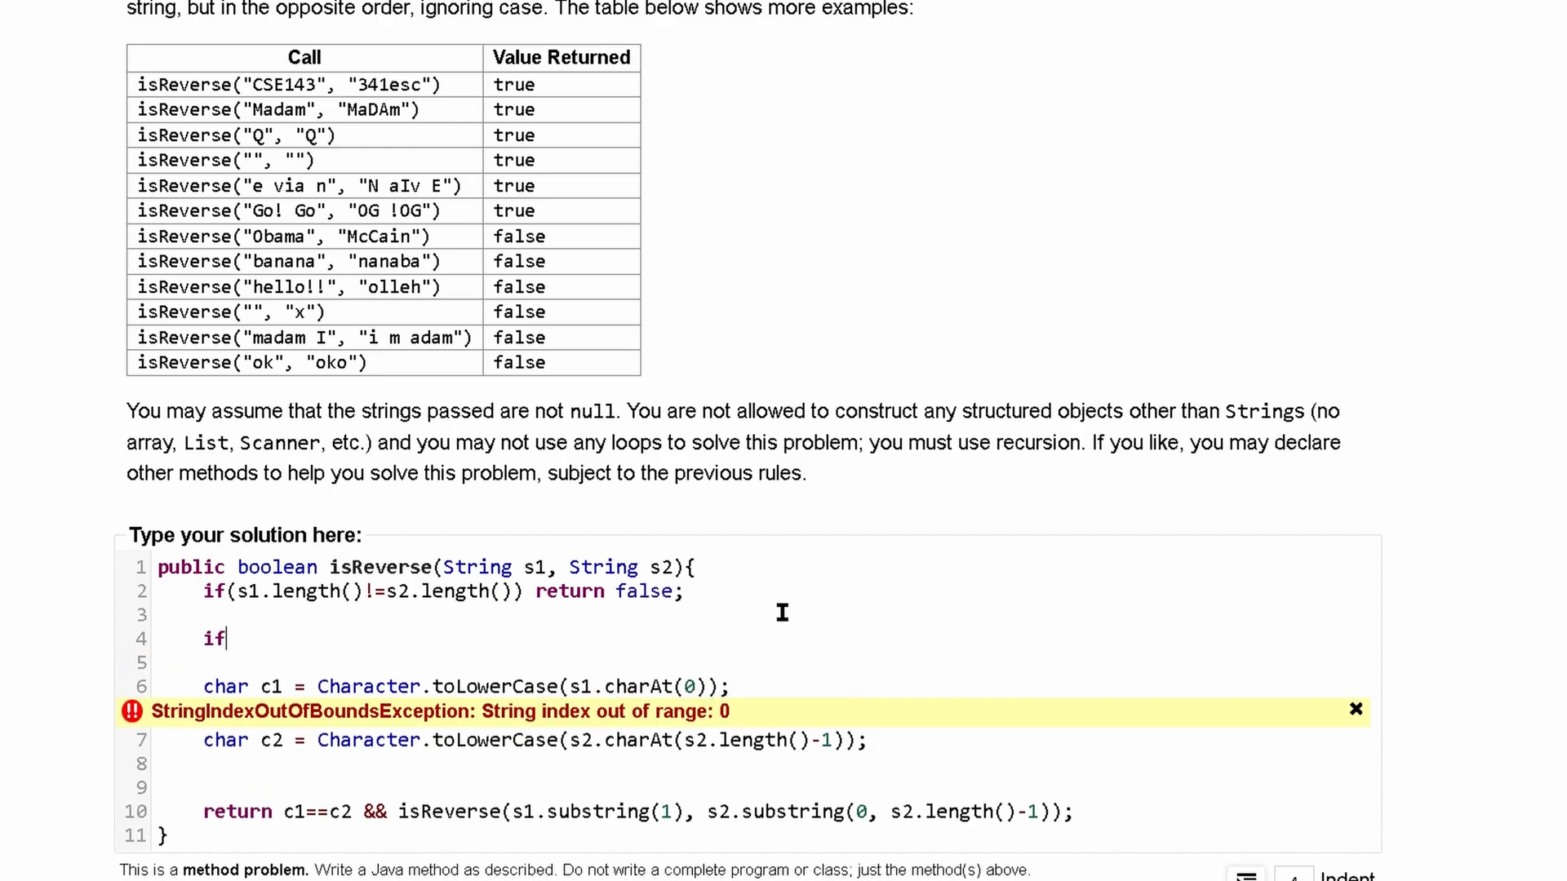
{"action": "type", "text": "("}
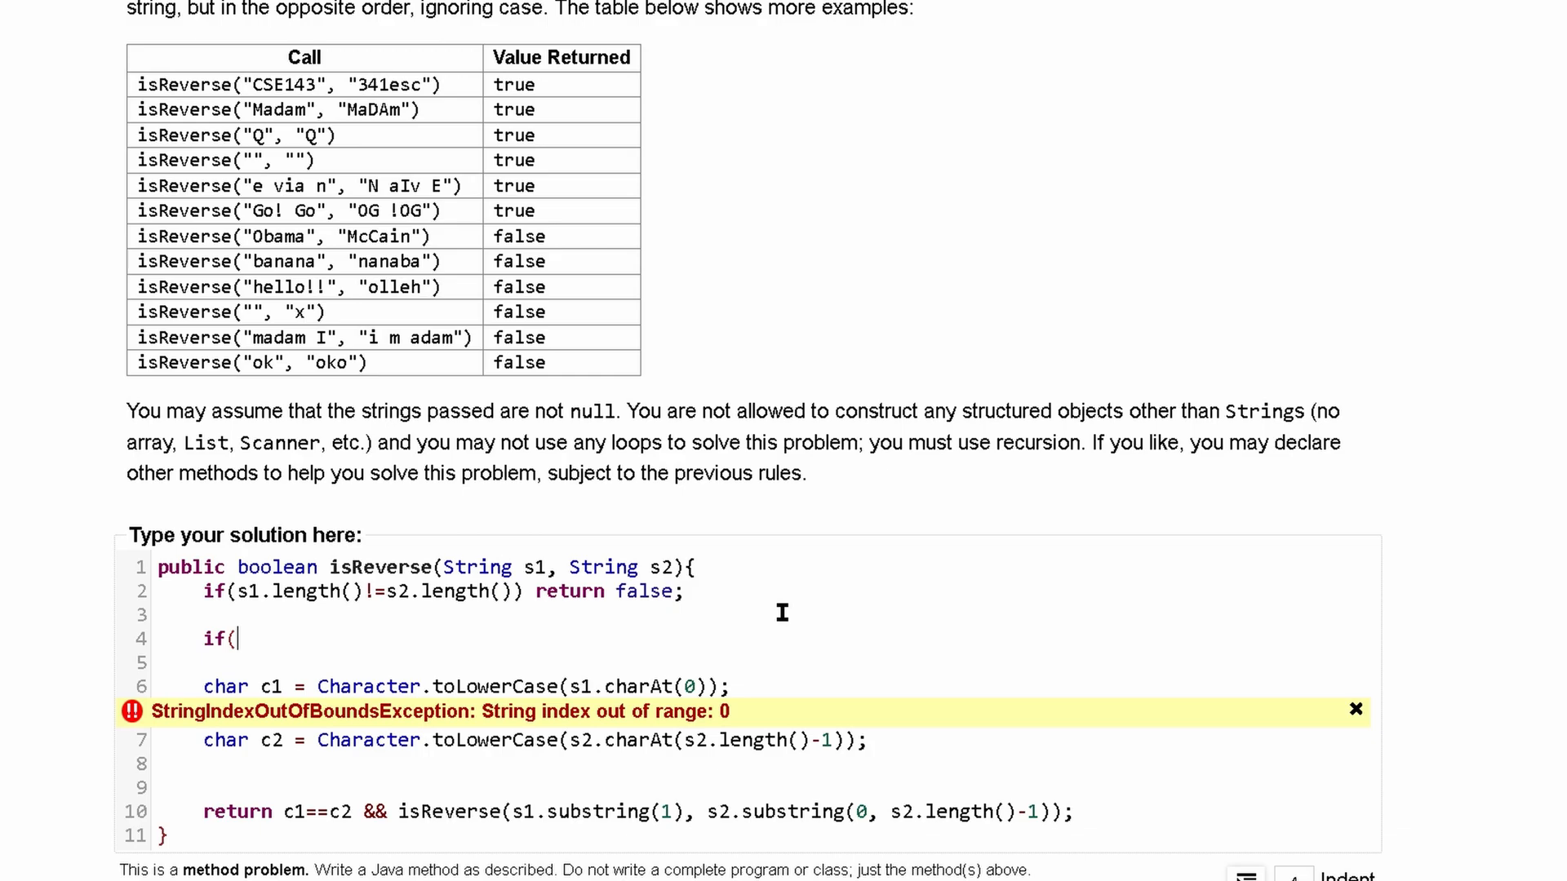
{"action": "type", "text": "s1."}
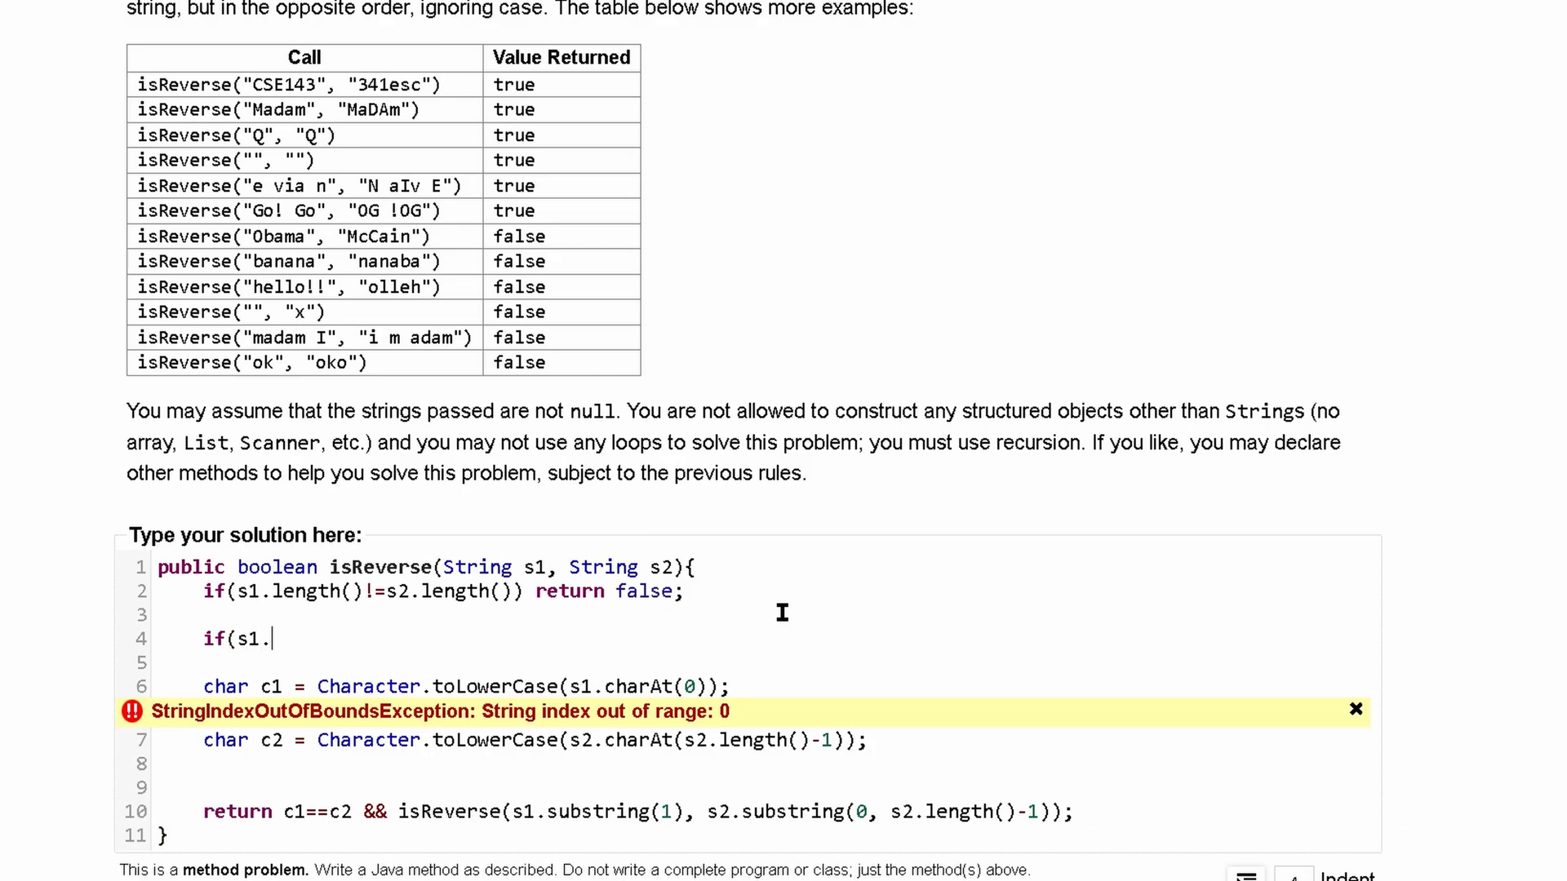
{"action": "type", "text": "length("}
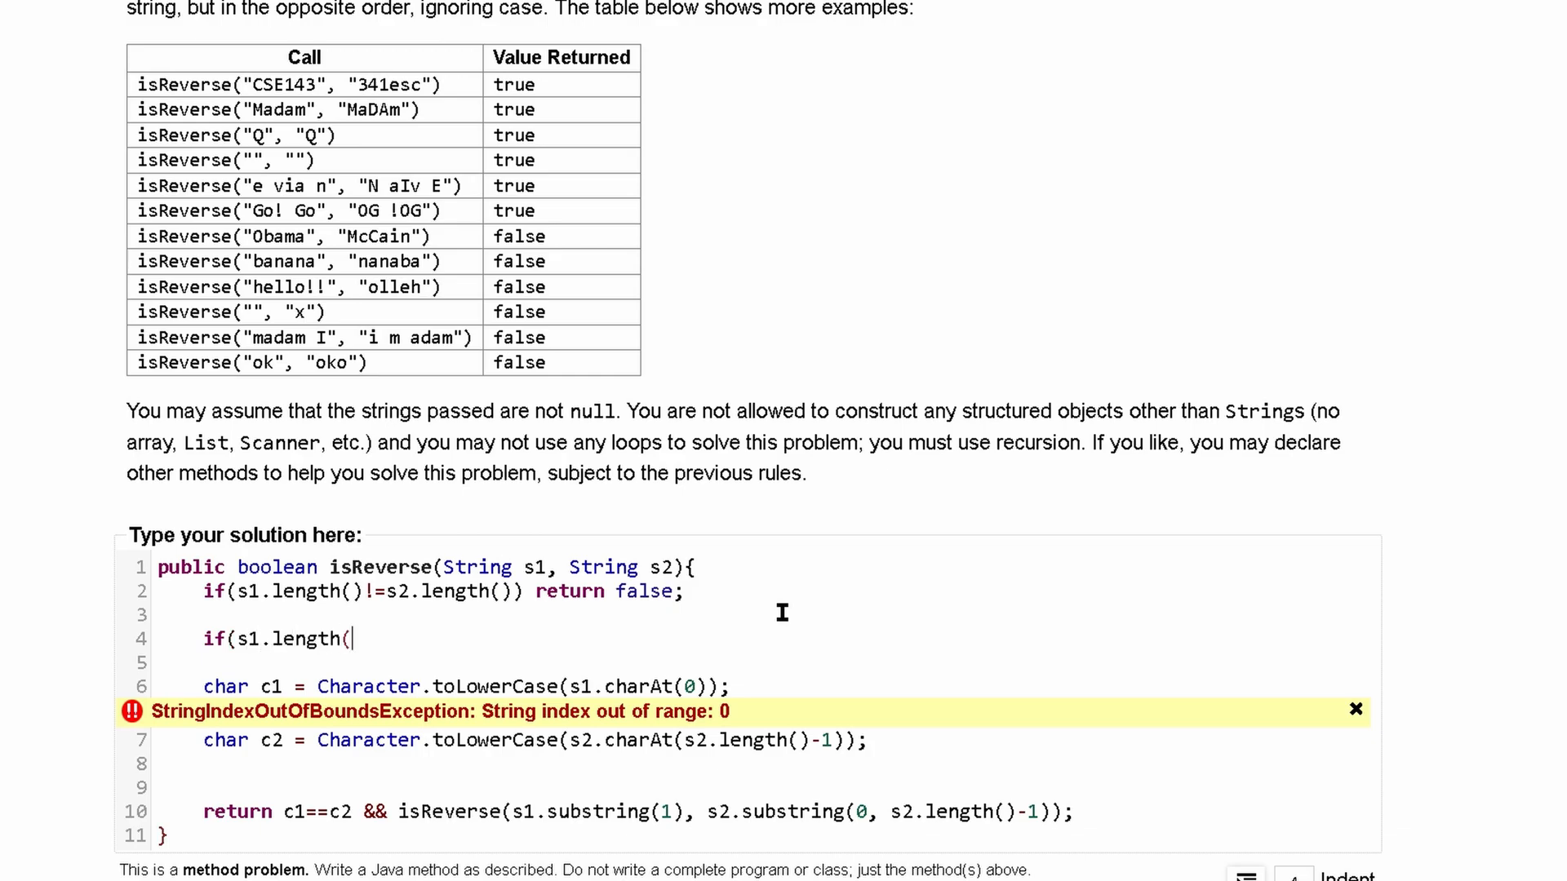
{"action": "type", "text": "==)"}
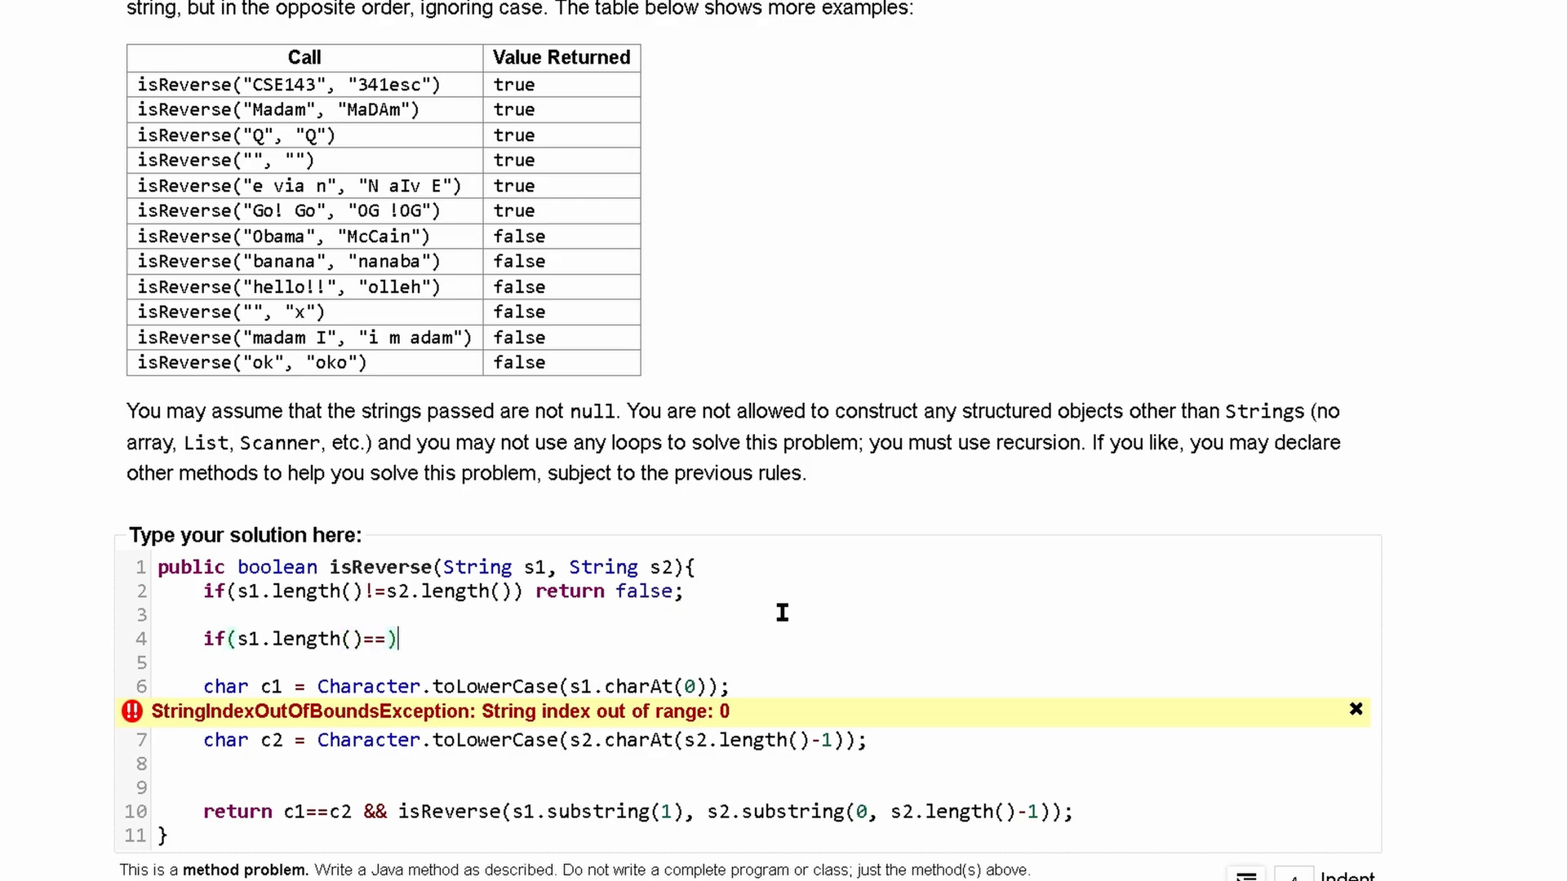
{"action": "type", "text": "0"}
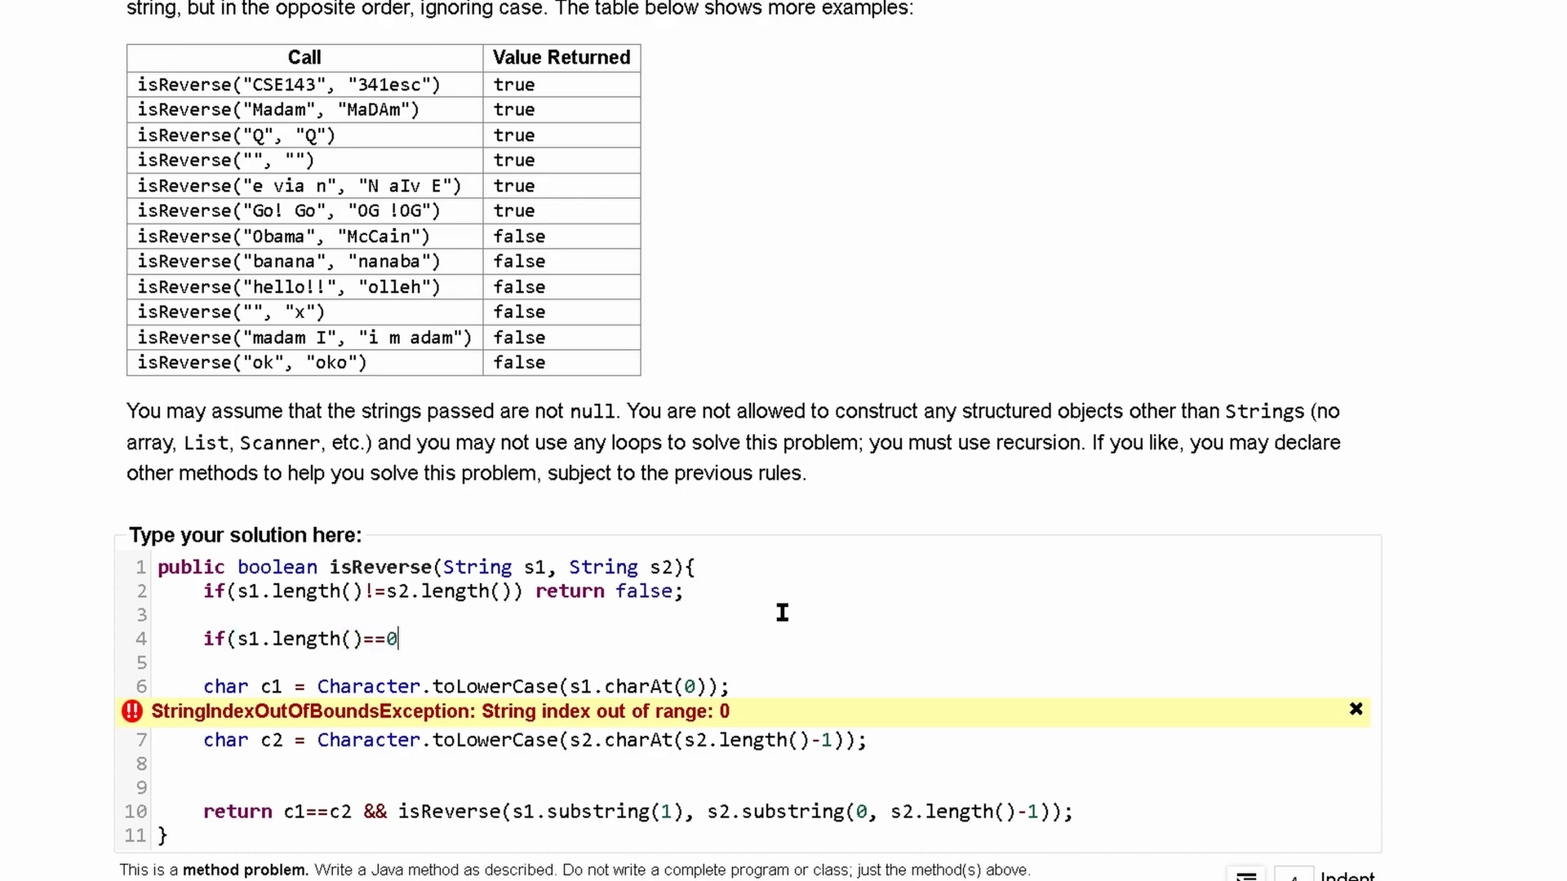
{"action": "type", "text": "ret"}
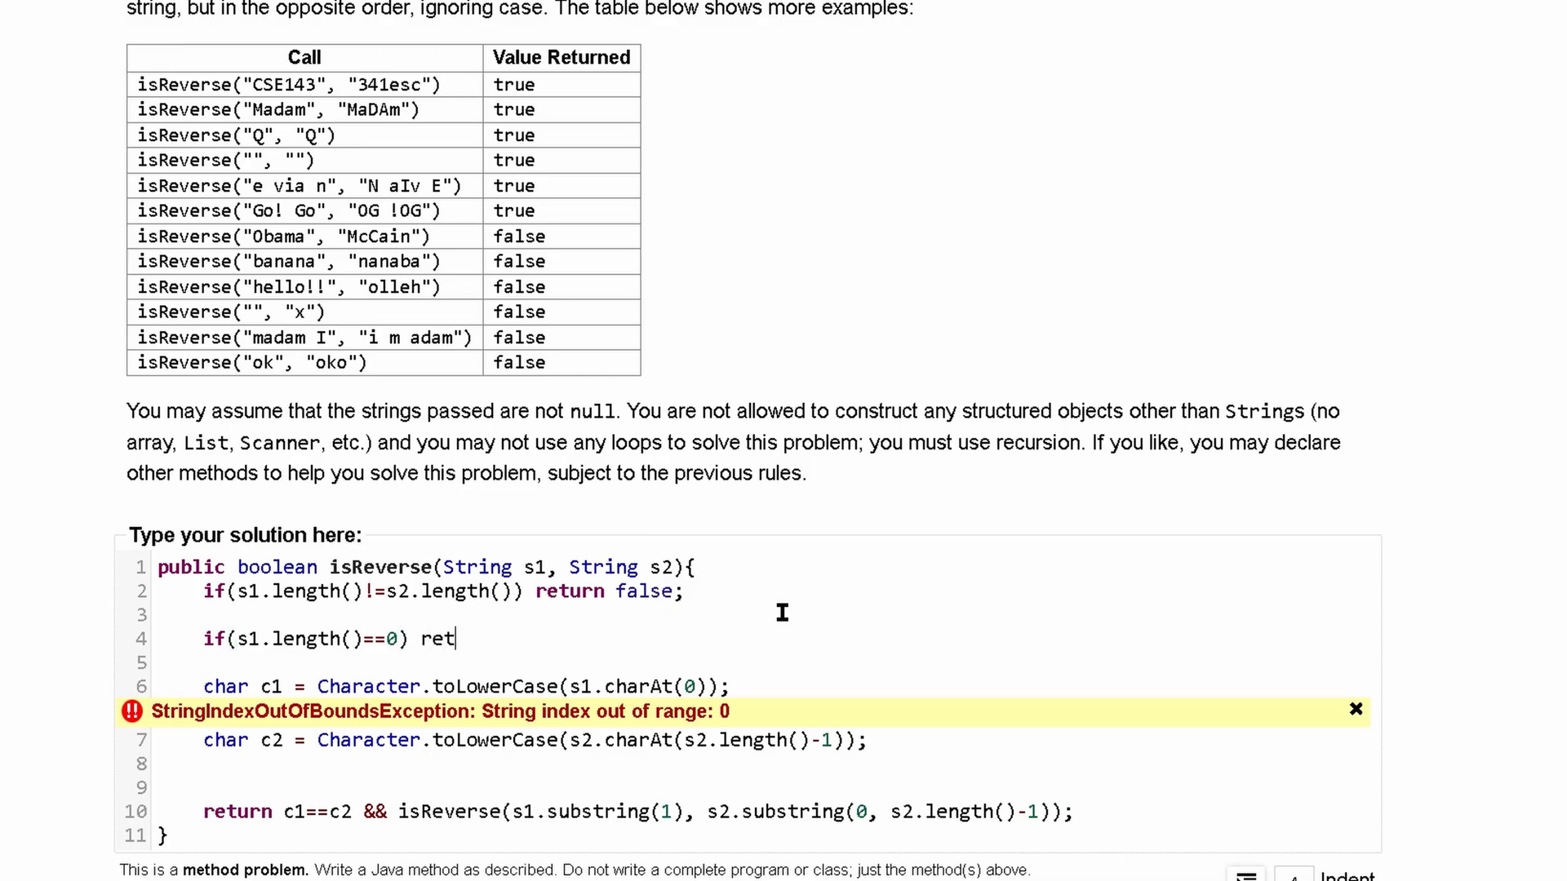
{"action": "type", "text": "urn true;"}
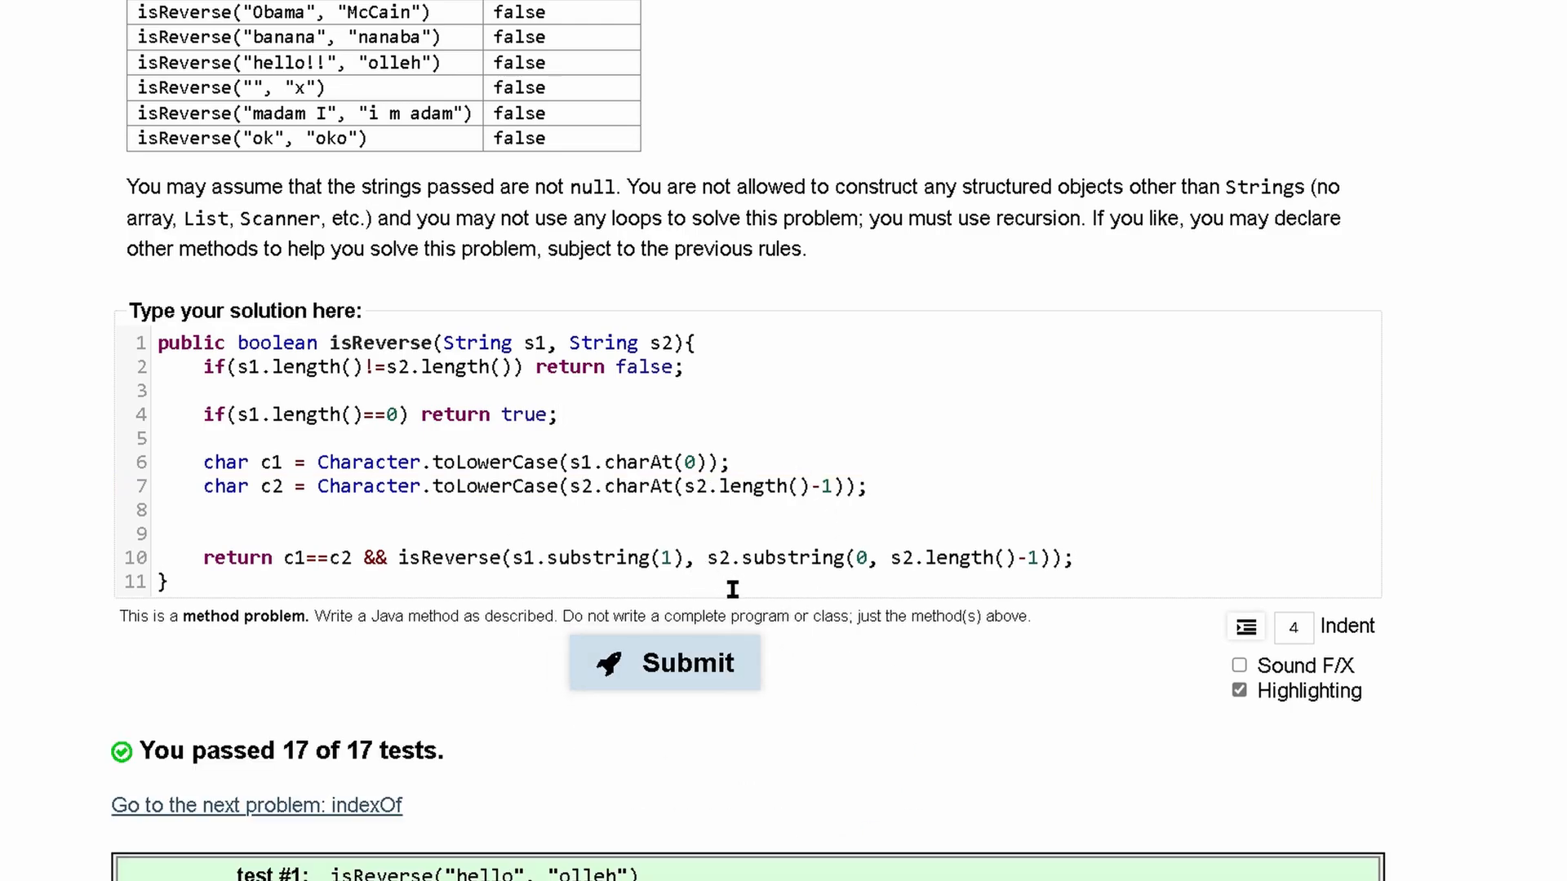
Scroll back up to the problem header after passing 17 of 17 tests
{"action": "scroll", "scroll_direction": "up", "scroll_amount": 3}
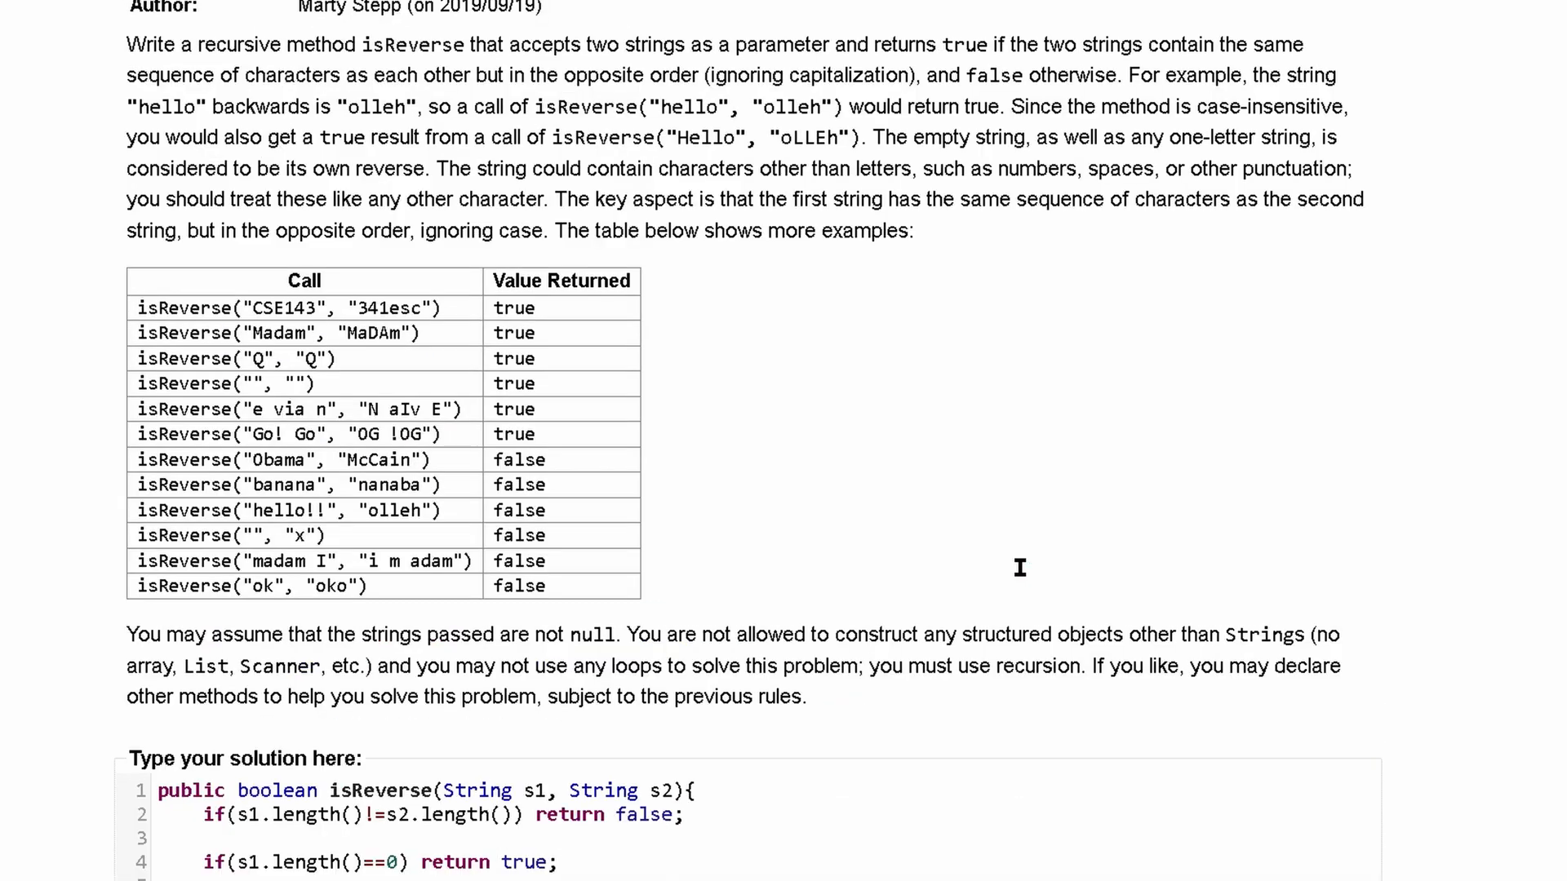
{"action": "scroll", "scroll_direction": "up", "scroll_amount": 3}
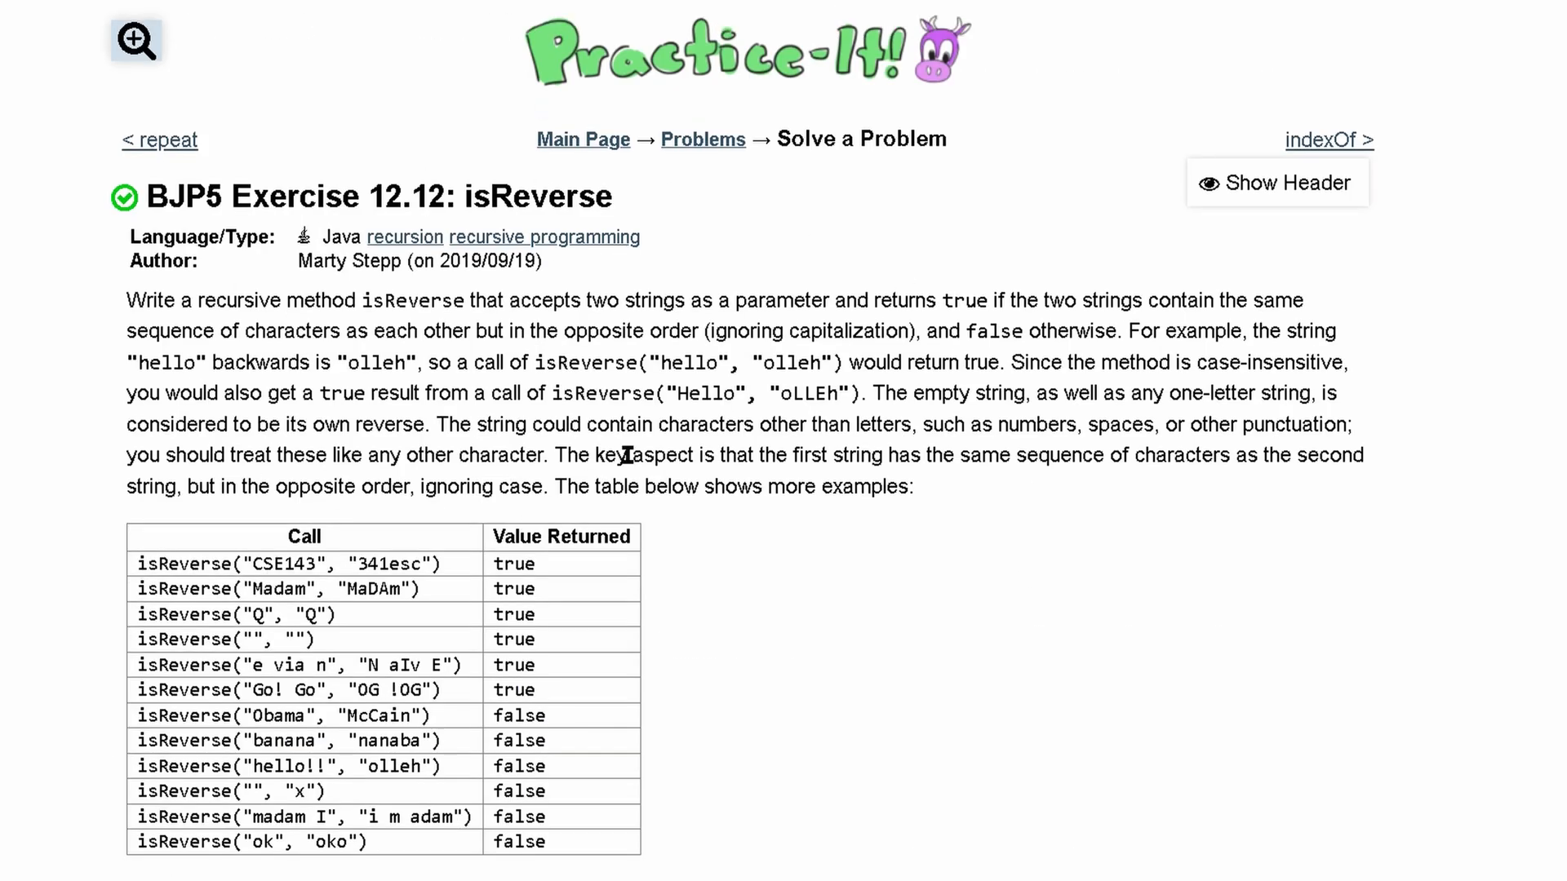